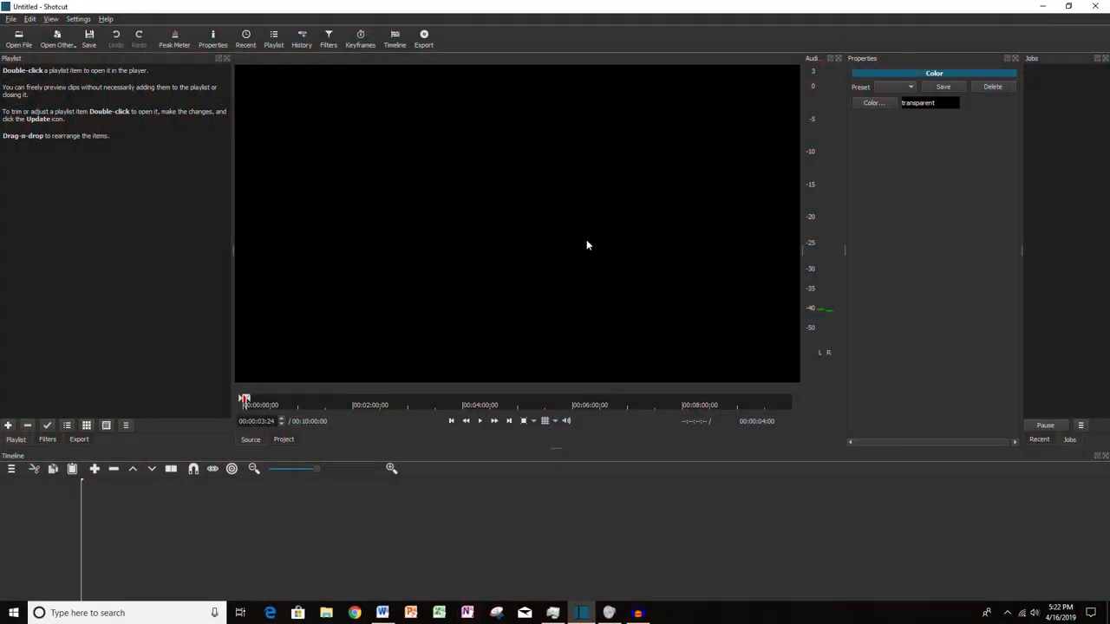
mouse_move(464, 254)
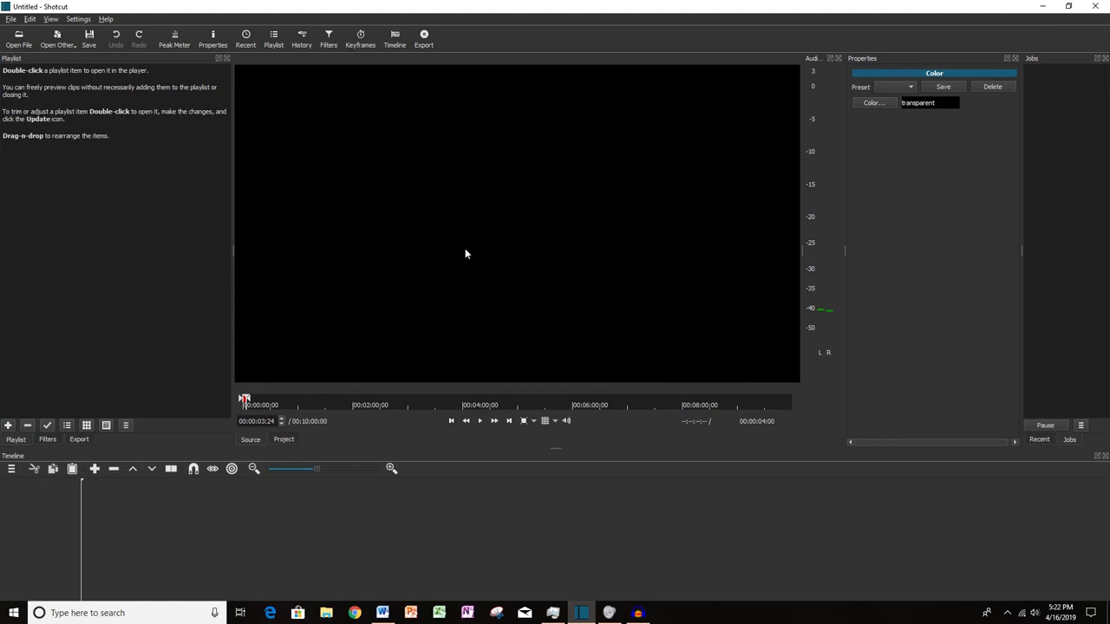
mouse_move(246, 38)
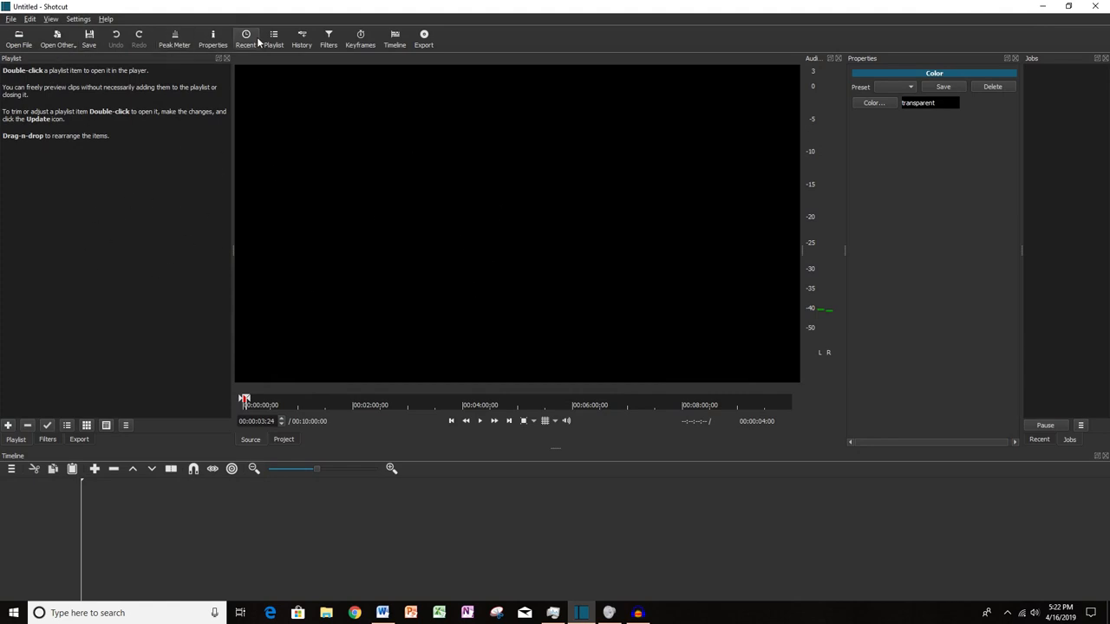
mouse_move(328, 378)
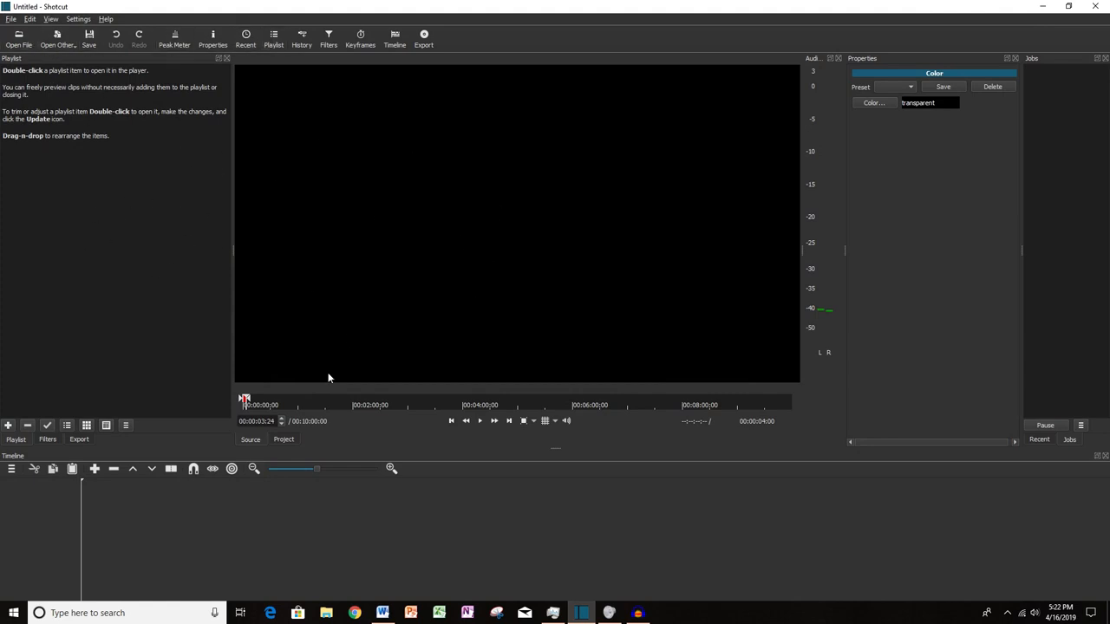
mouse_move(236, 211)
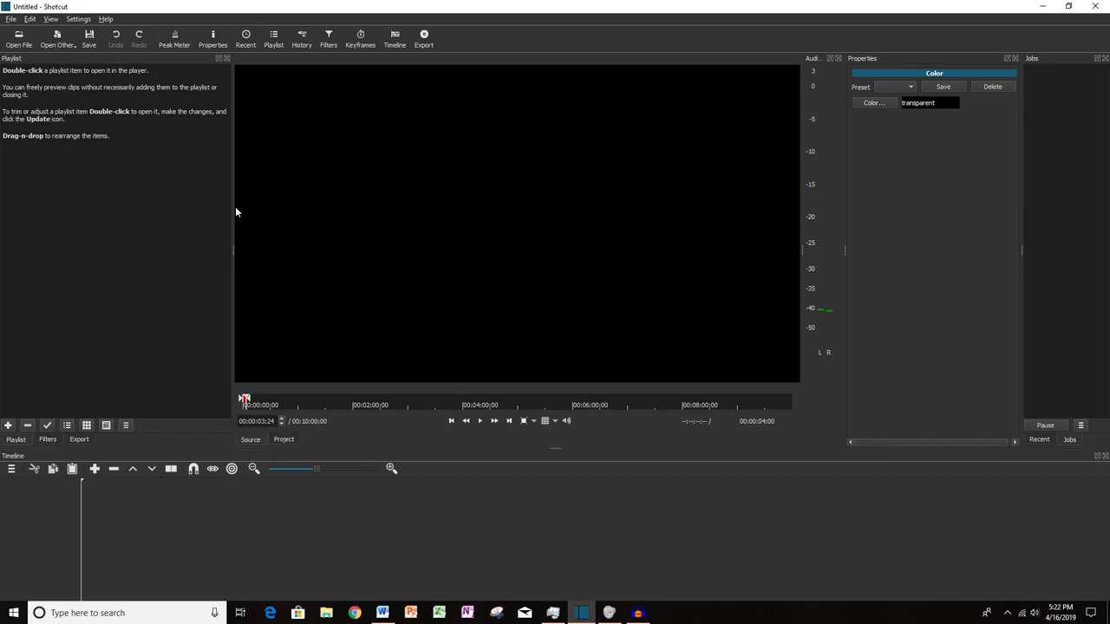
mouse_move(242, 76)
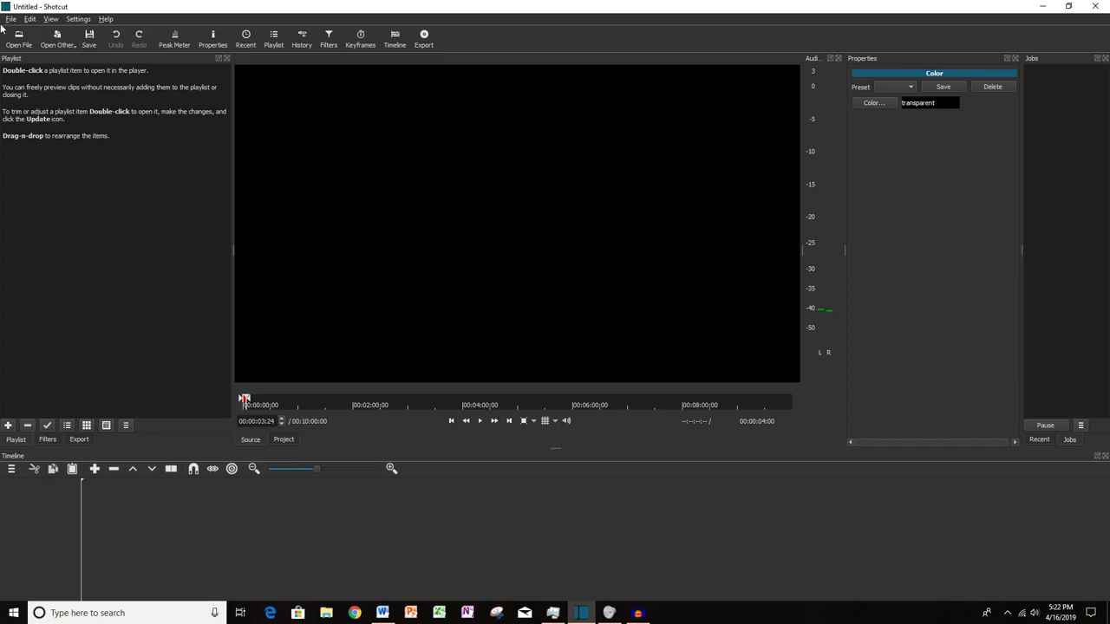
Load the 'Add text clip to edit.mlt' project with the B-roll clip and intro audio.
click(11, 17)
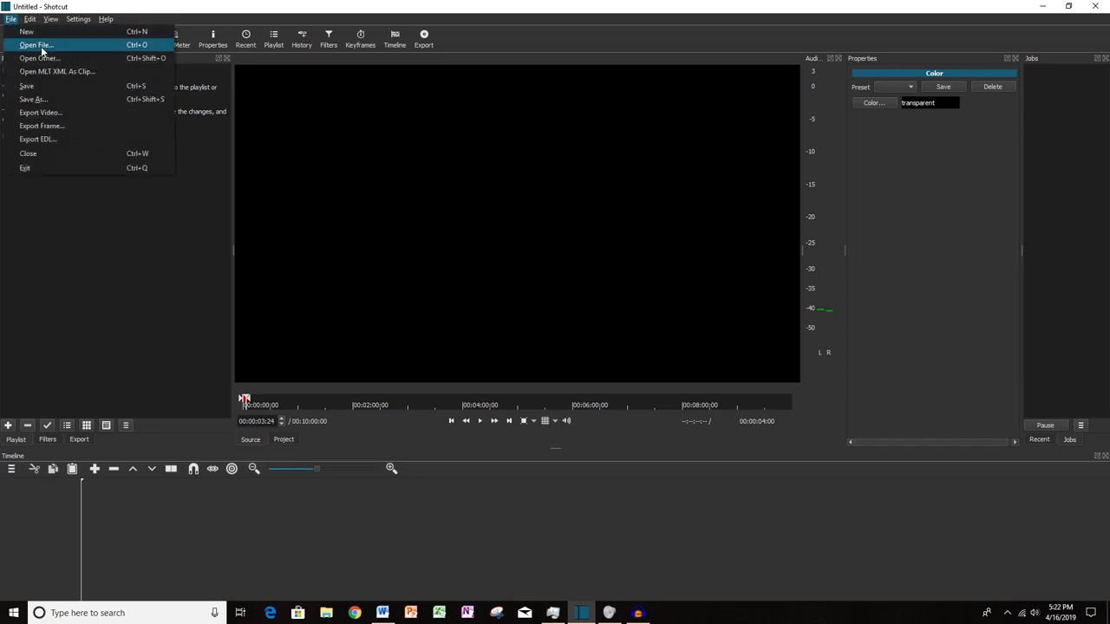
click(36, 45)
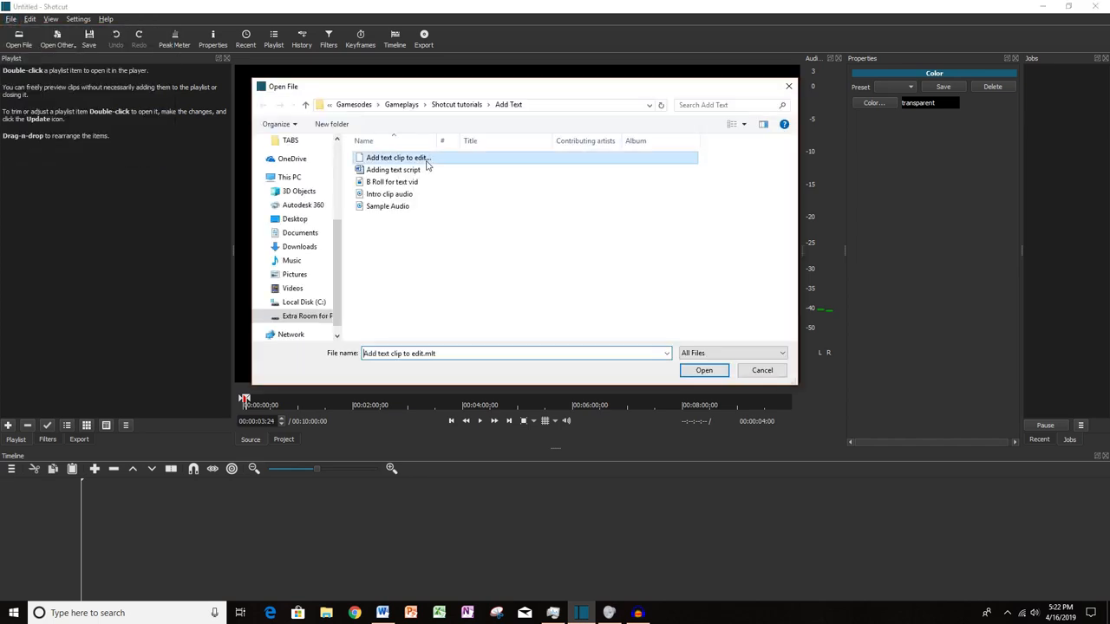
click(704, 371)
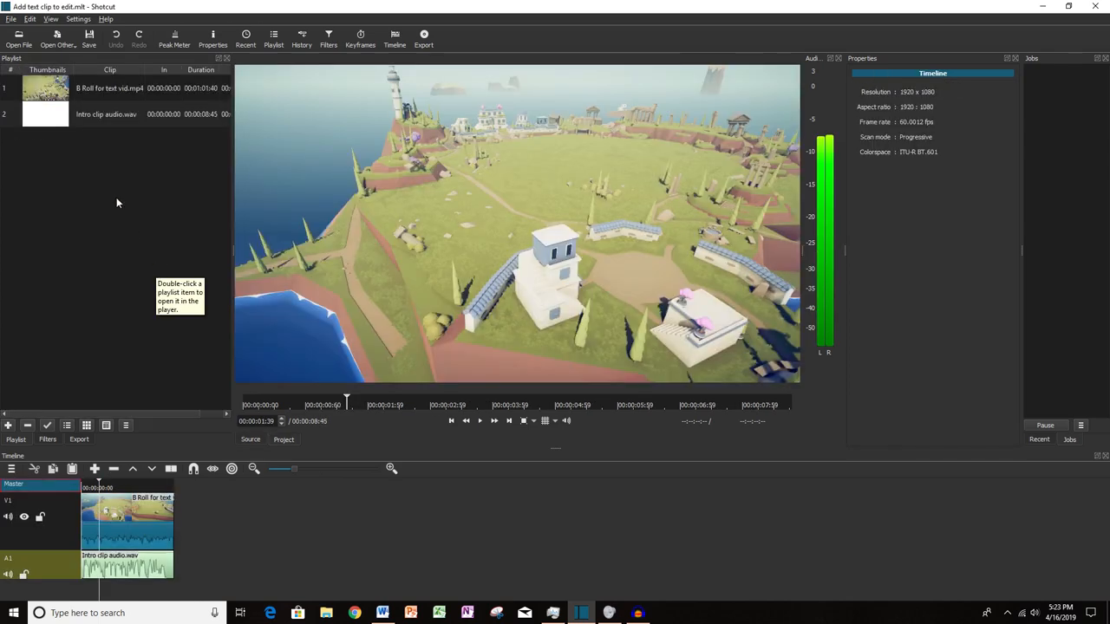
mouse_move(106, 114)
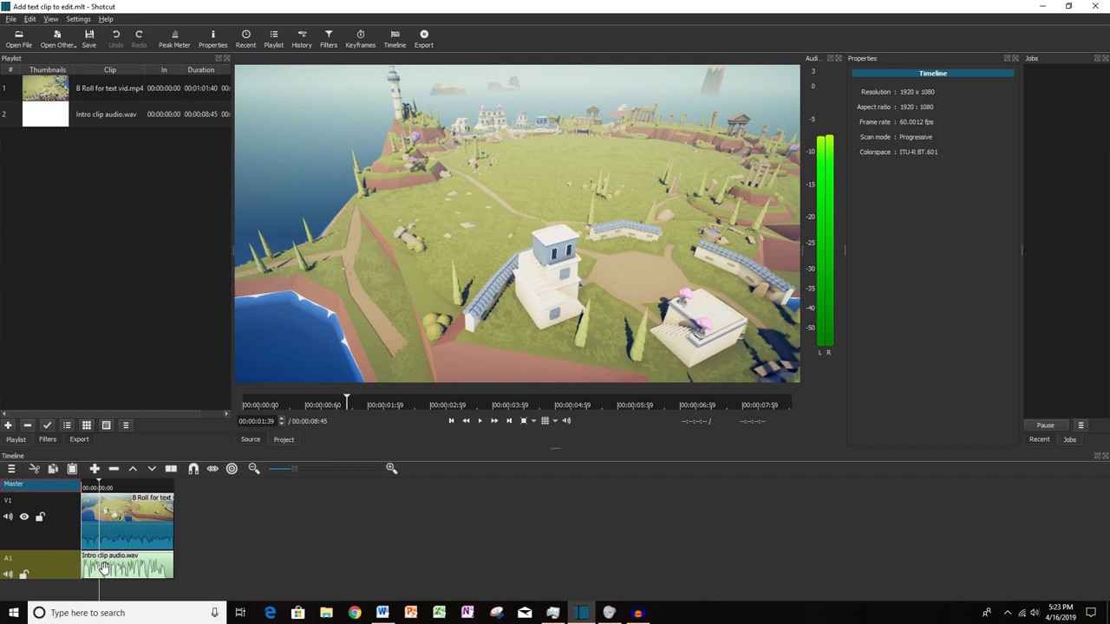
mouse_move(239, 527)
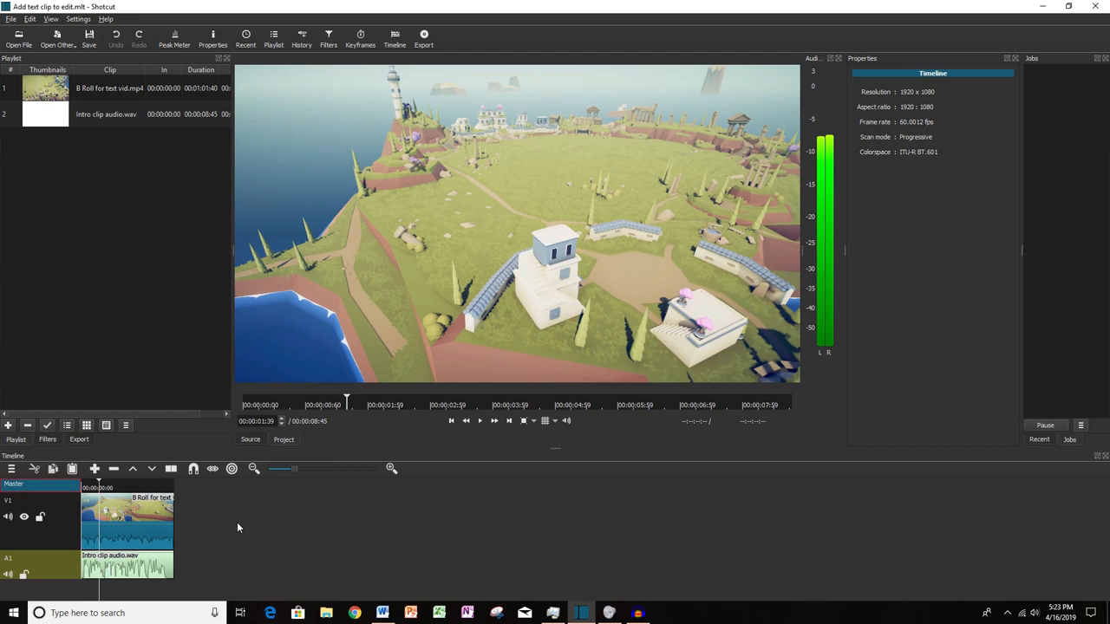
mouse_move(208, 529)
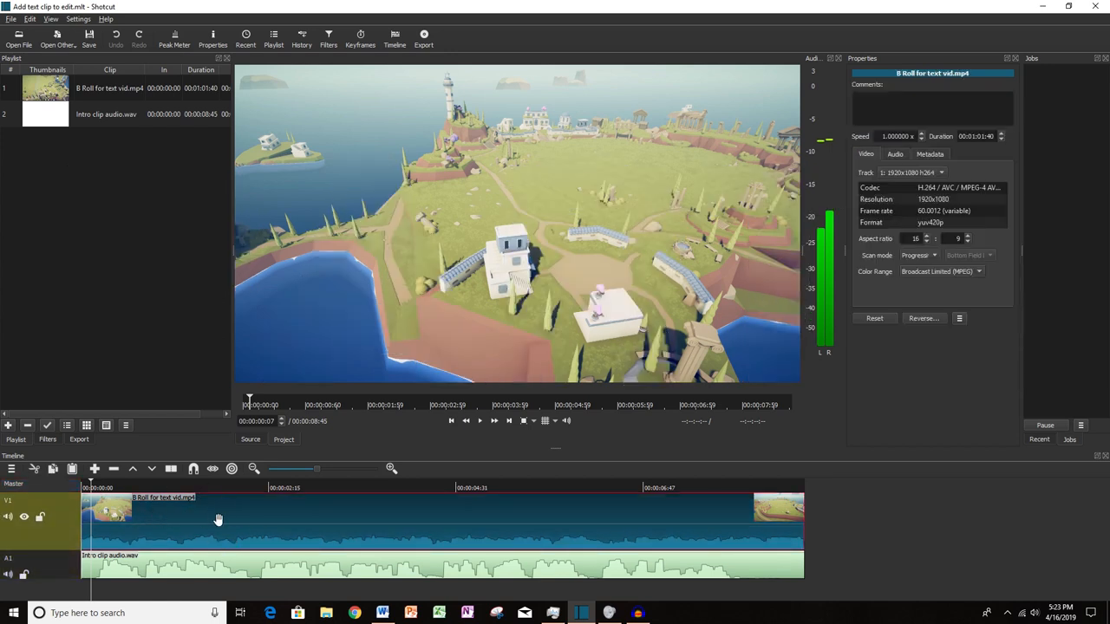
mouse_move(326, 149)
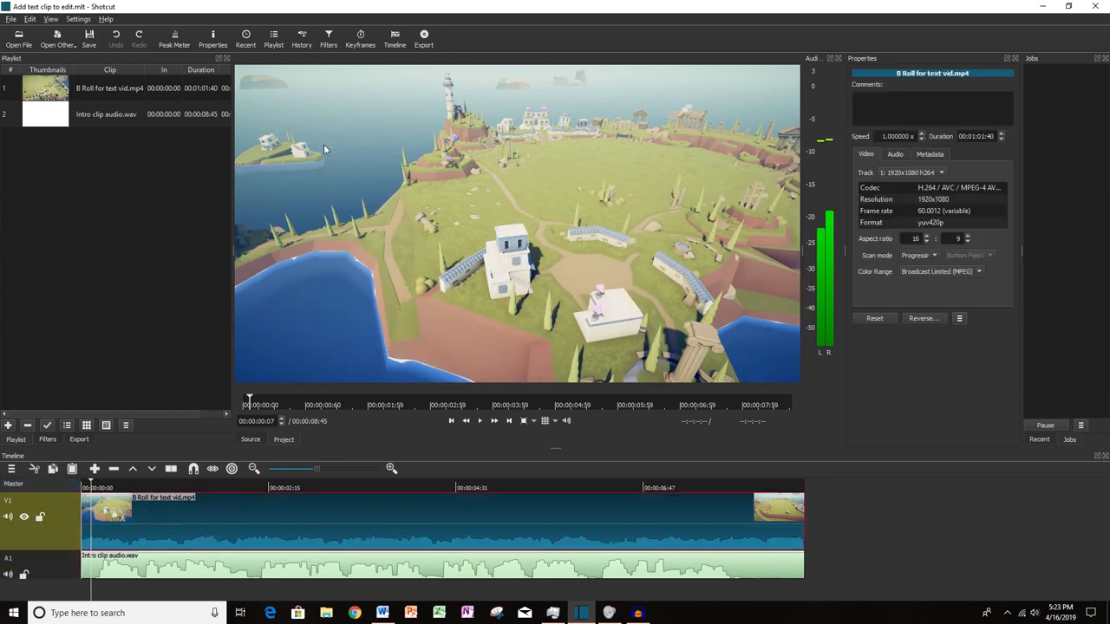
Apply a Text filter from the Video category to the B-roll clip, overlaying a timecode.
click(328, 38)
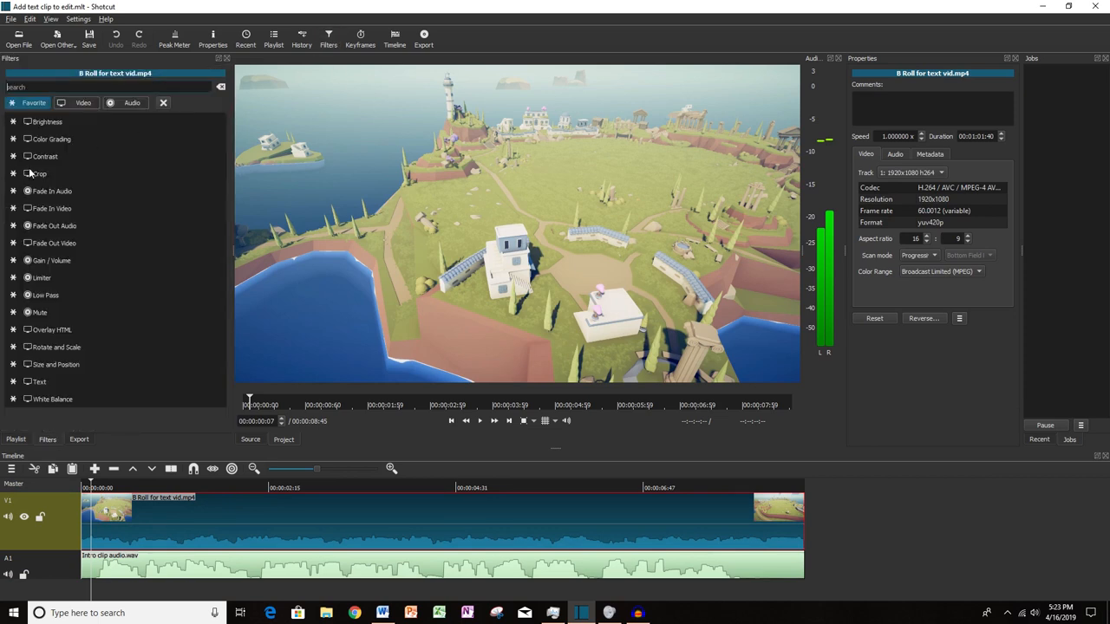
click(83, 102)
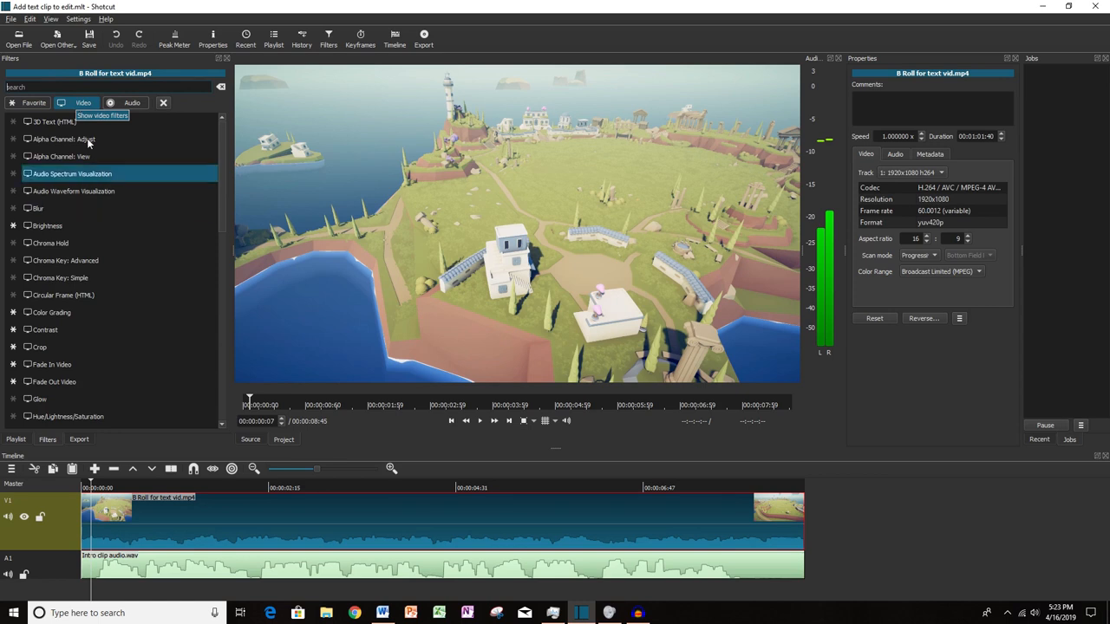
scroll(down, 3)
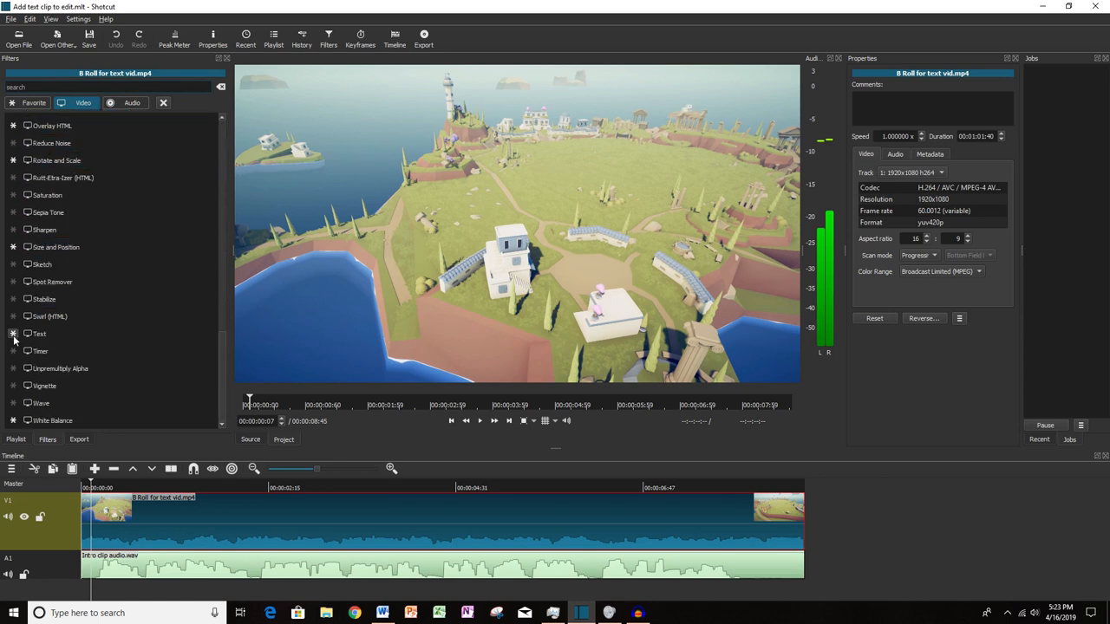
click(35, 102)
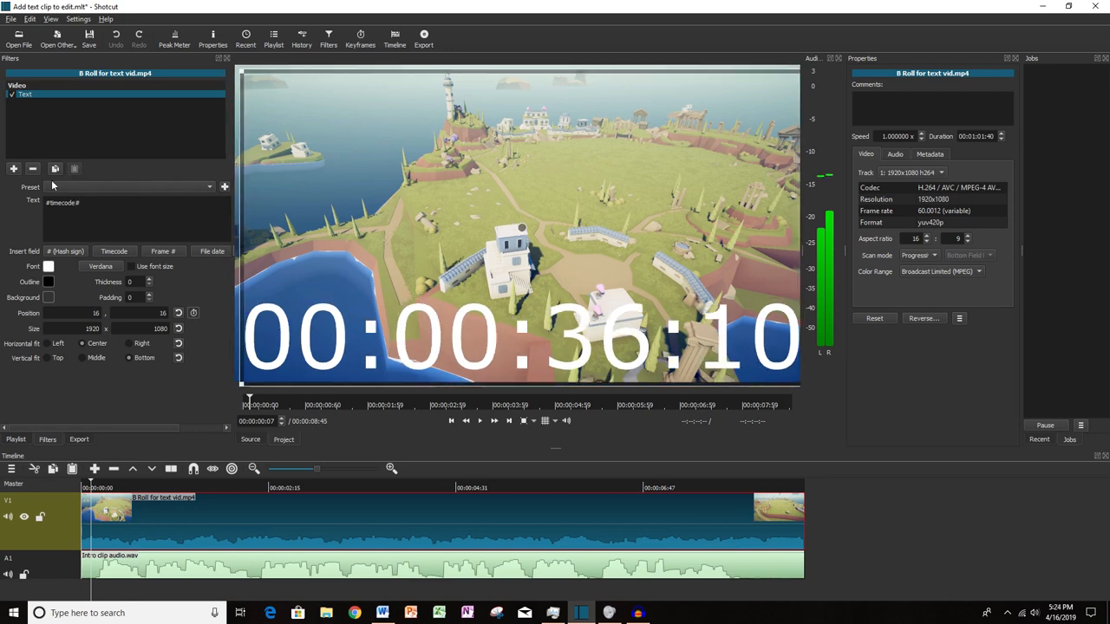
Place the timecode at the Top Left preset and set its font to Berlin Sans FB Demi.
click(130, 188)
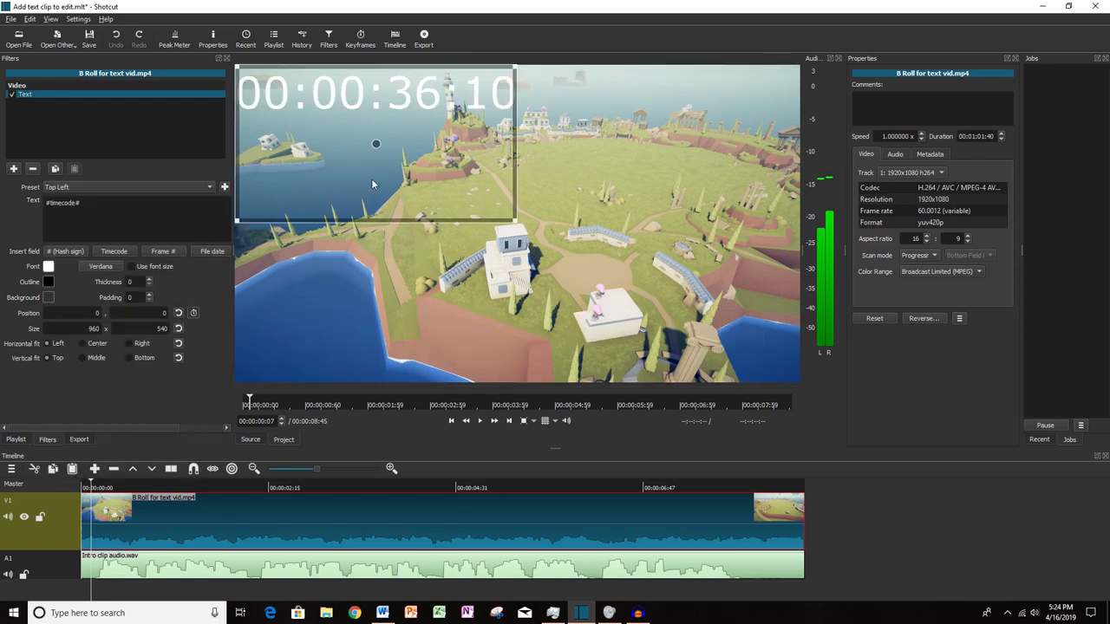
mouse_move(378, 145)
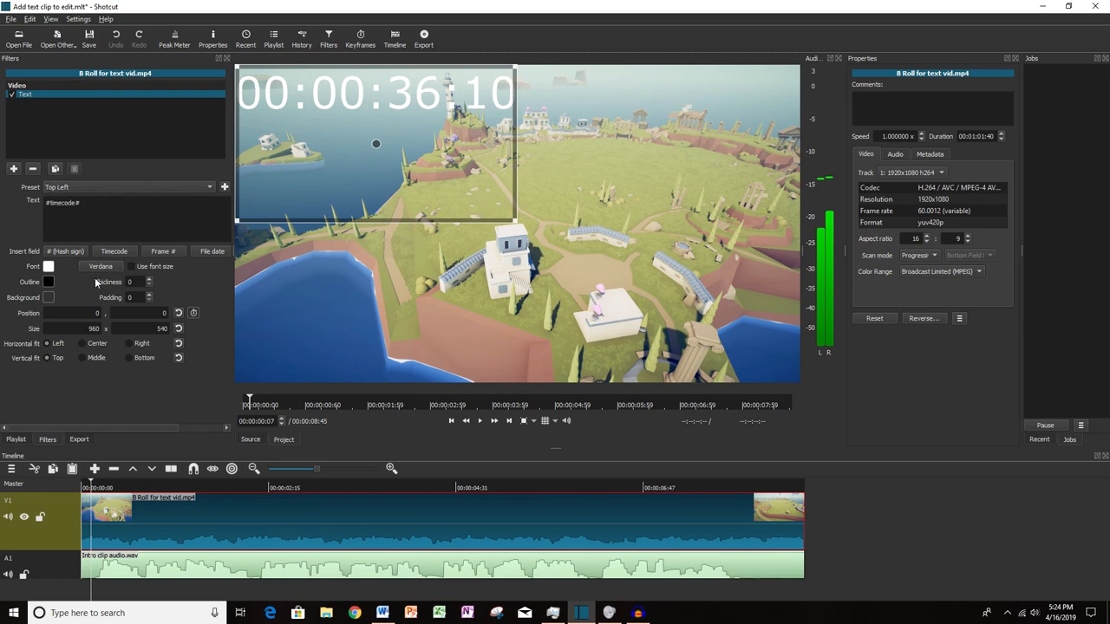
click(100, 267)
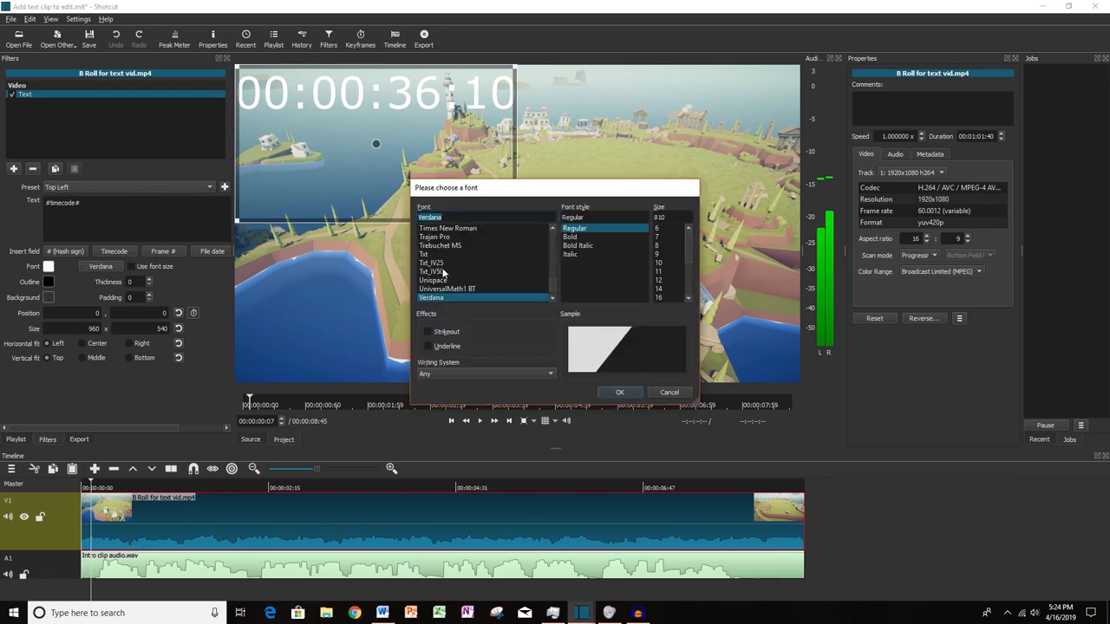
click(449, 253)
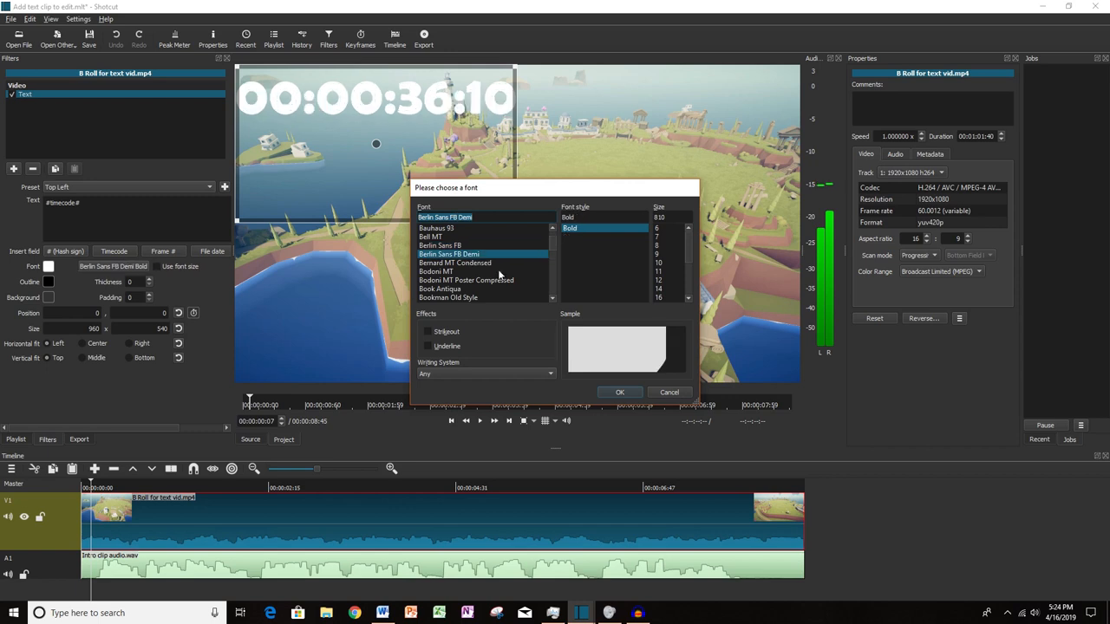
click(619, 392)
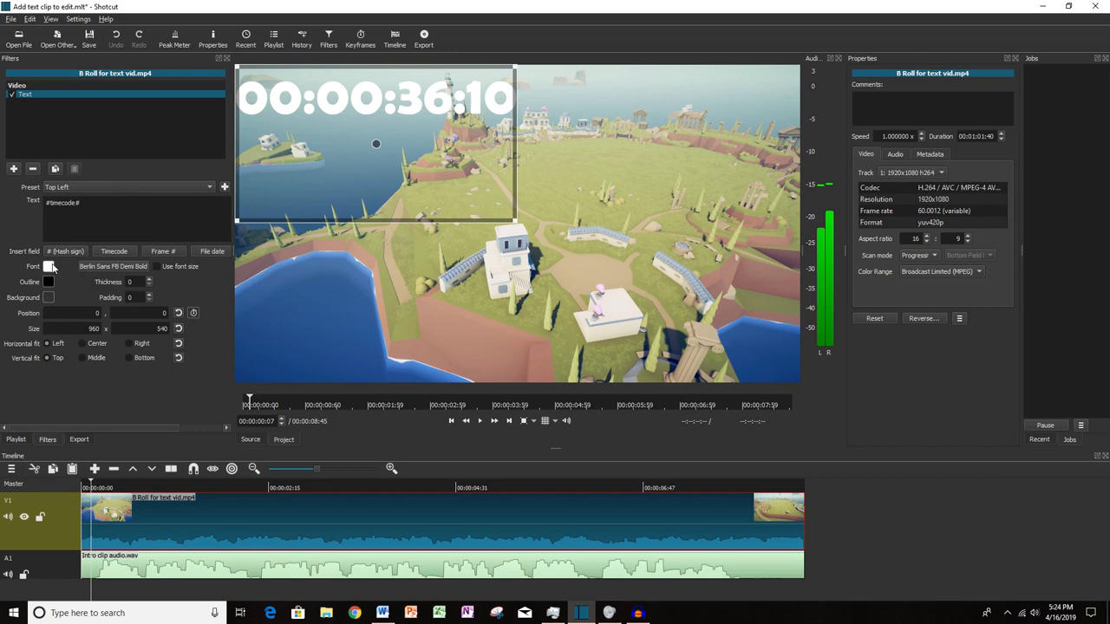
mouse_move(48, 298)
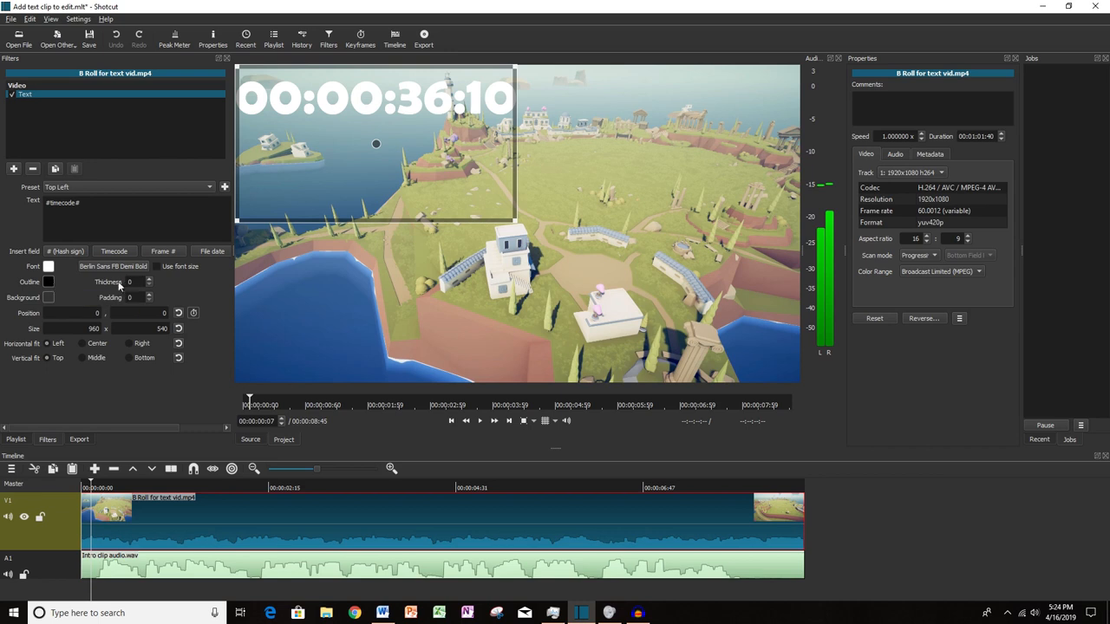
Move the timecode toward the frame centre, set outline thickness 20, and duplicate the Text filter twice.
drag(376, 144, 420, 240)
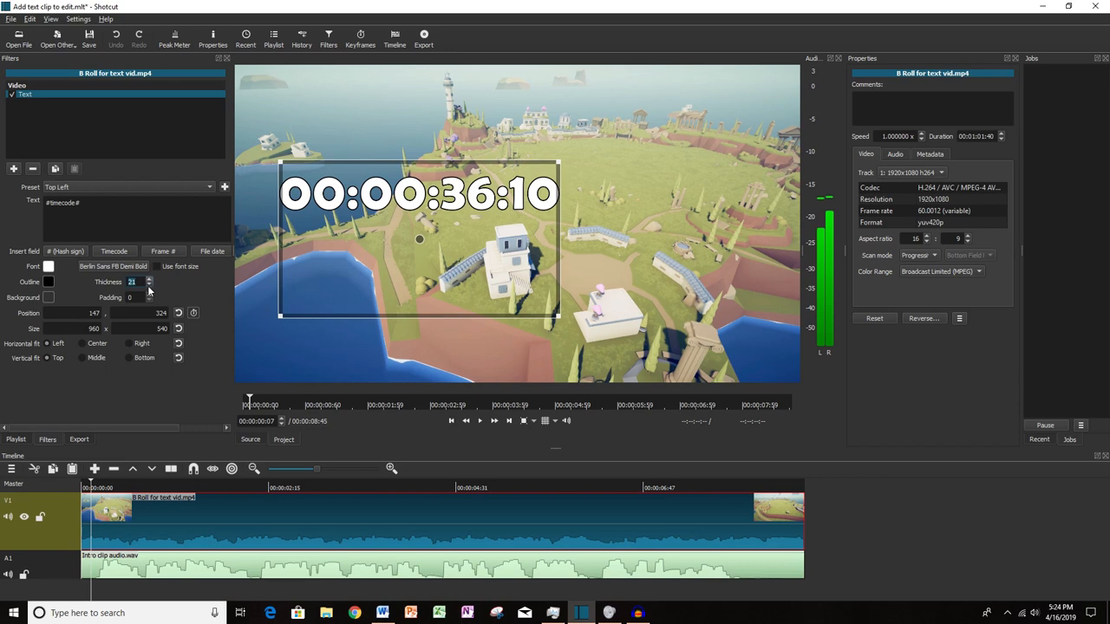
click(149, 285)
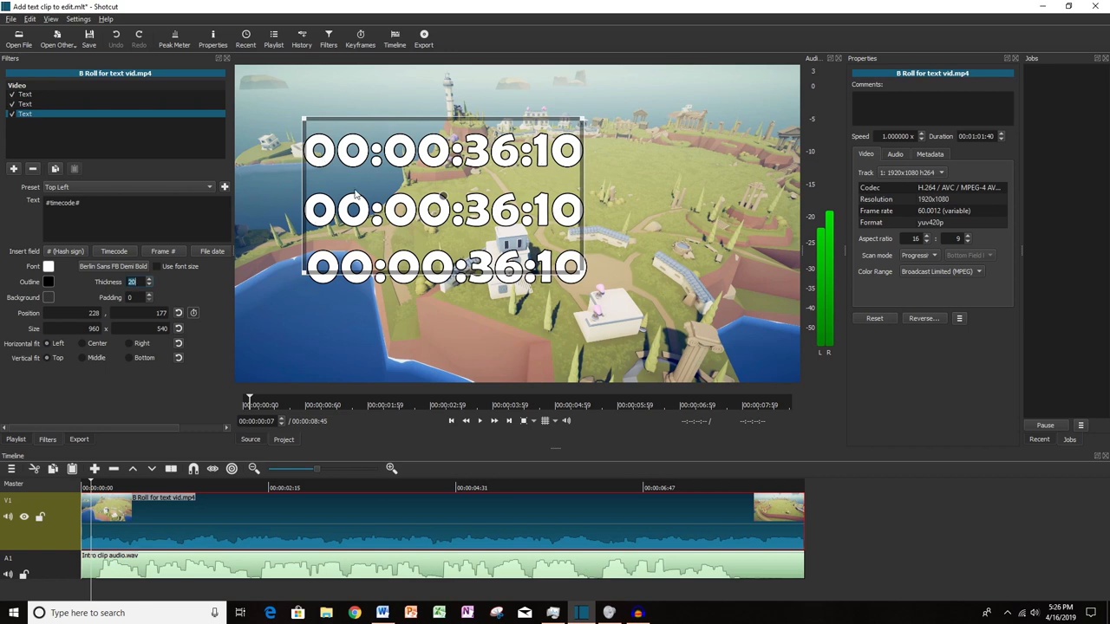
click(14, 104)
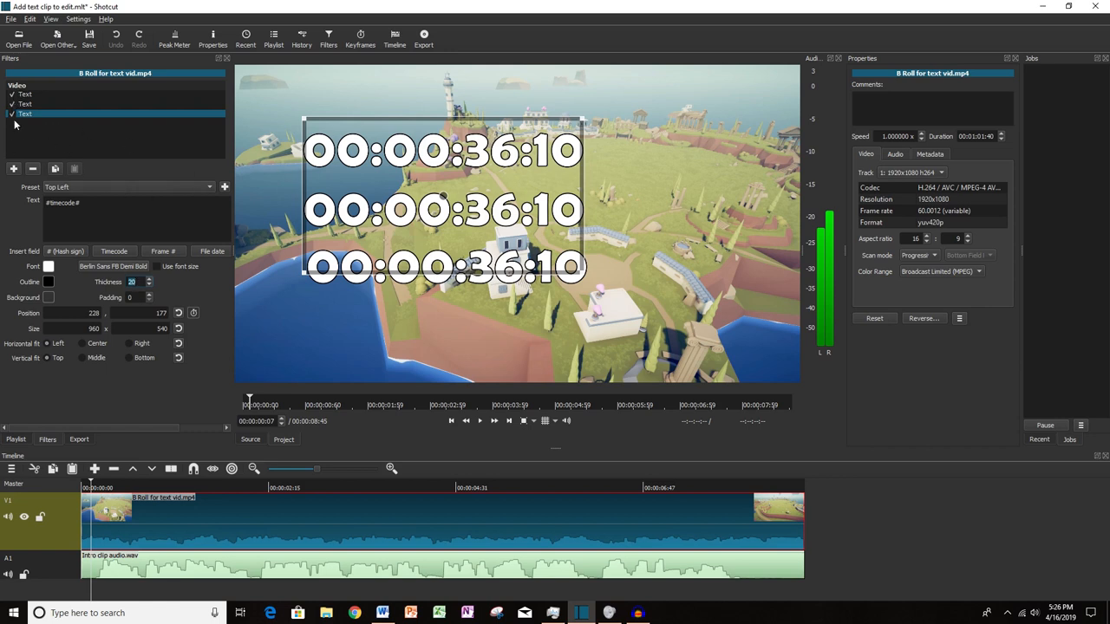
click(24, 104)
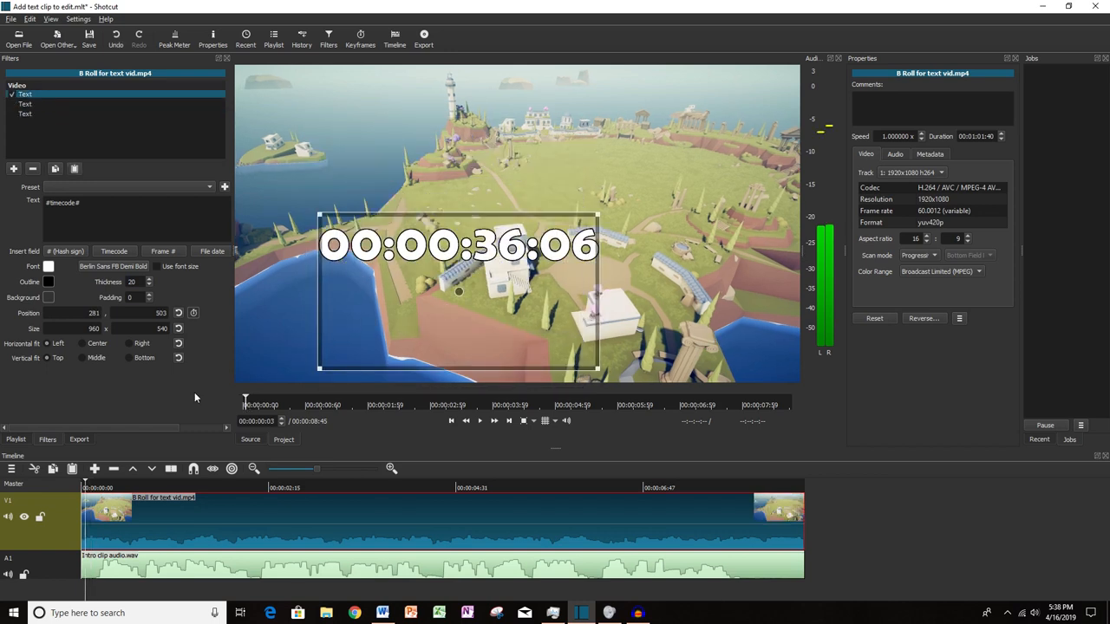
mouse_move(482, 437)
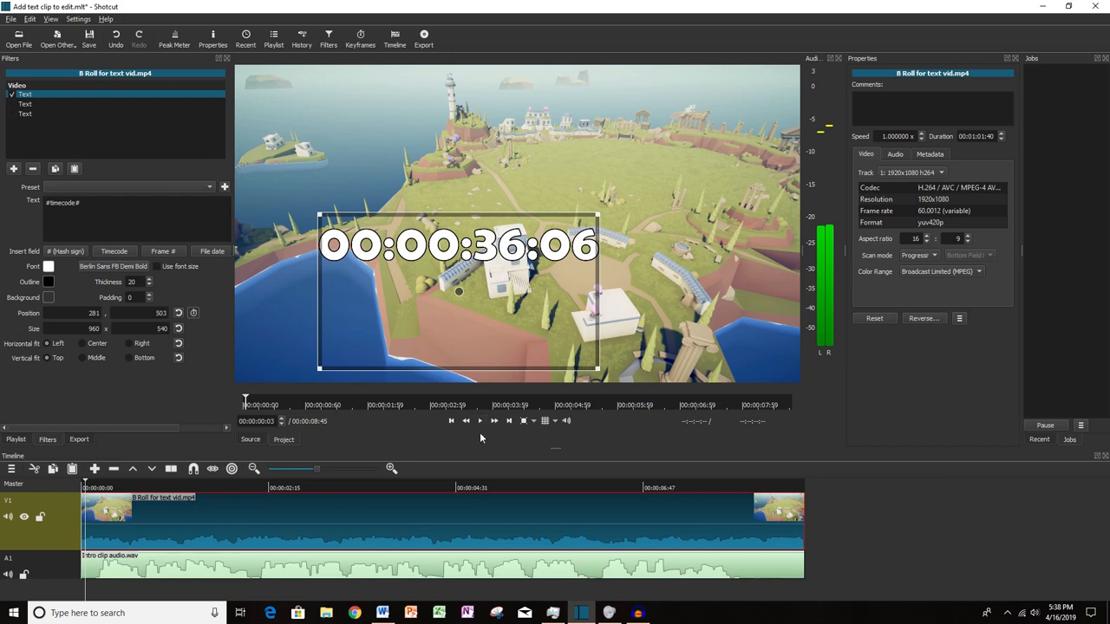
mouse_move(481, 421)
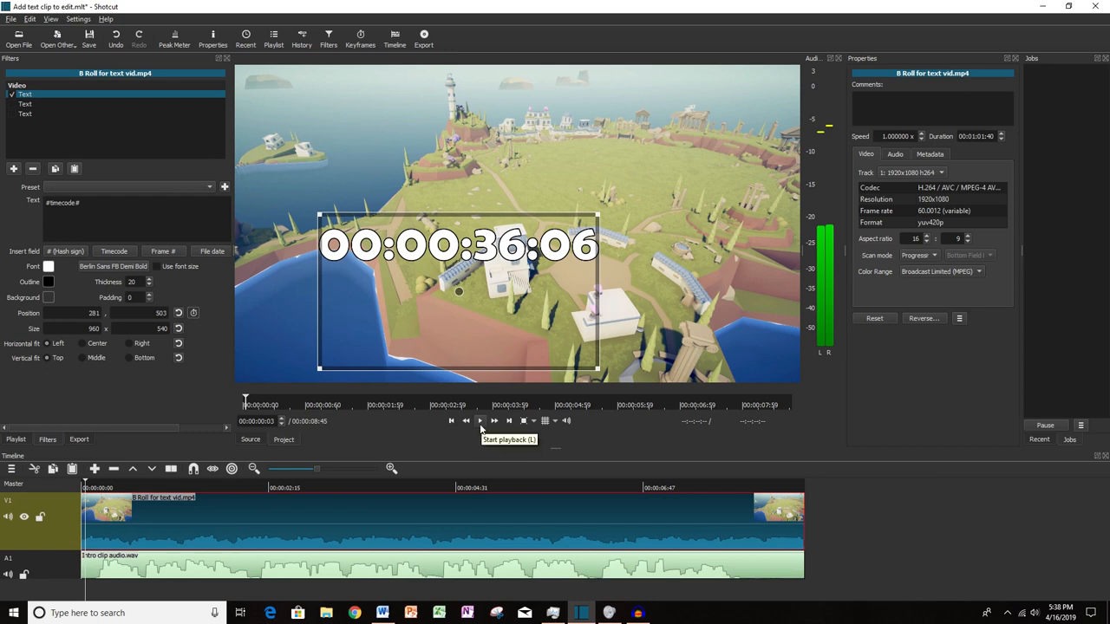
Play the timeline to find the frame where the first title should start.
click(480, 421)
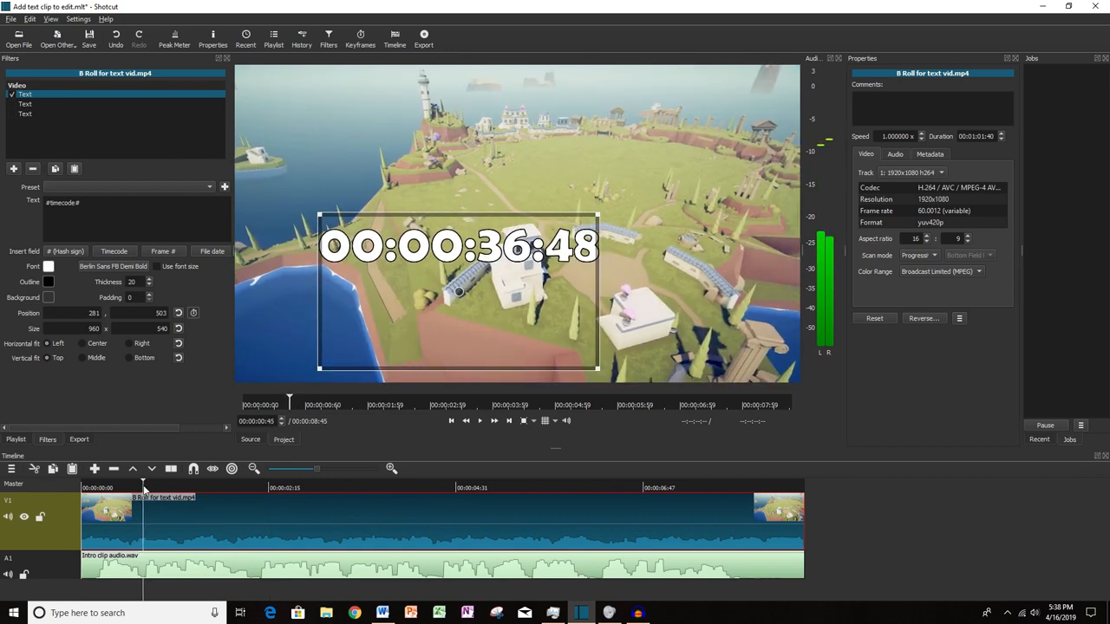
mouse_move(225, 506)
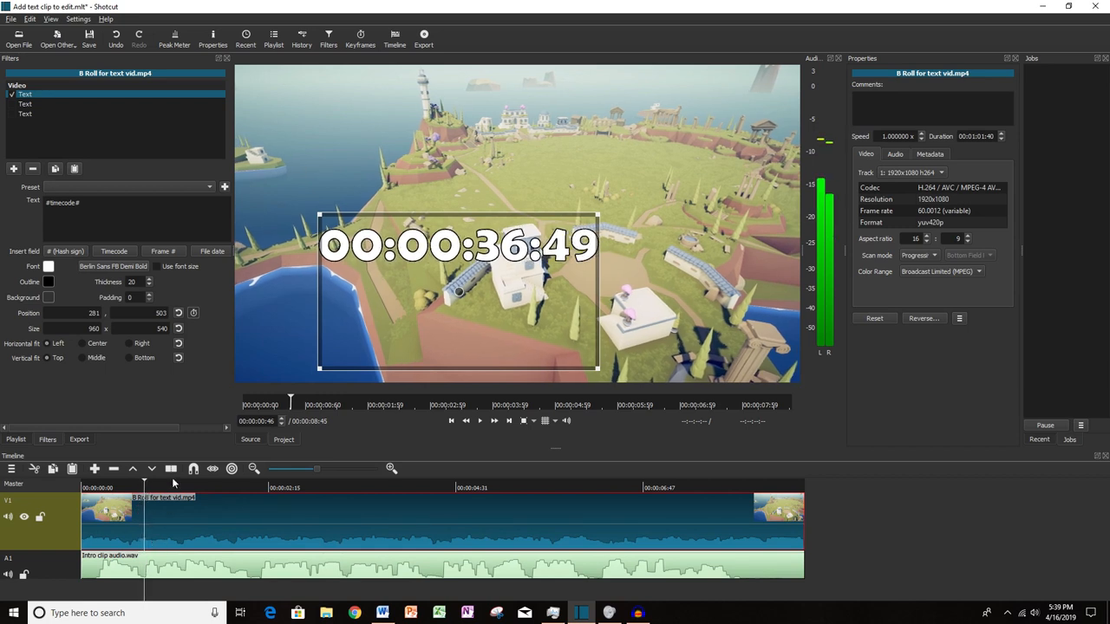
mouse_move(172, 468)
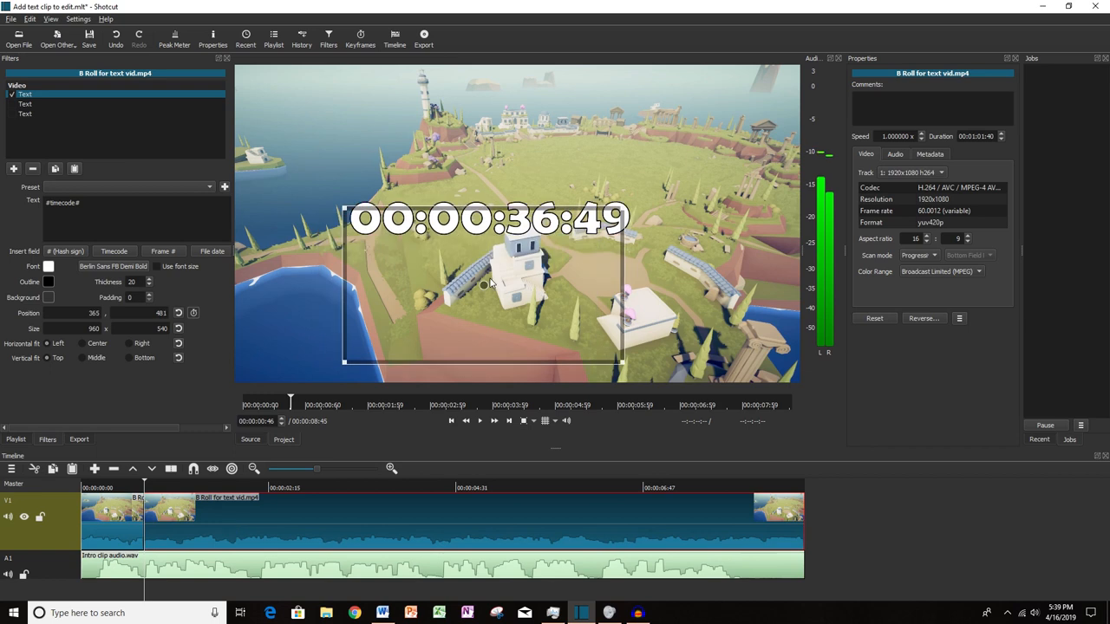
Replace the #timecode# text with 'Welcome to Gamesodes!' across the top of the frame.
drag(484, 287, 518, 215)
text(We)
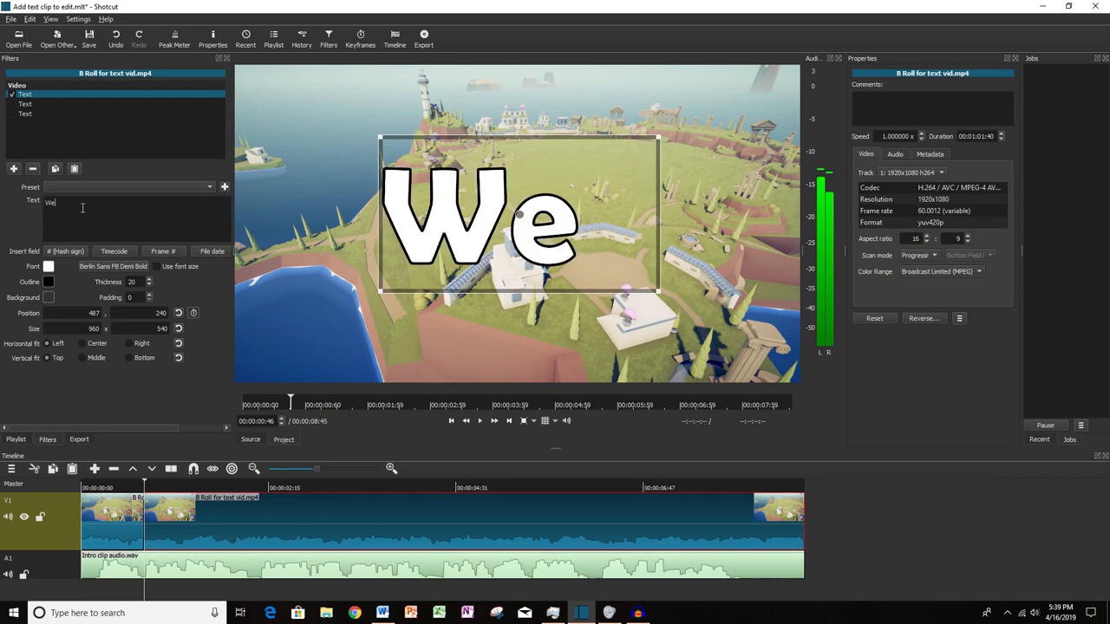
text(lcome to Gamesodes!)
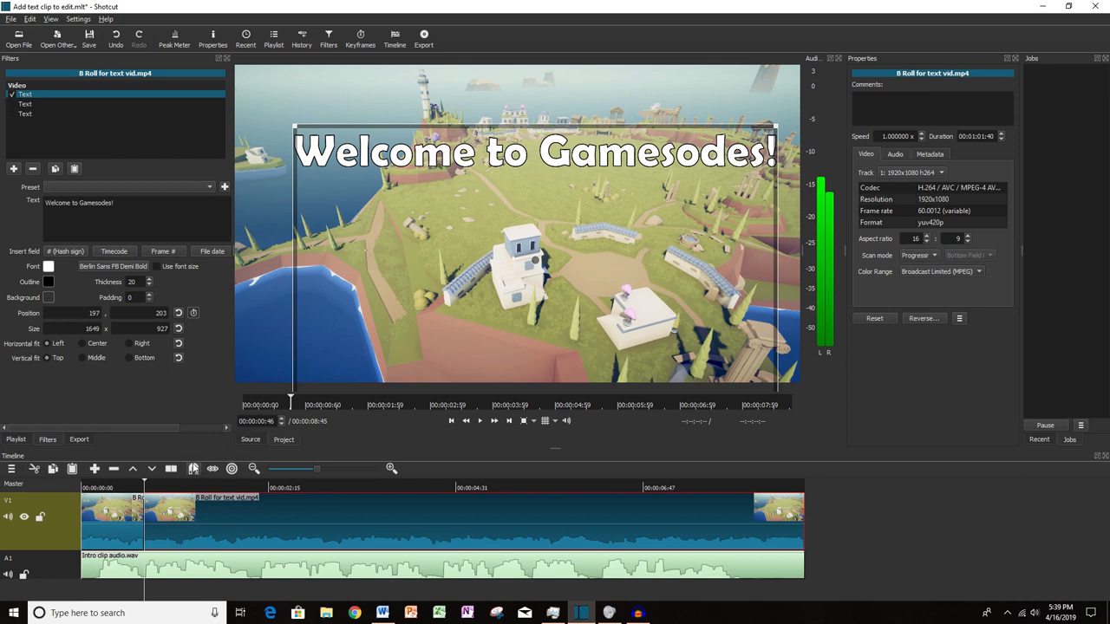
Split the clip where the welcome title ends and play back to check the section.
click(479, 421)
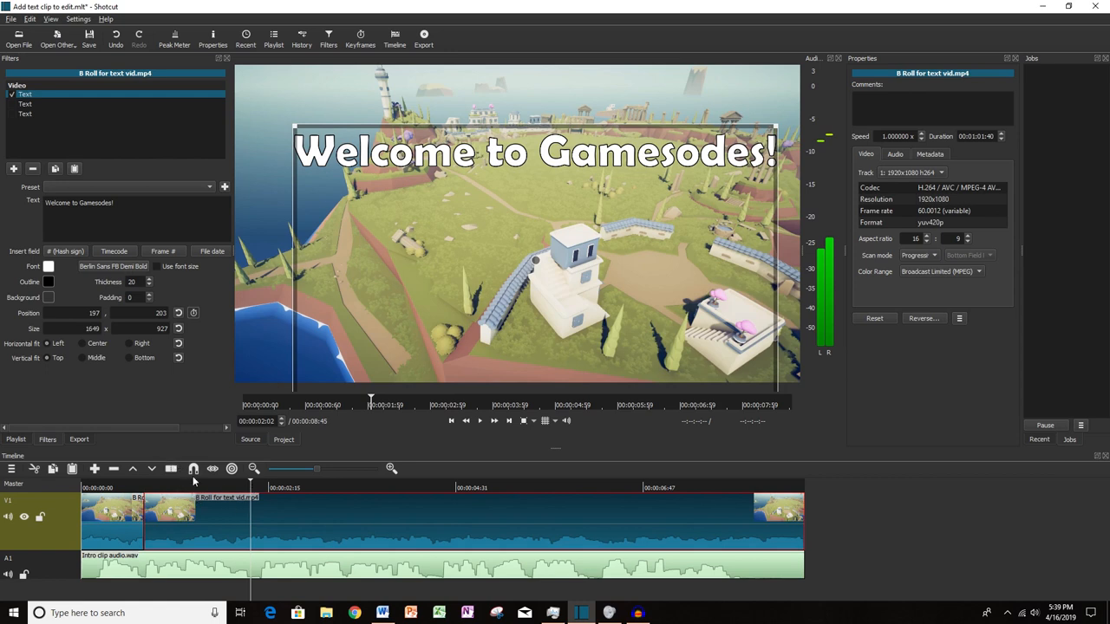
mouse_move(172, 468)
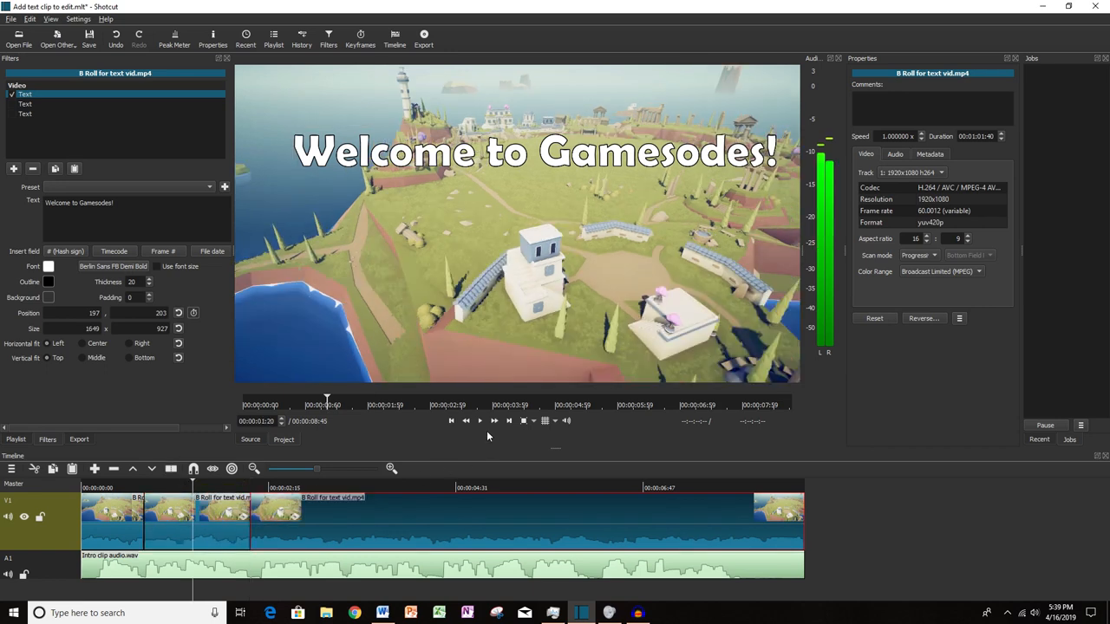
click(480, 422)
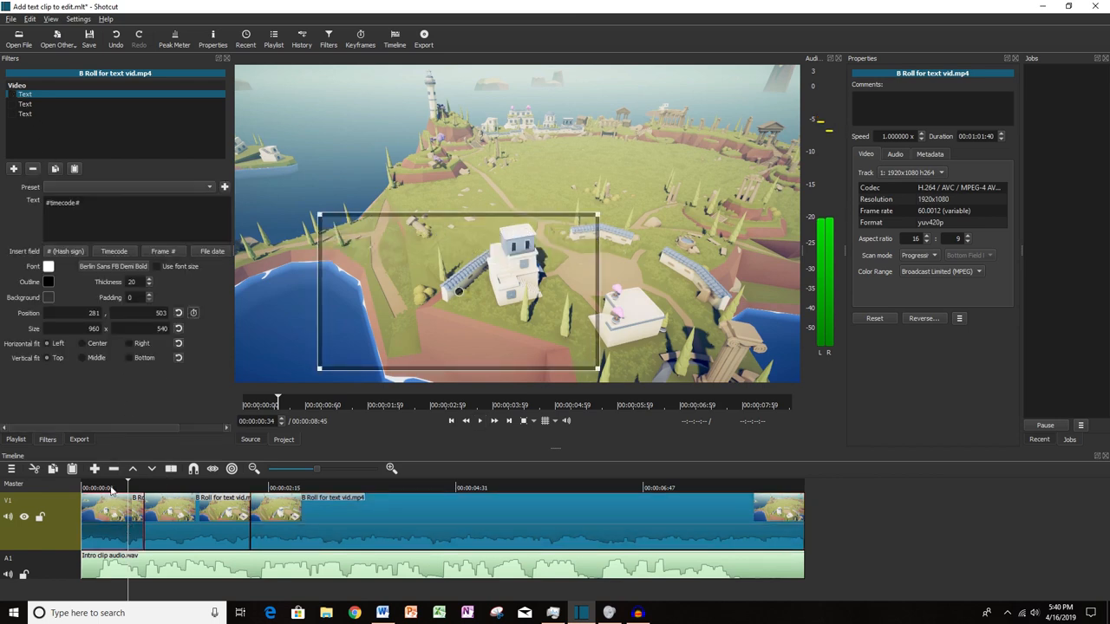
click(464, 421)
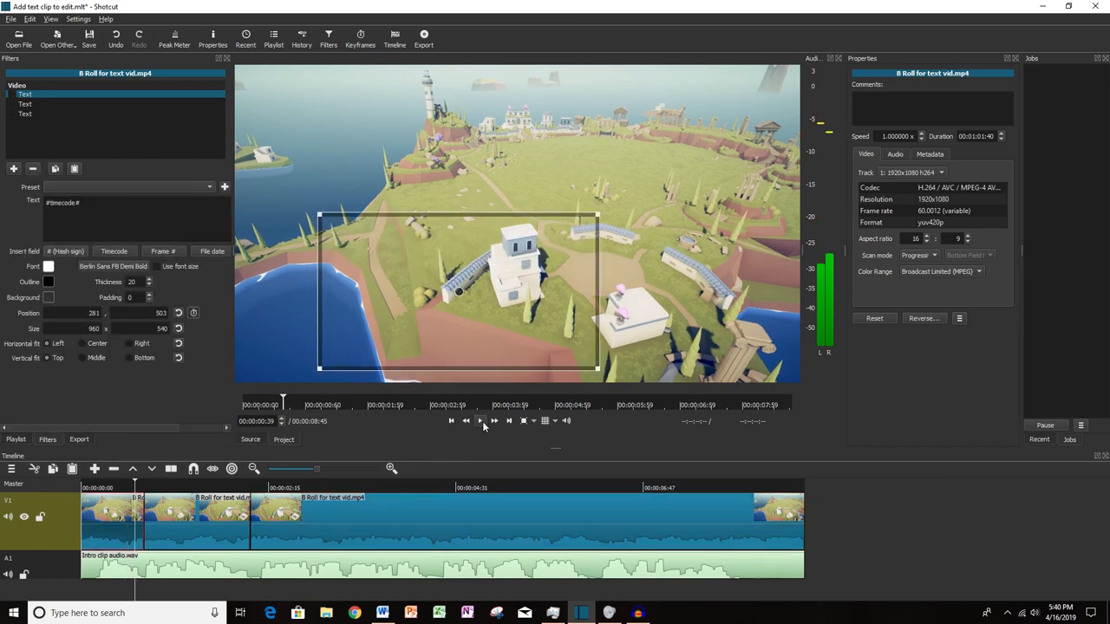
click(479, 422)
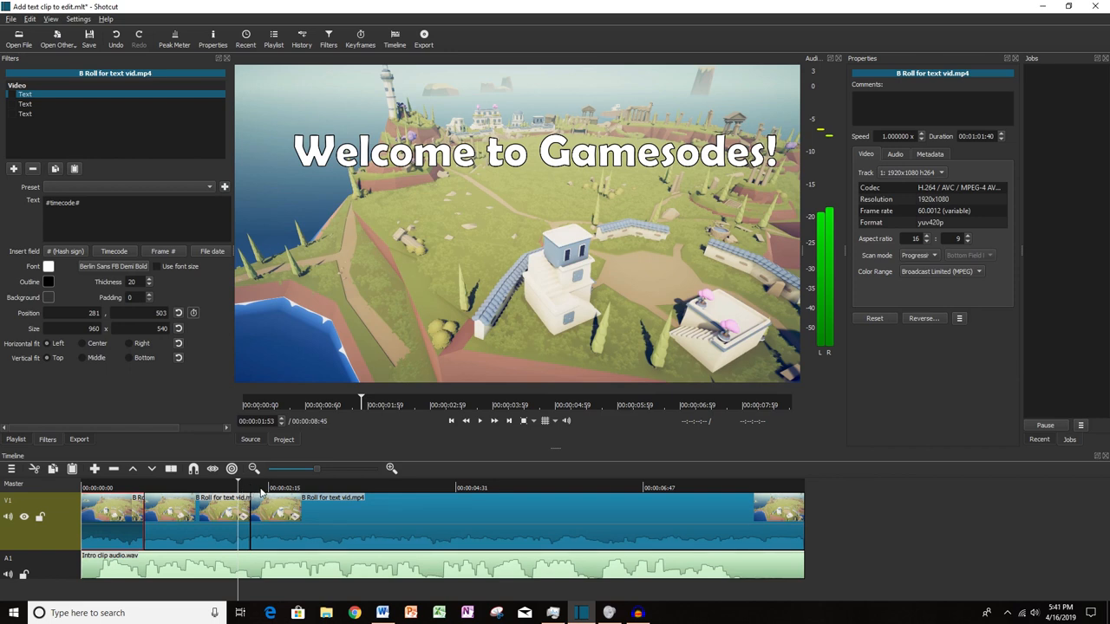
mouse_move(478, 421)
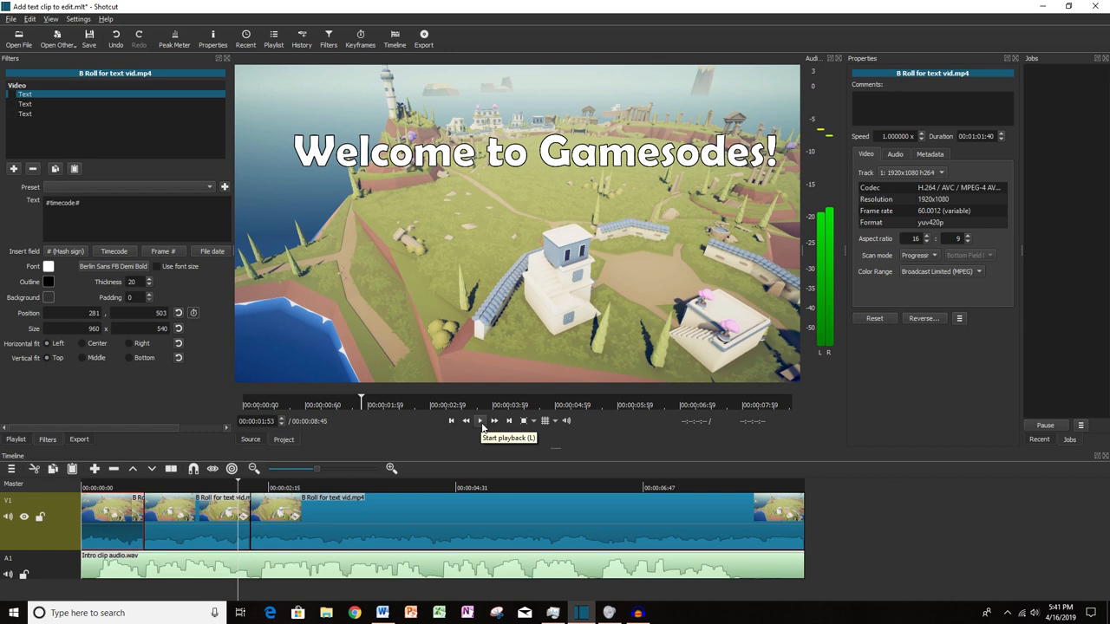
Play ahead, split out another short gameplay section for the next title, and review it.
click(478, 421)
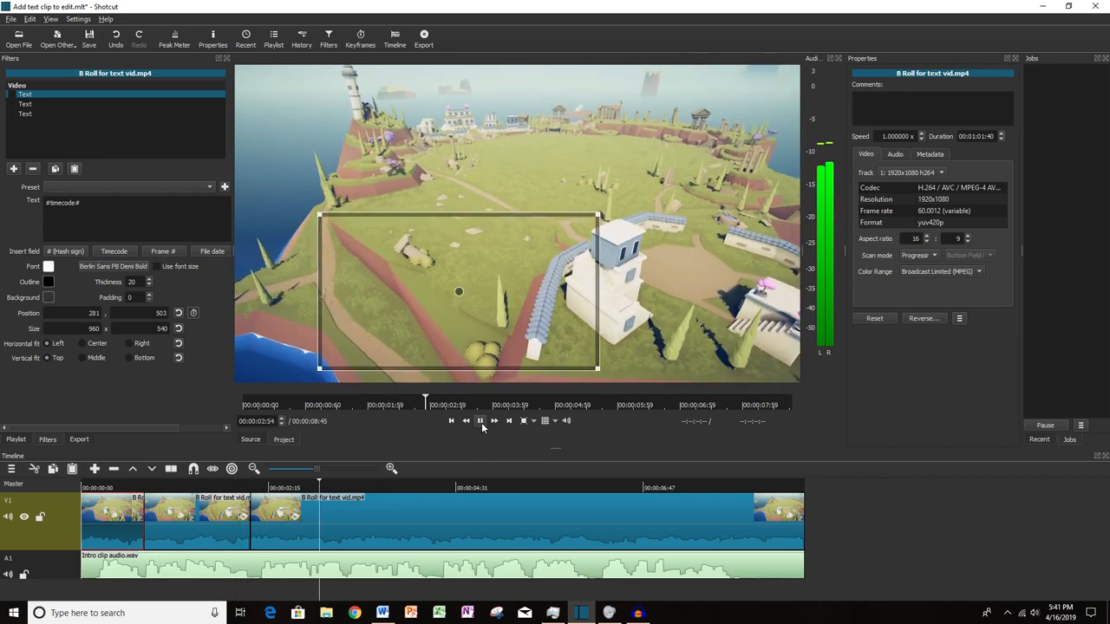
click(458, 511)
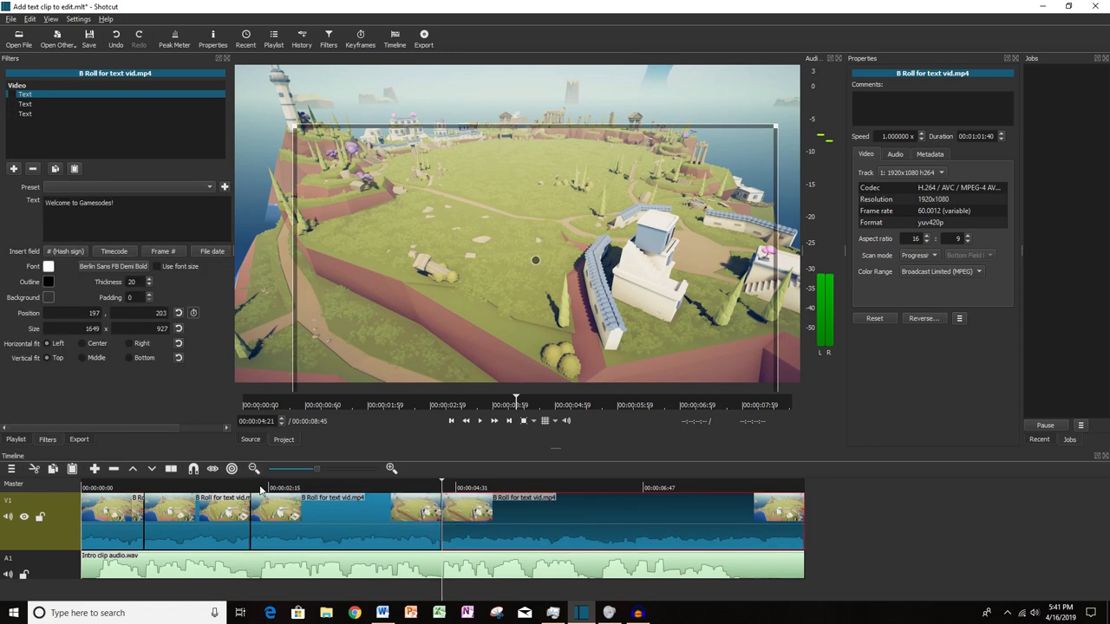
click(378, 405)
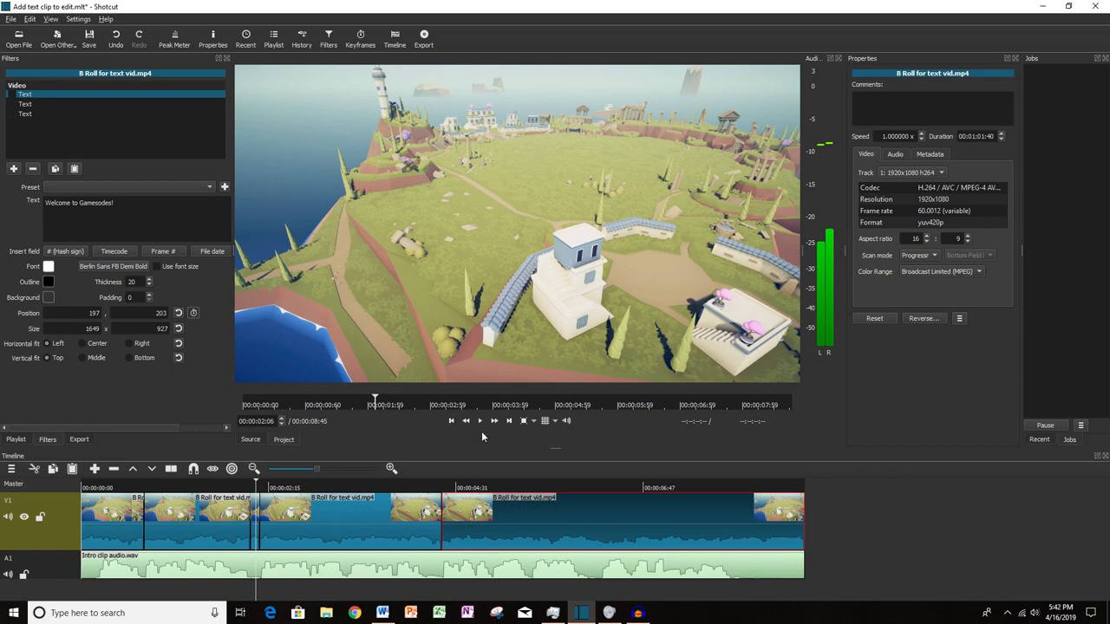
mouse_move(478, 421)
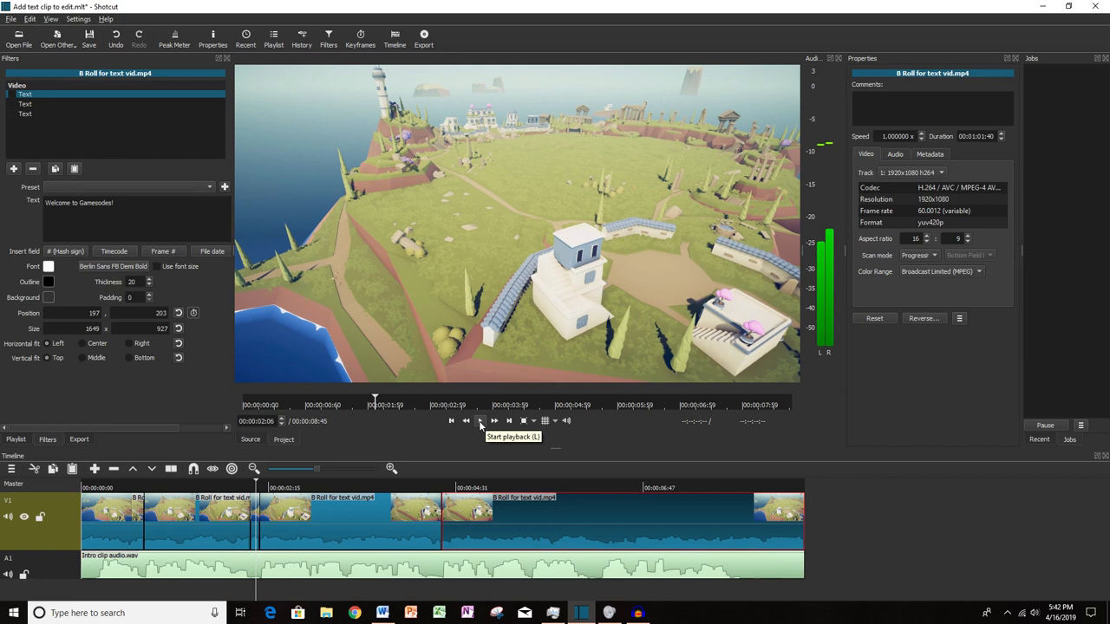
click(478, 421)
text(If you're)
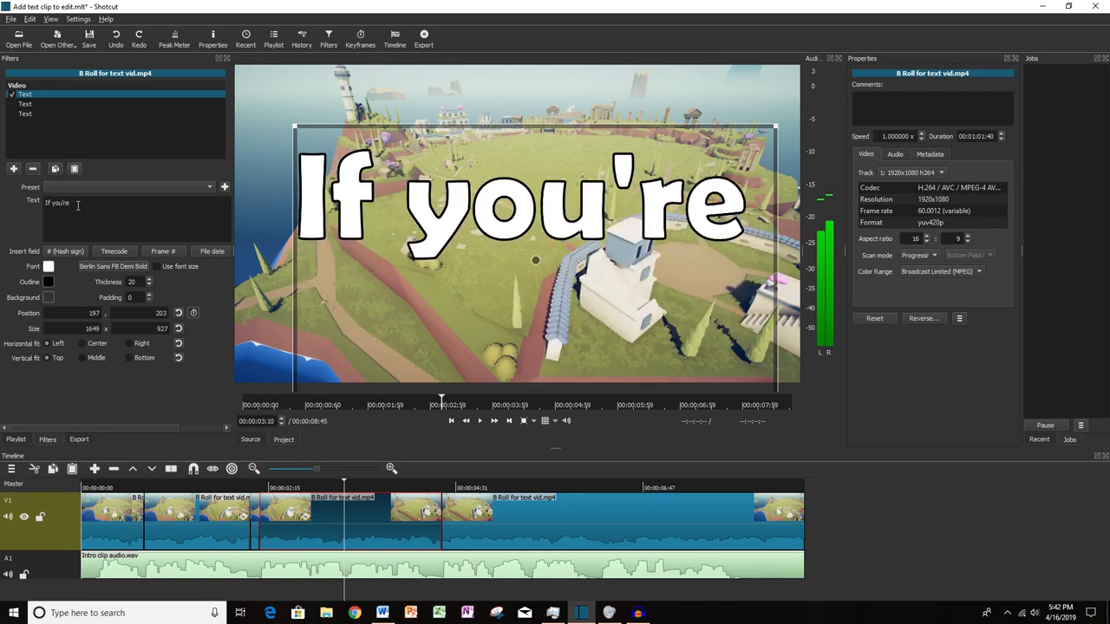
Set the section's caption to 'If you're new to the channel,' and play back to review it.
text(new to the channel)
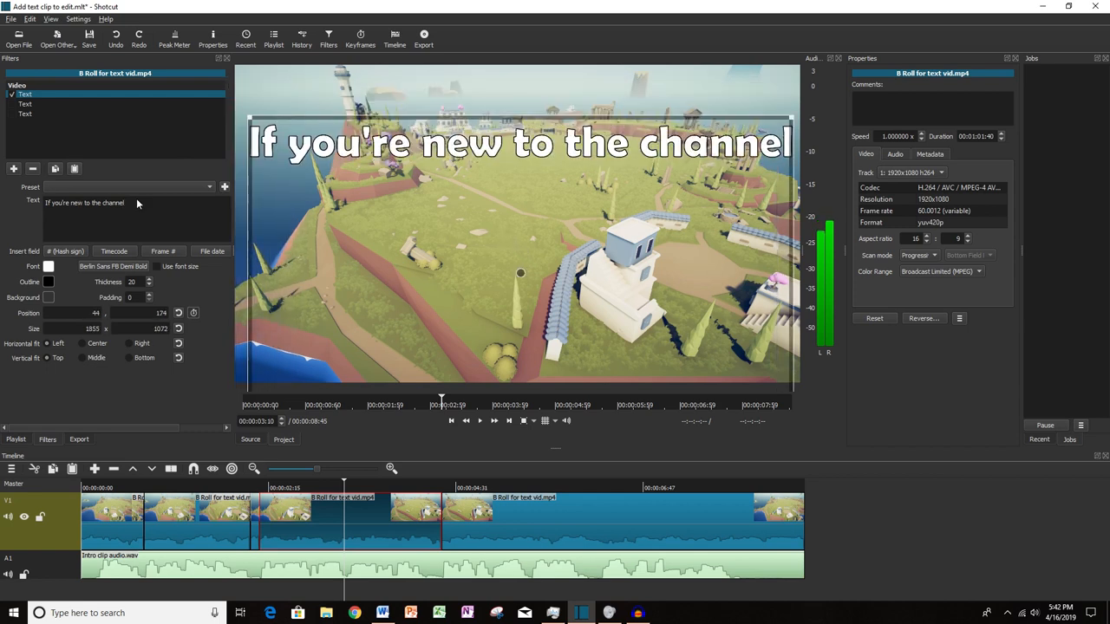
text(,)
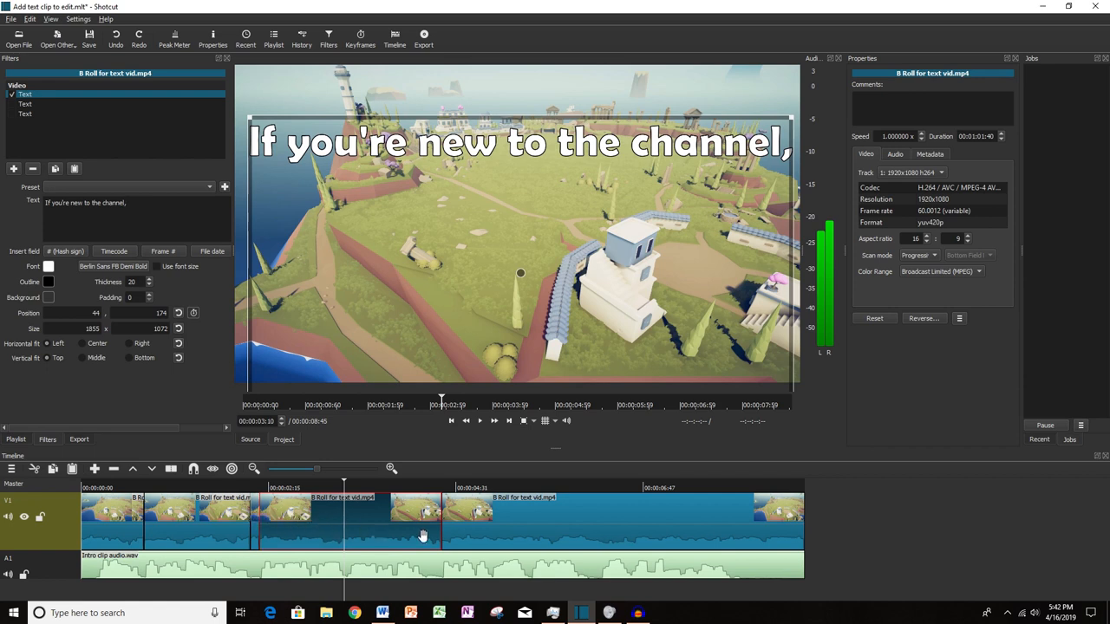
mouse_move(402, 517)
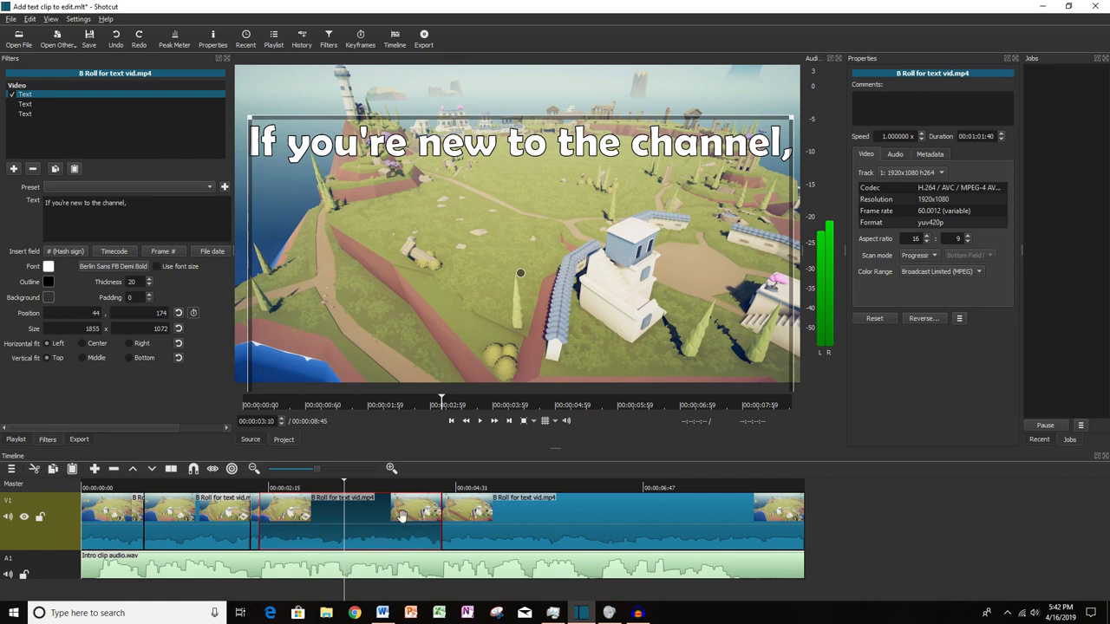
mouse_move(354, 529)
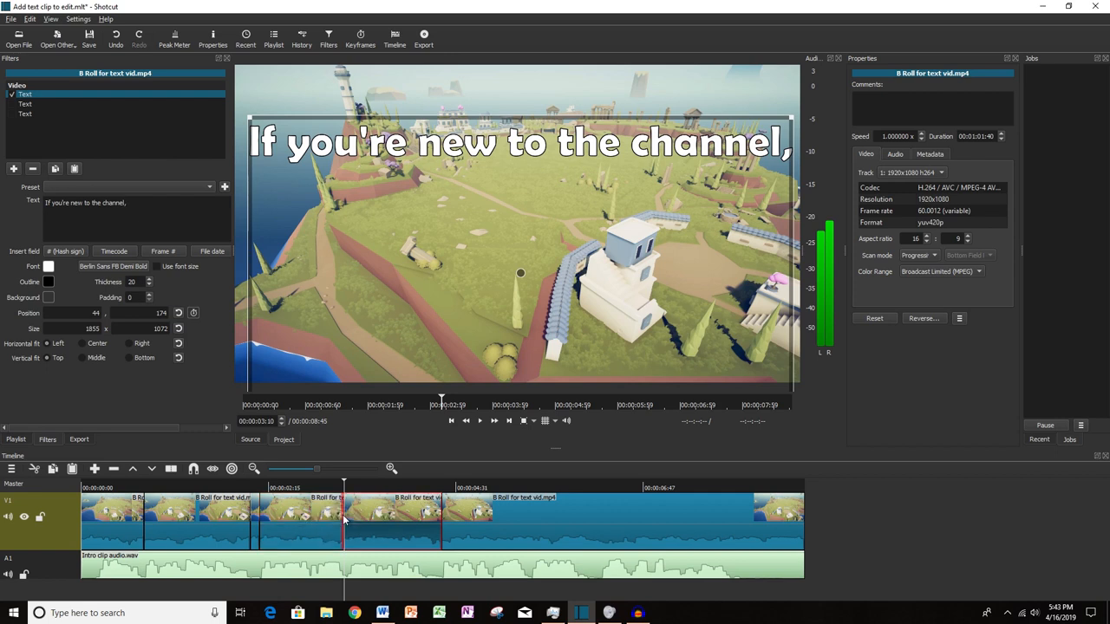
click(299, 512)
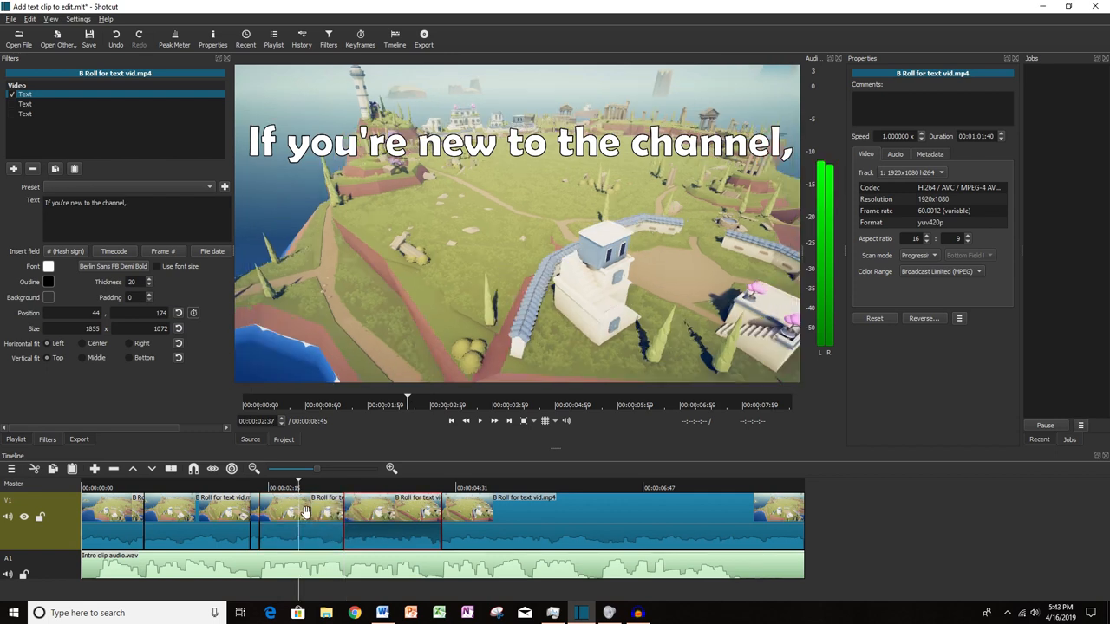
click(385, 516)
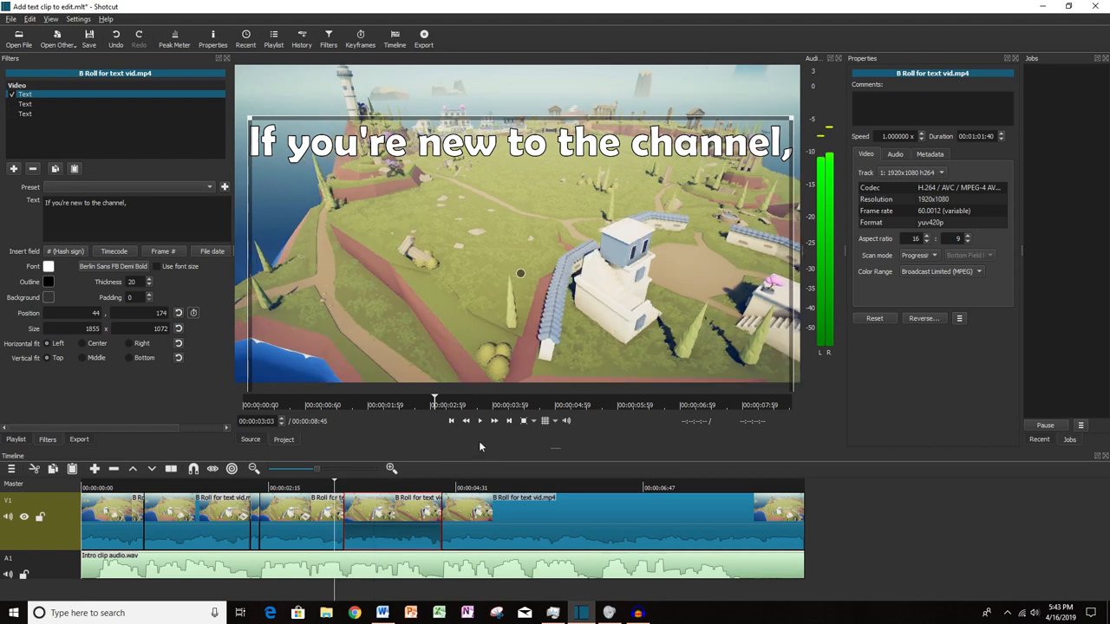
mouse_move(503, 421)
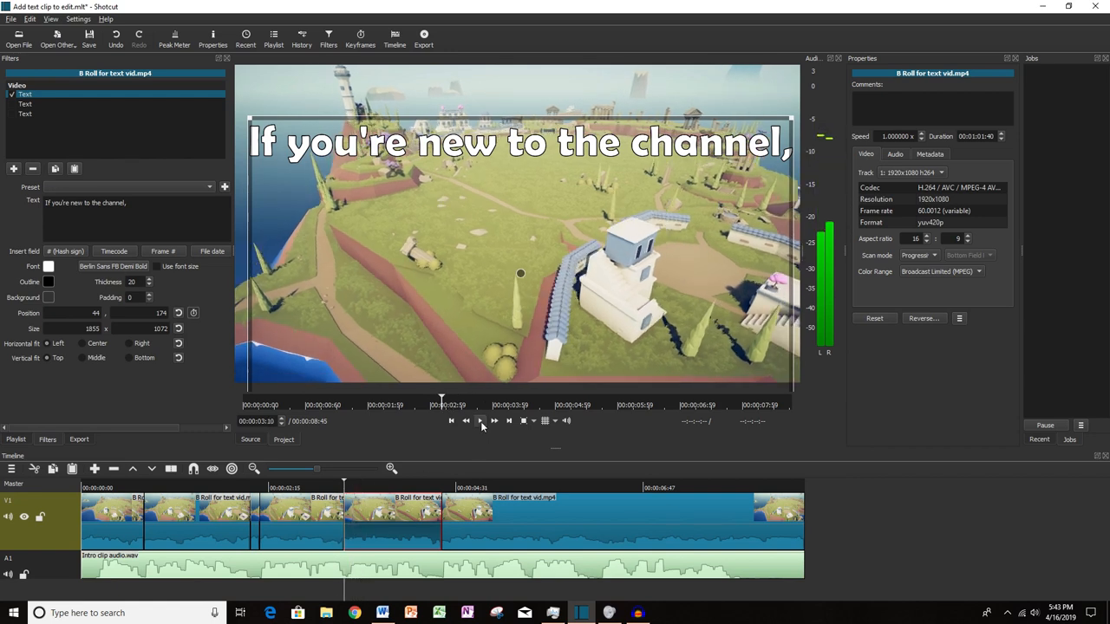
click(478, 421)
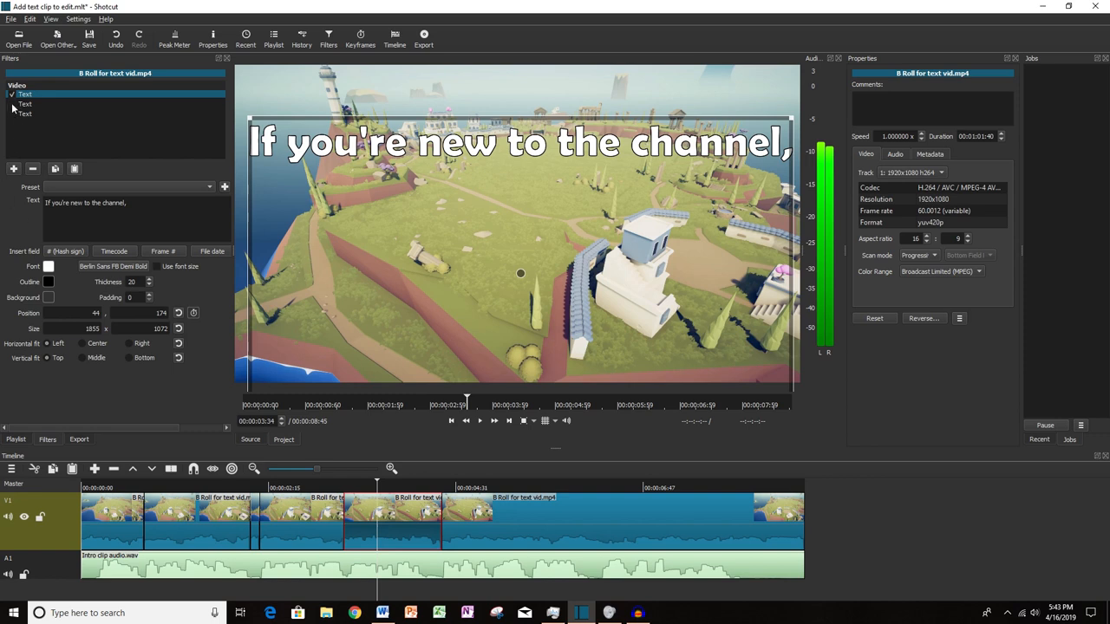
Set the second Text filter to 'PLEASE' and shrink its box to the left below the caption.
click(24, 104)
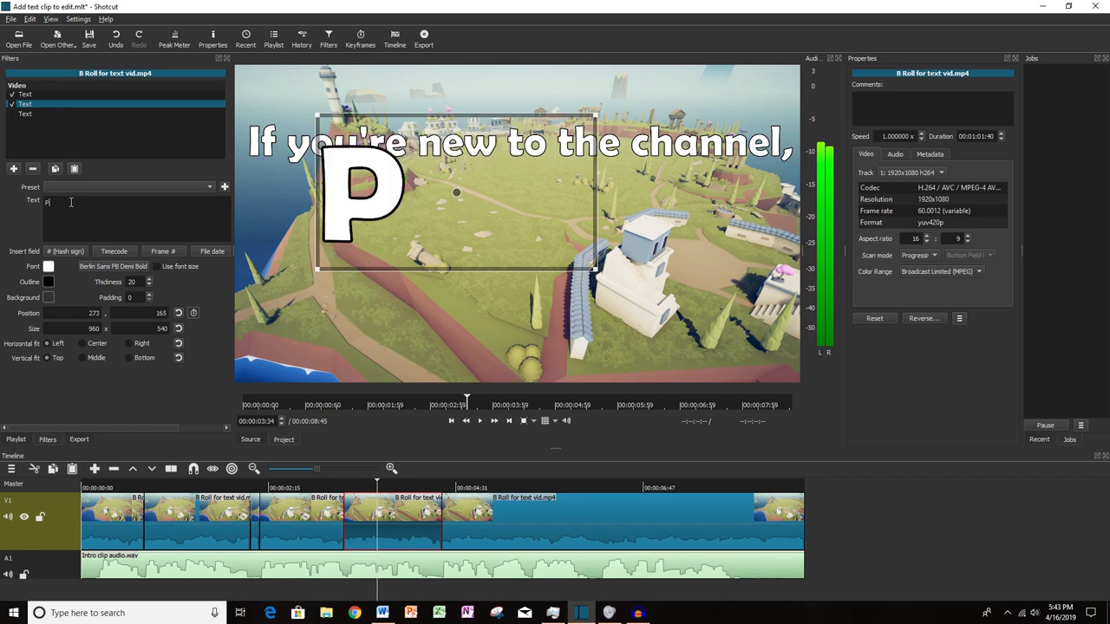
text(LEASE)
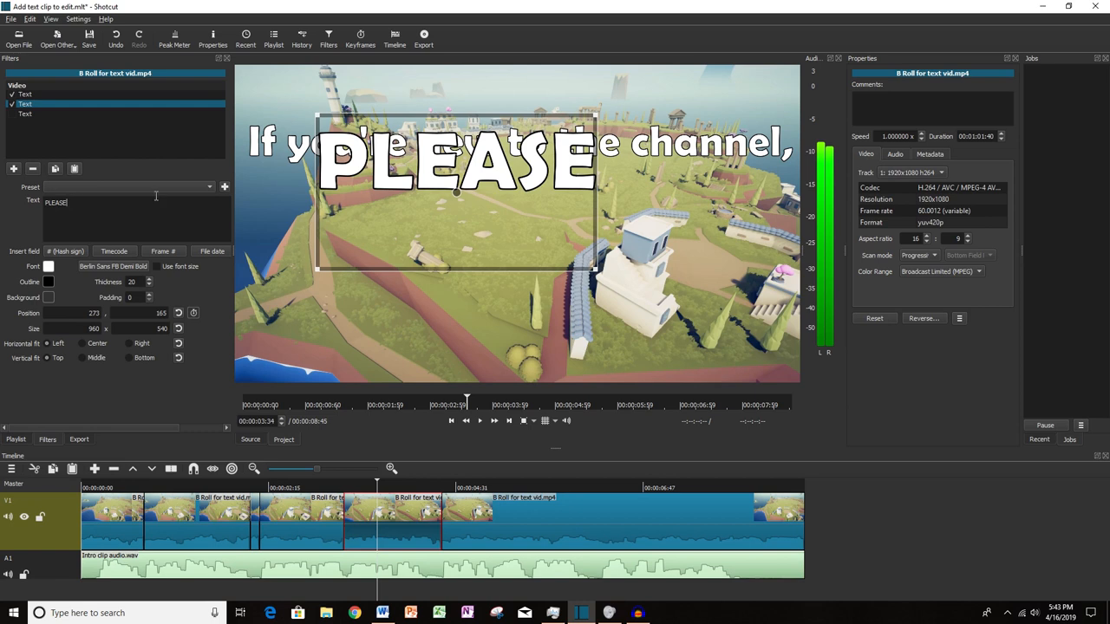
drag(458, 190, 402, 243)
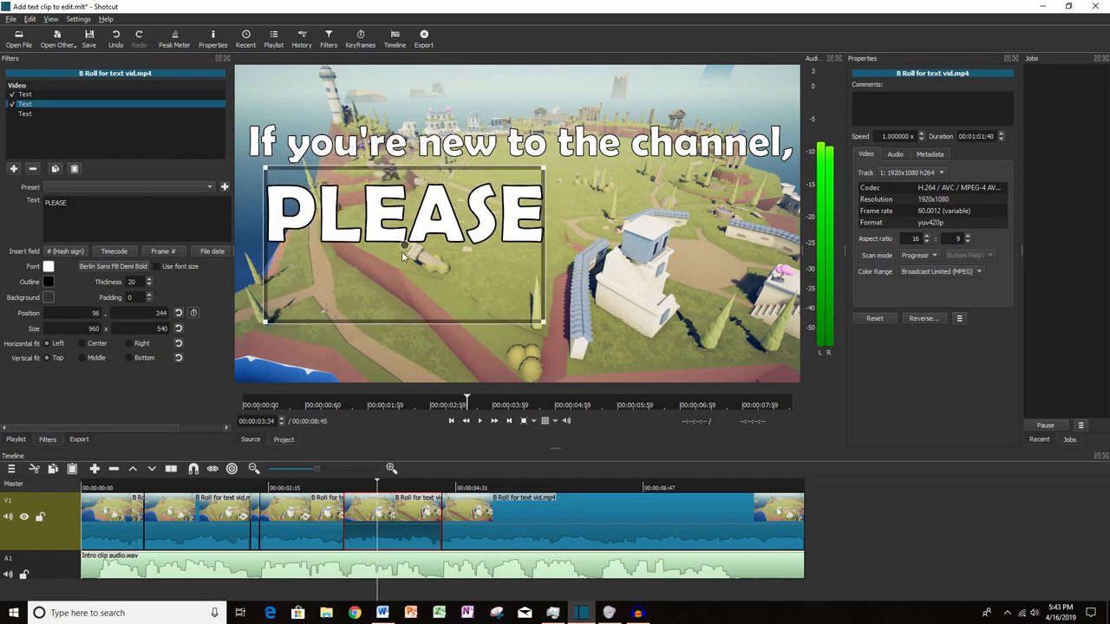
mouse_move(229, 367)
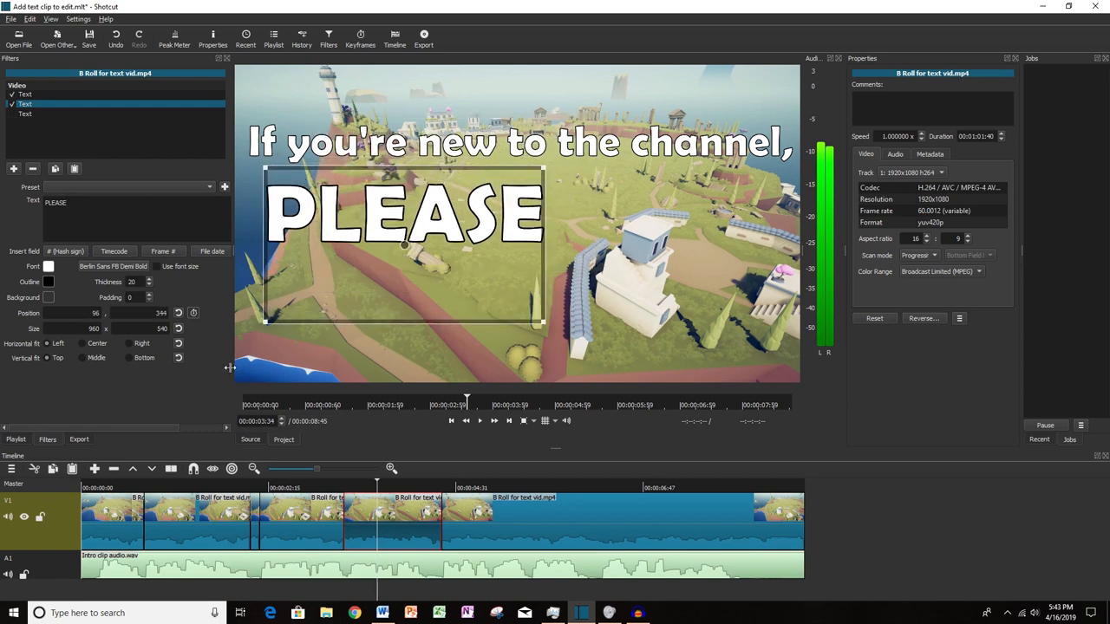
mouse_move(396, 494)
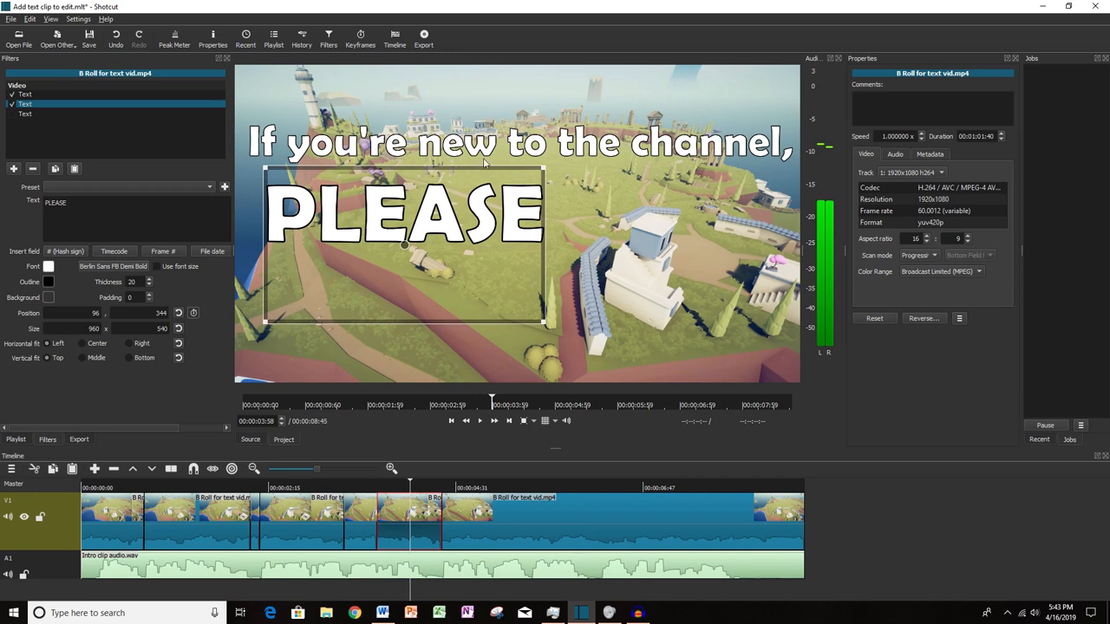
mouse_move(407, 536)
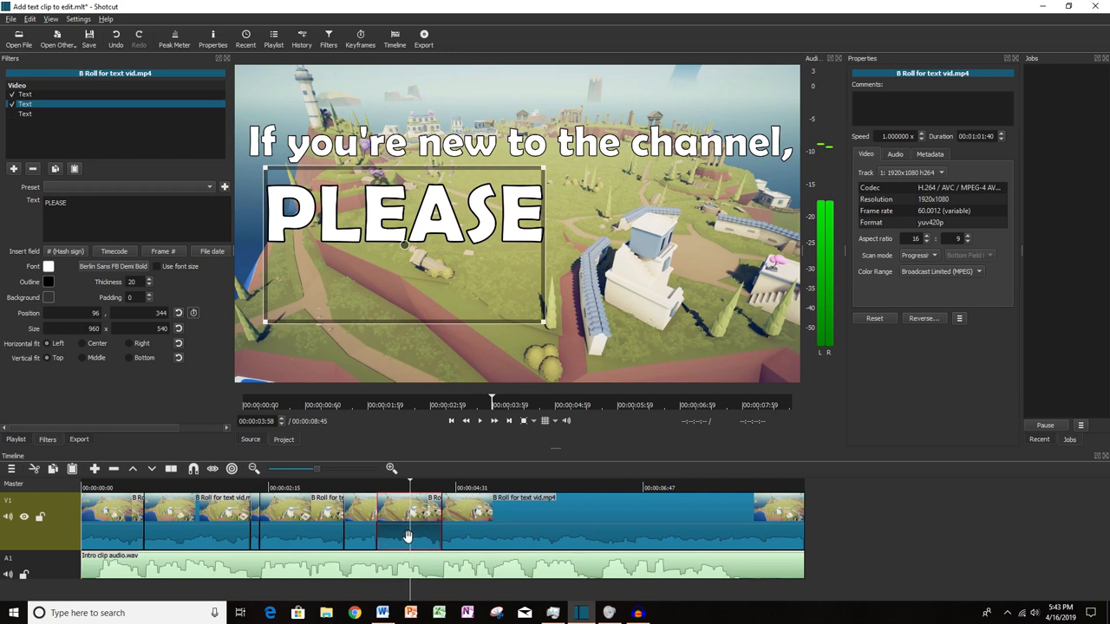
mouse_move(410, 522)
text(subscribe!)
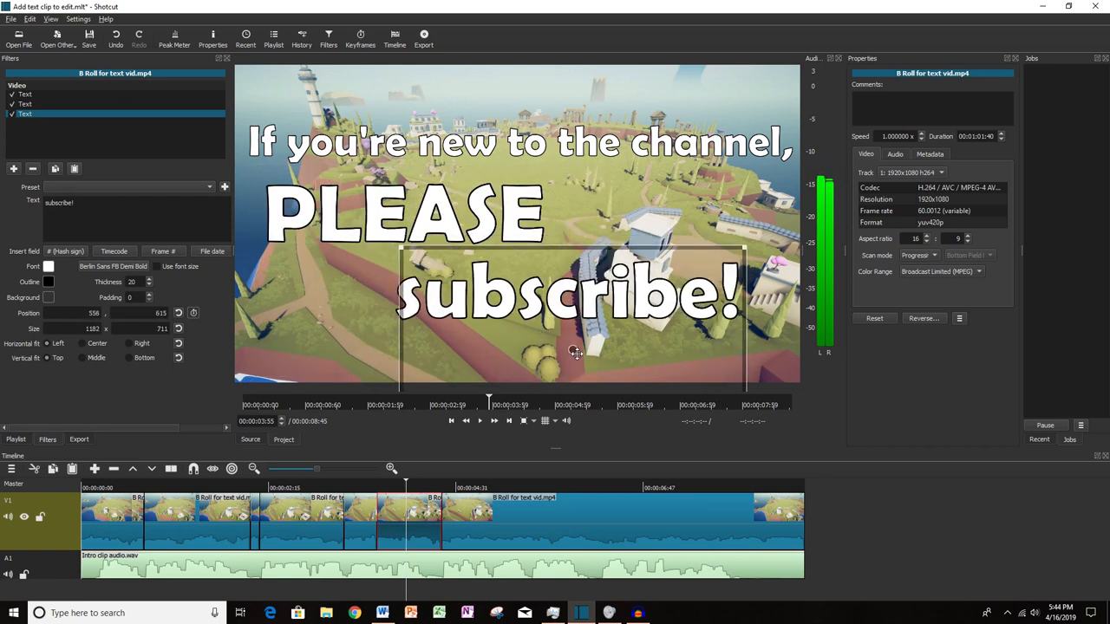
Play back the timeline to review the 'subscribe!' caption beneath PLEASE.
click(481, 421)
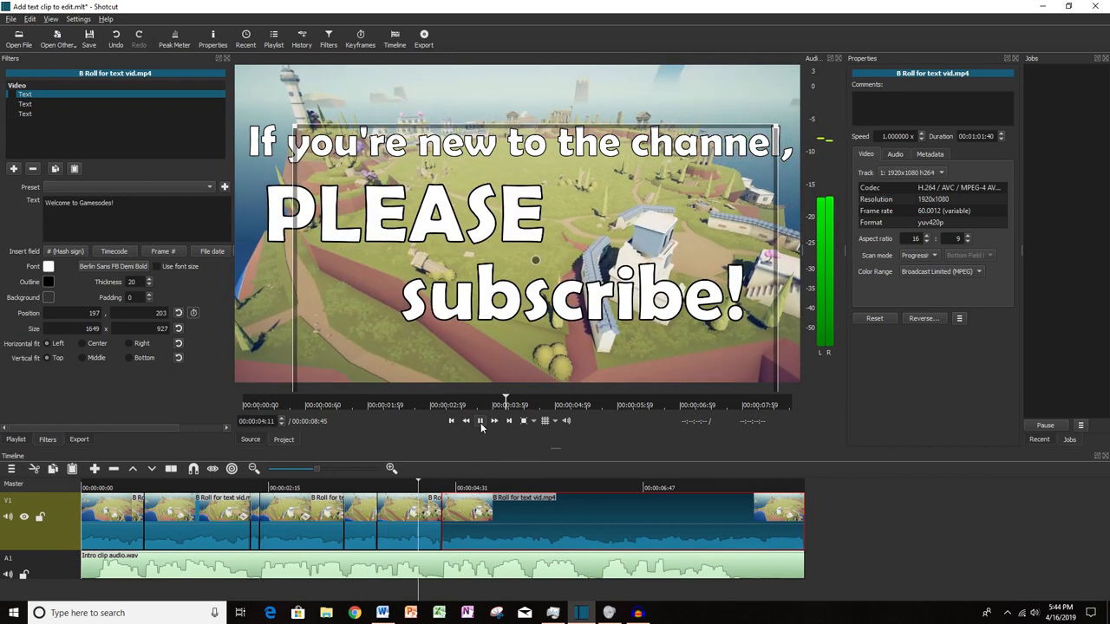
click(479, 421)
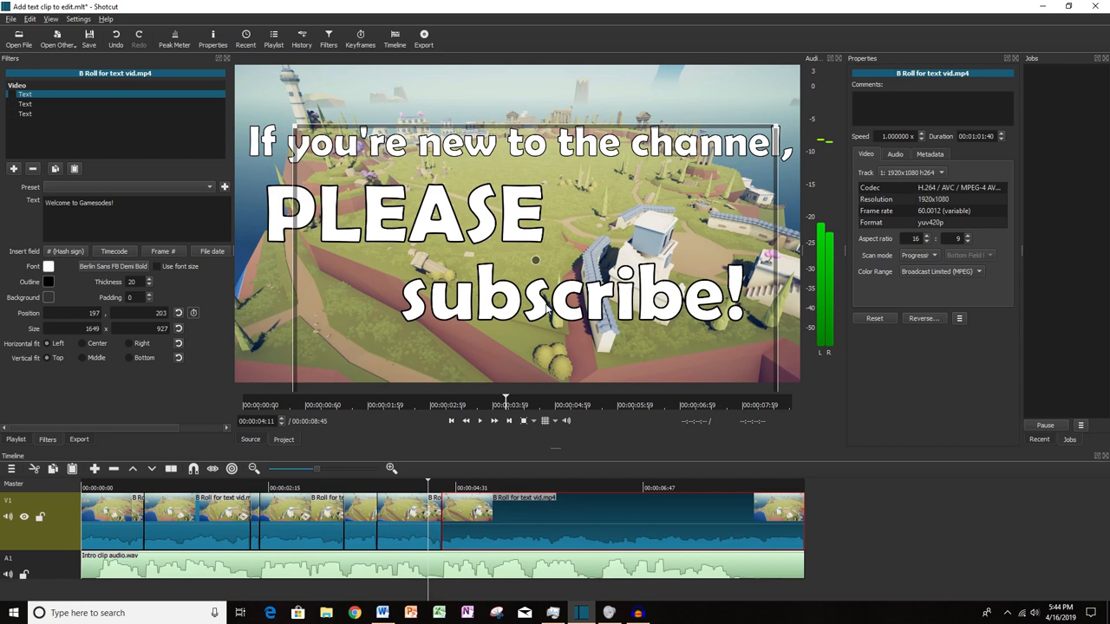
mouse_move(475, 458)
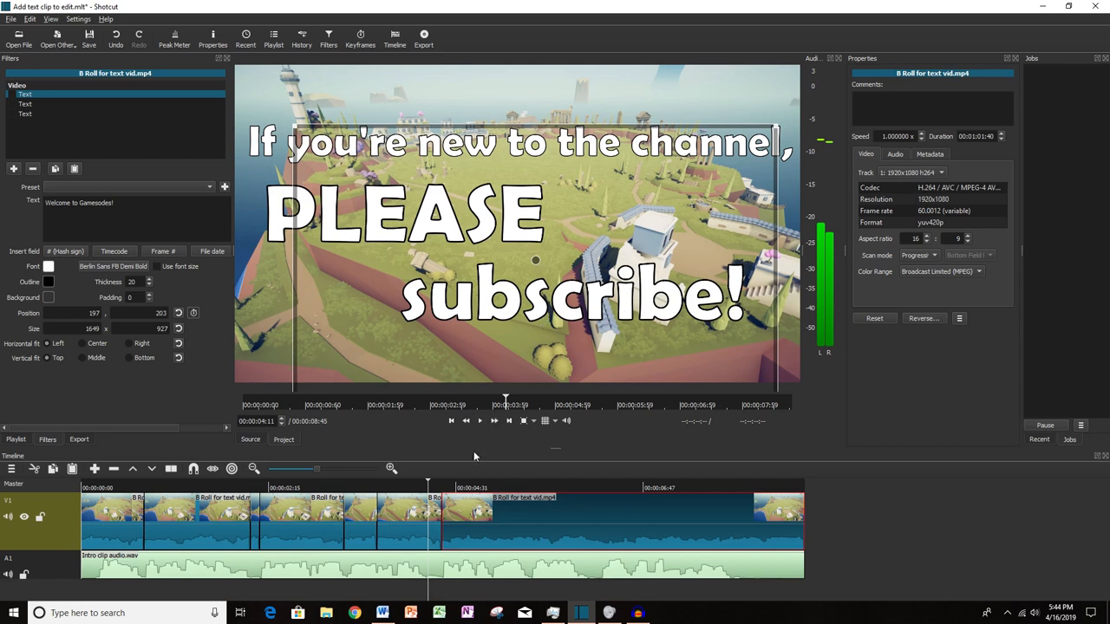
mouse_move(301, 37)
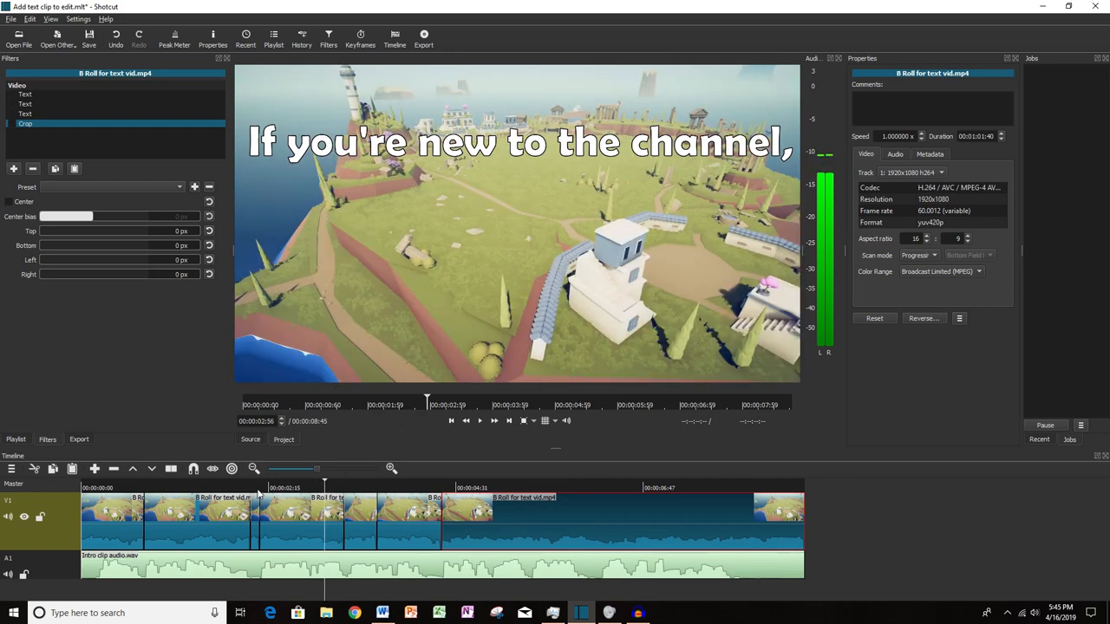
Preview the clip with the zero-amount Crop filter, then stop playback.
click(479, 421)
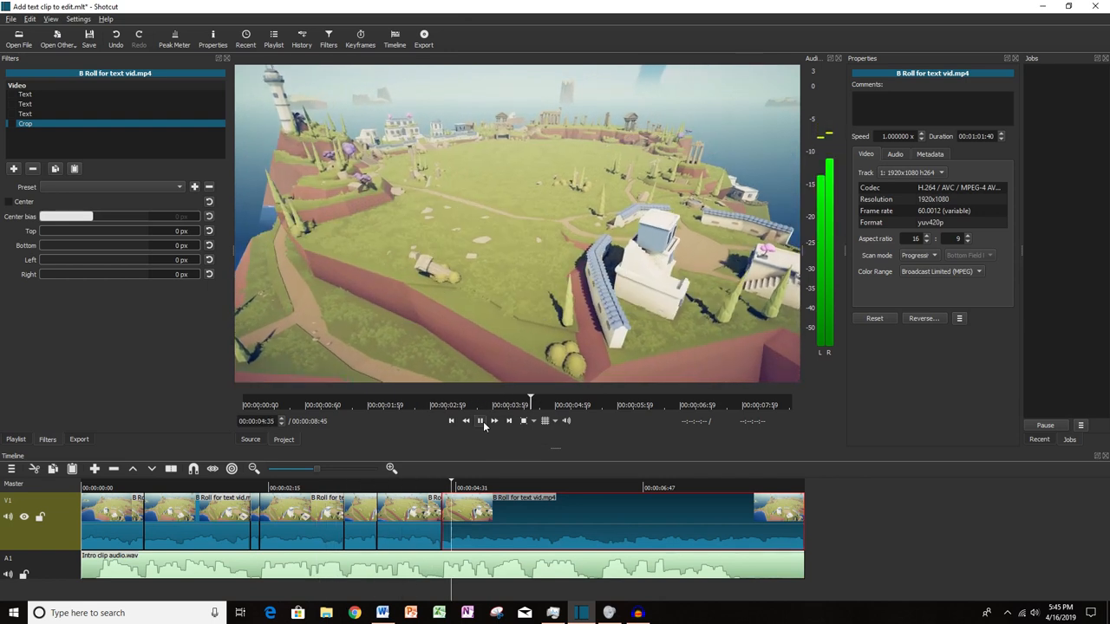
click(478, 421)
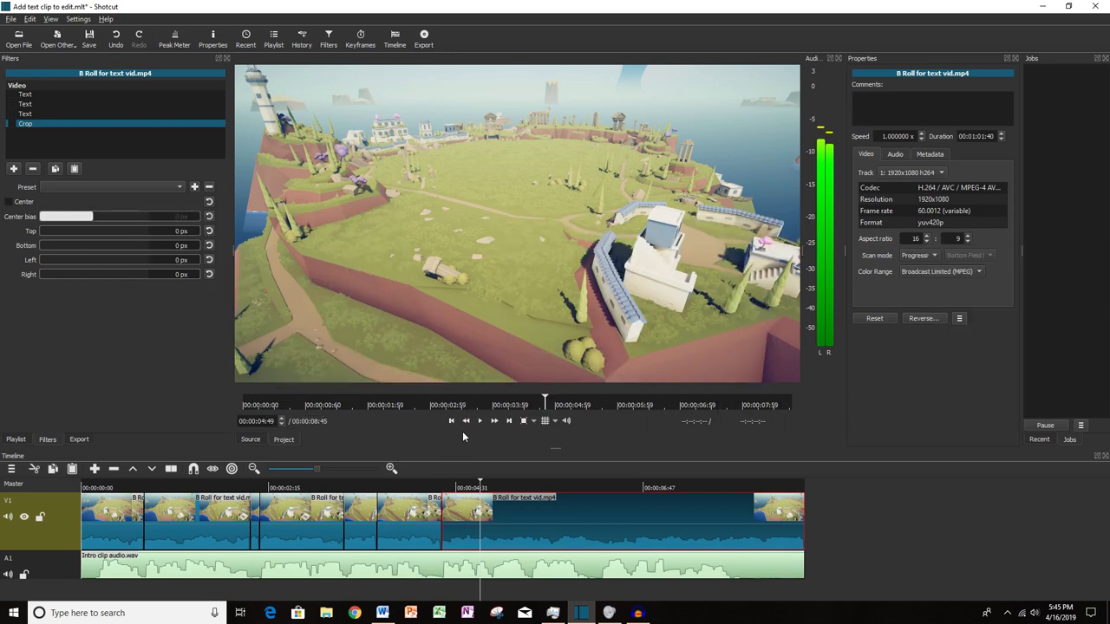
mouse_move(433, 451)
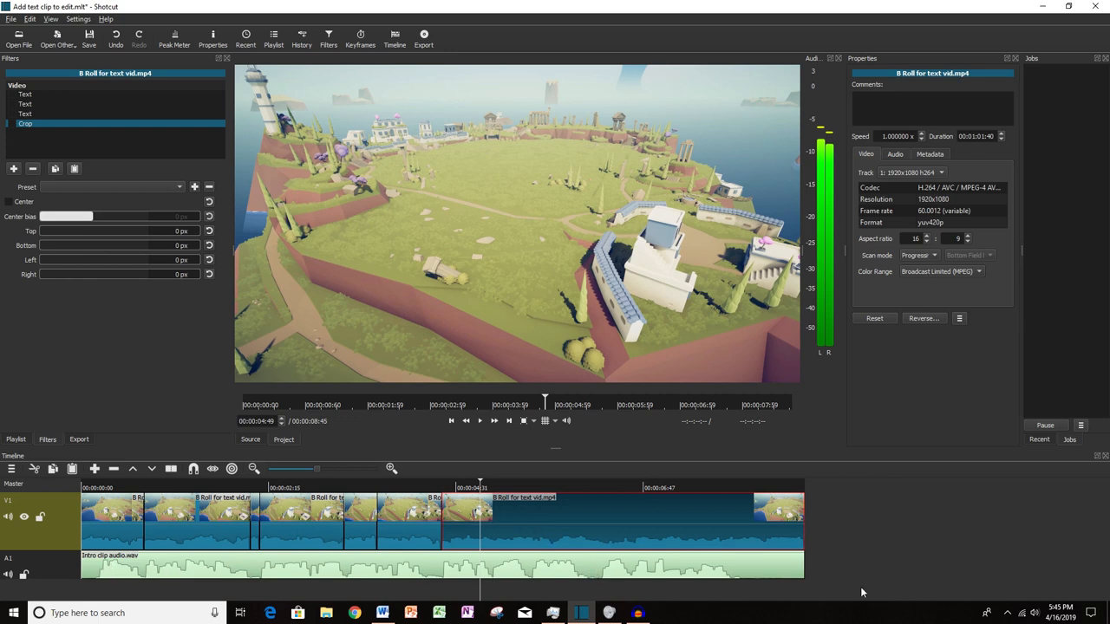
mouse_move(426, 475)
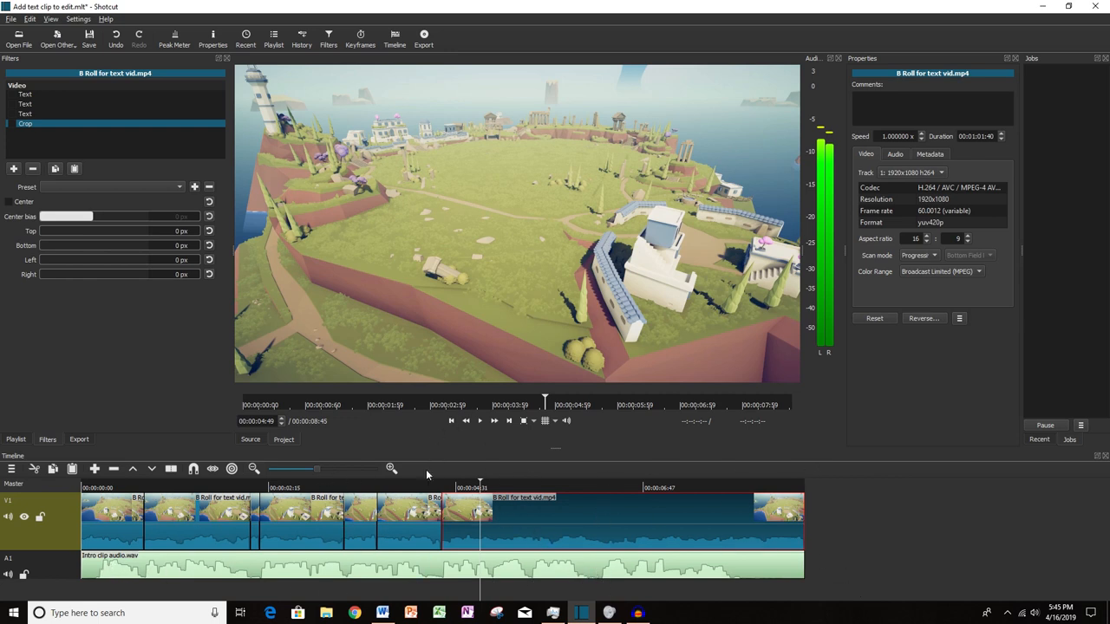
Return the playhead to the start and add video track V2 above the gameplay.
click(96, 488)
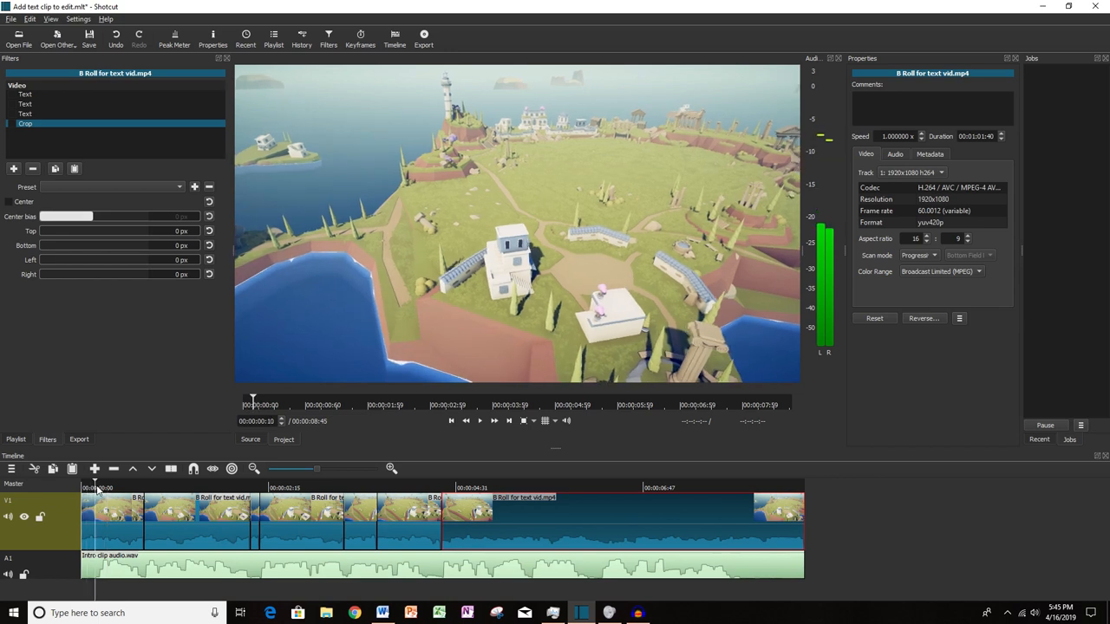
click(147, 511)
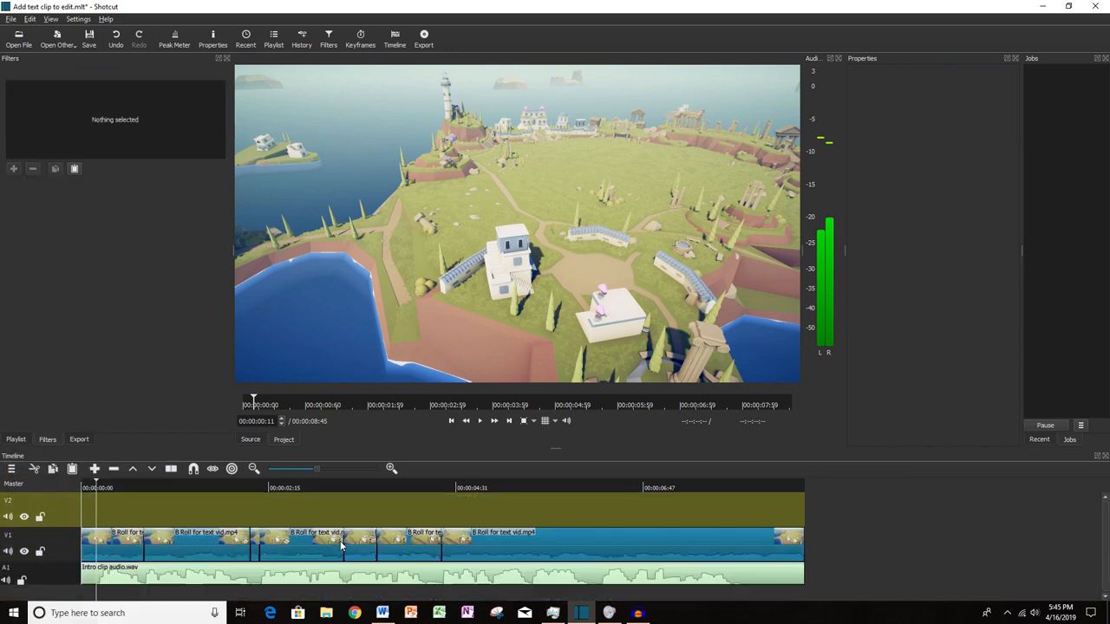
mouse_move(302, 541)
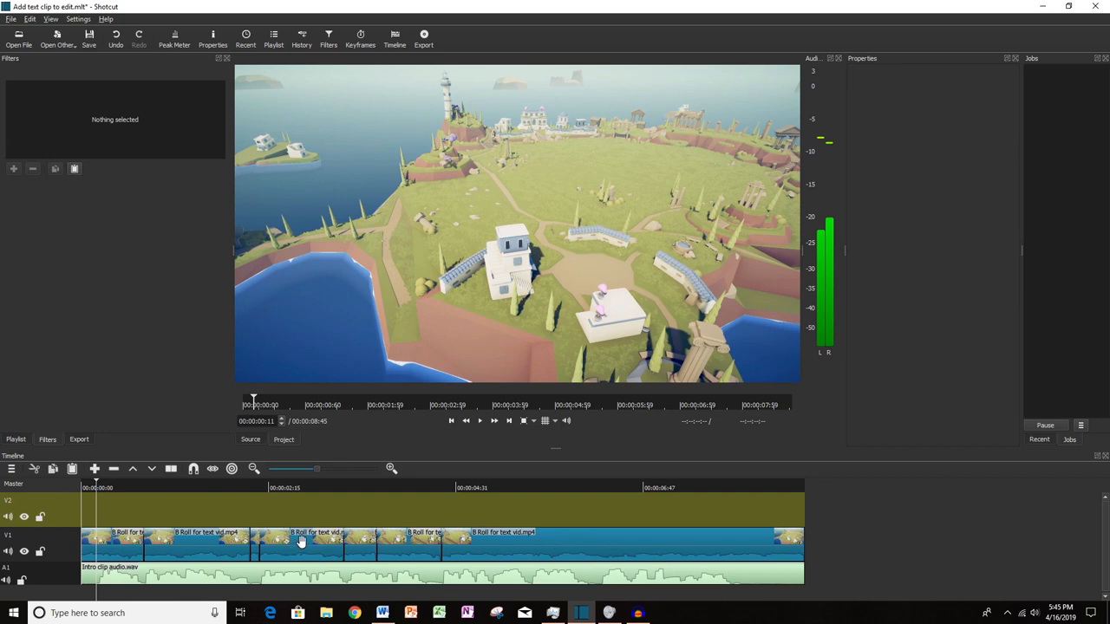
mouse_move(112, 524)
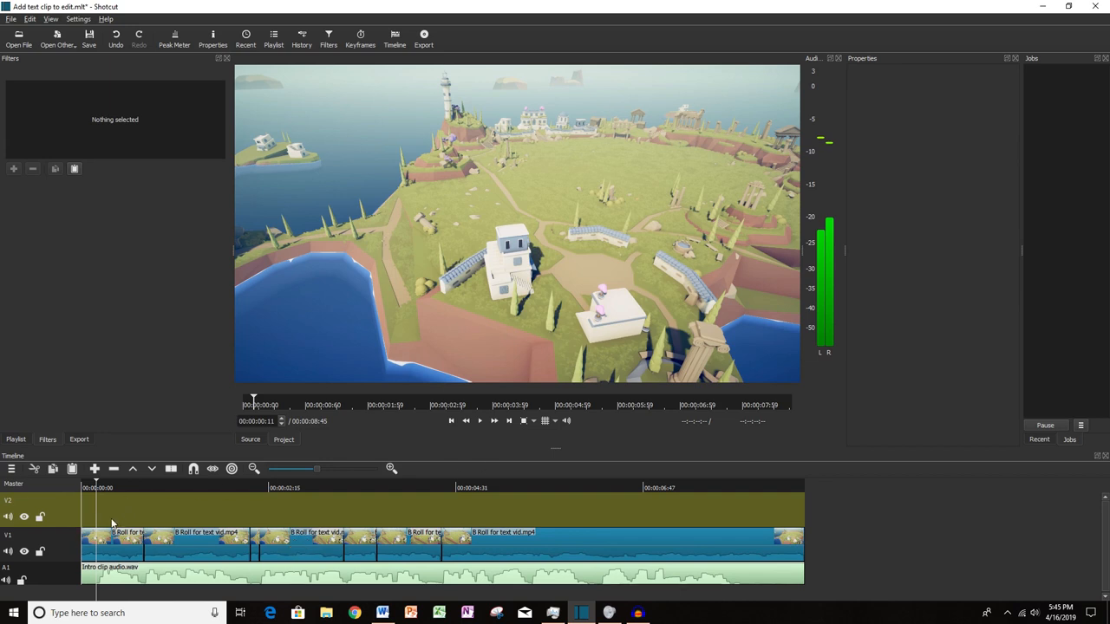
mouse_move(122, 509)
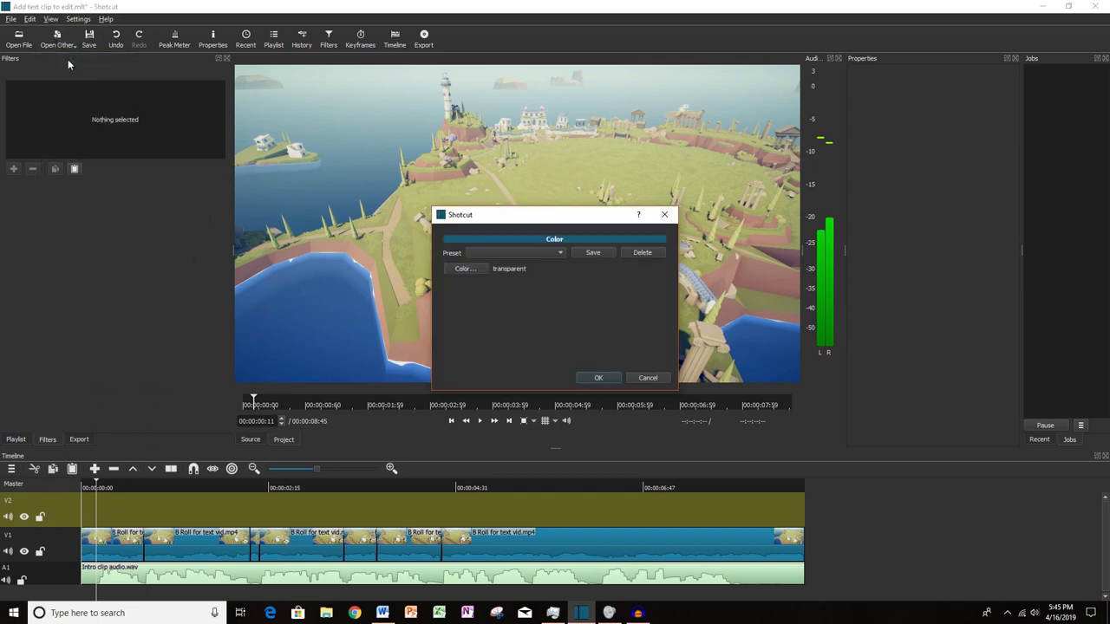
mouse_move(506, 276)
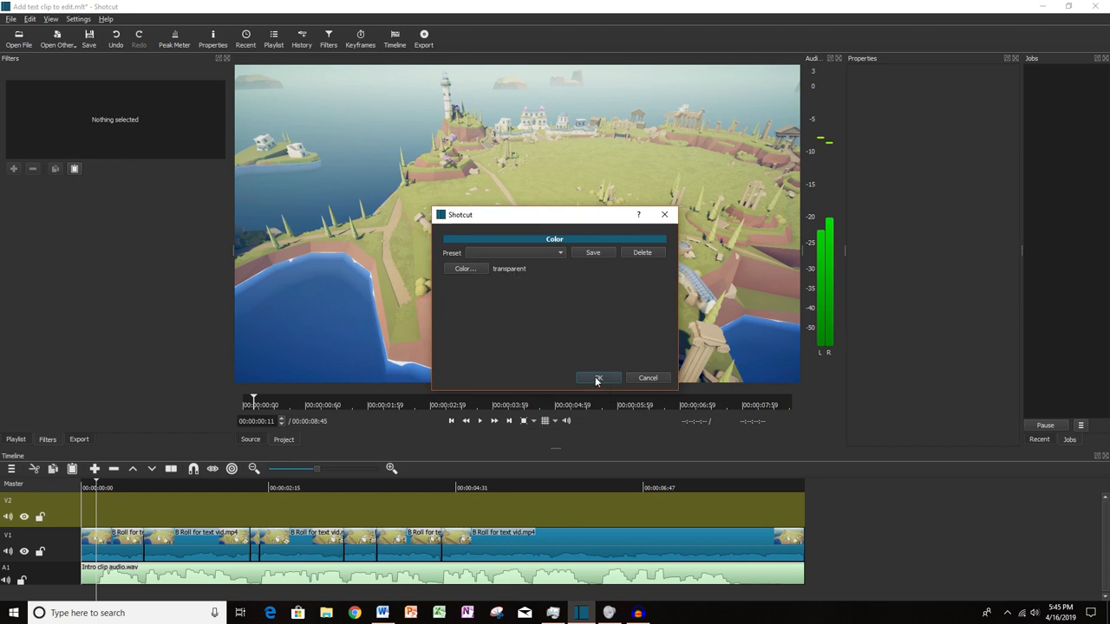
Confirm the transparent colour clip so it loads in the source player.
click(596, 378)
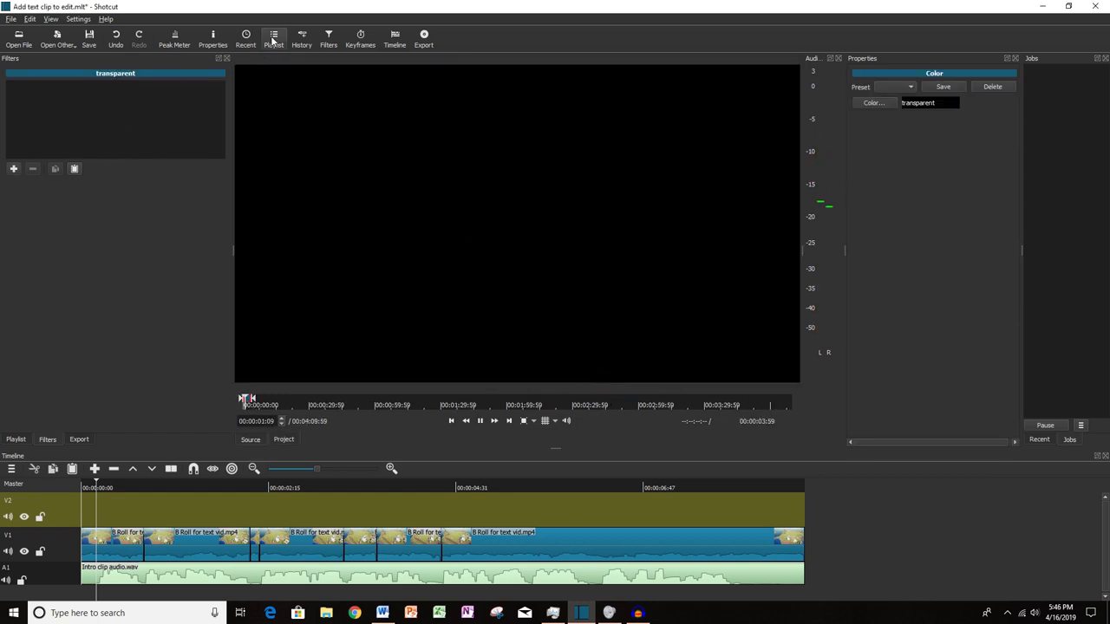
Add the transparent colour clip as a third entry in the playlist.
click(274, 38)
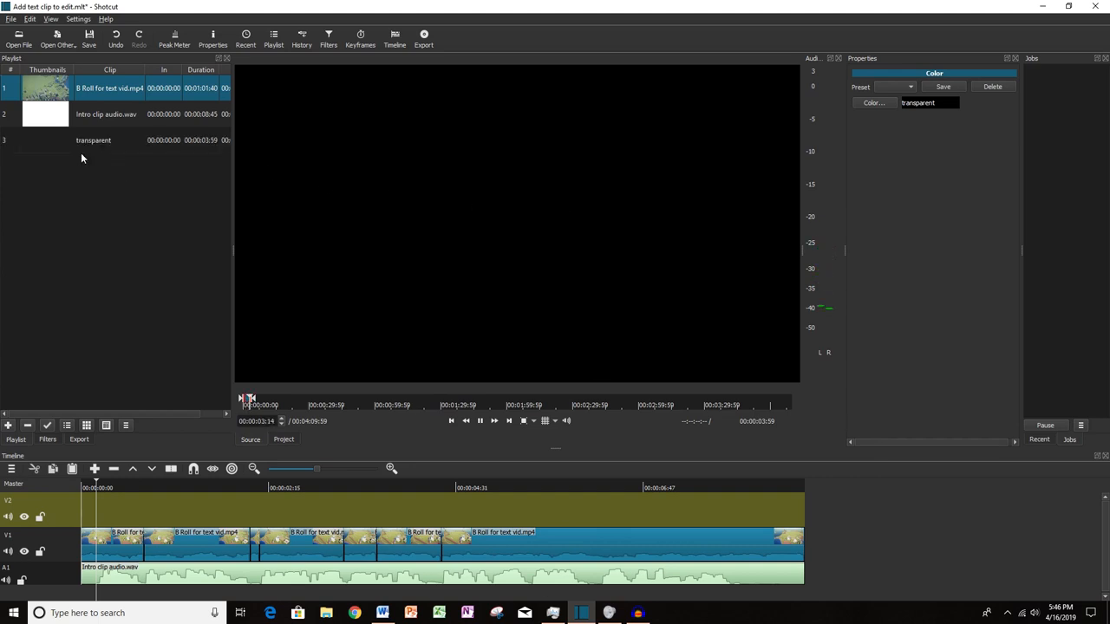
mouse_move(122, 251)
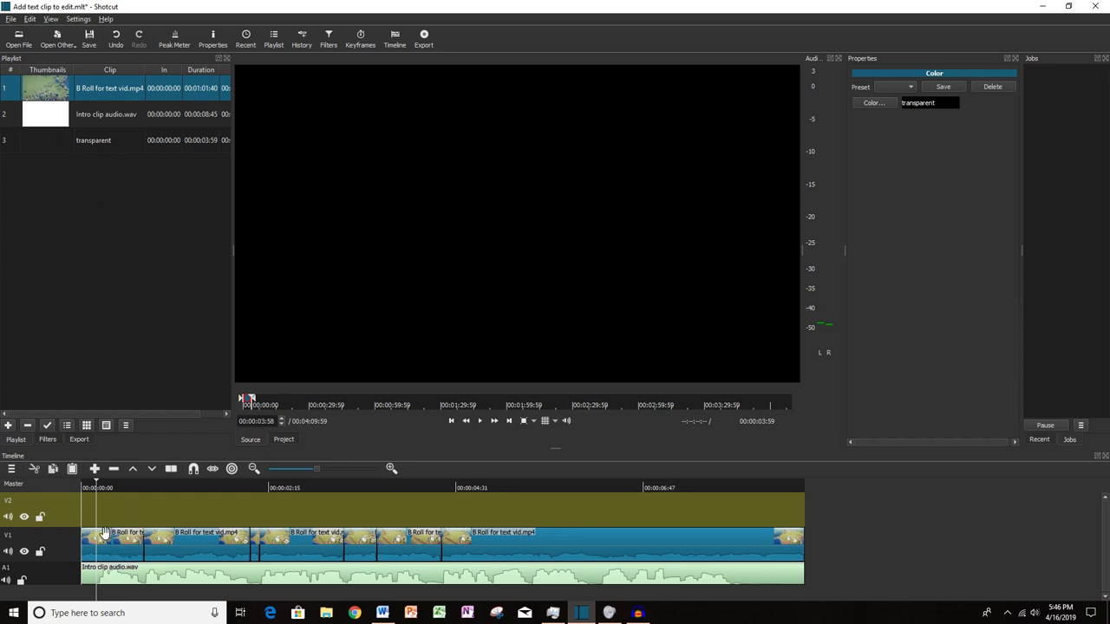
mouse_move(83, 149)
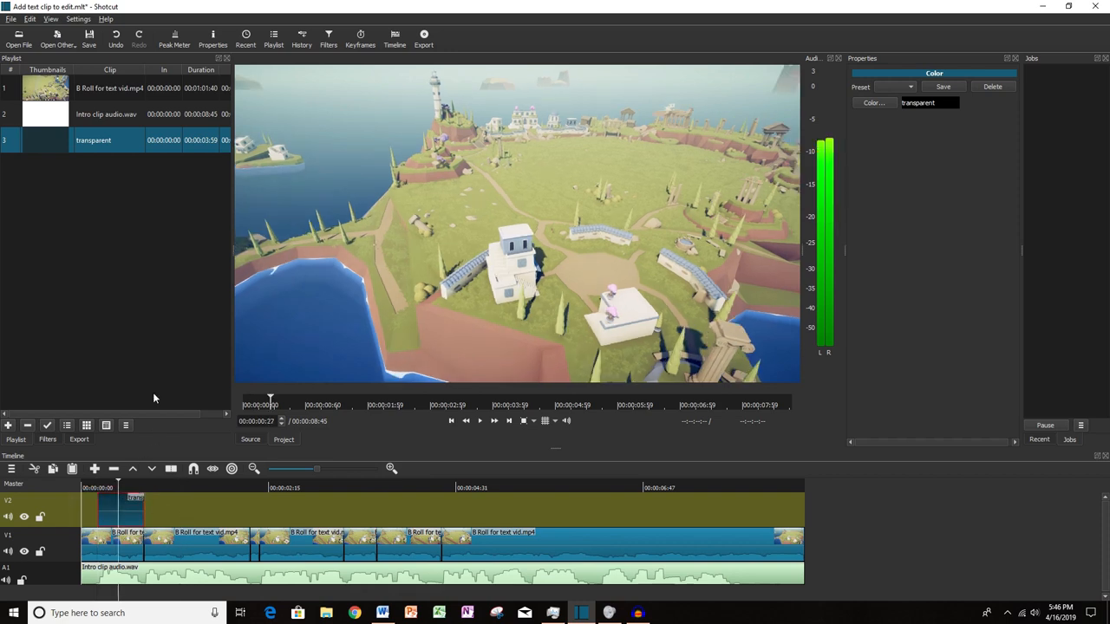
mouse_move(328, 39)
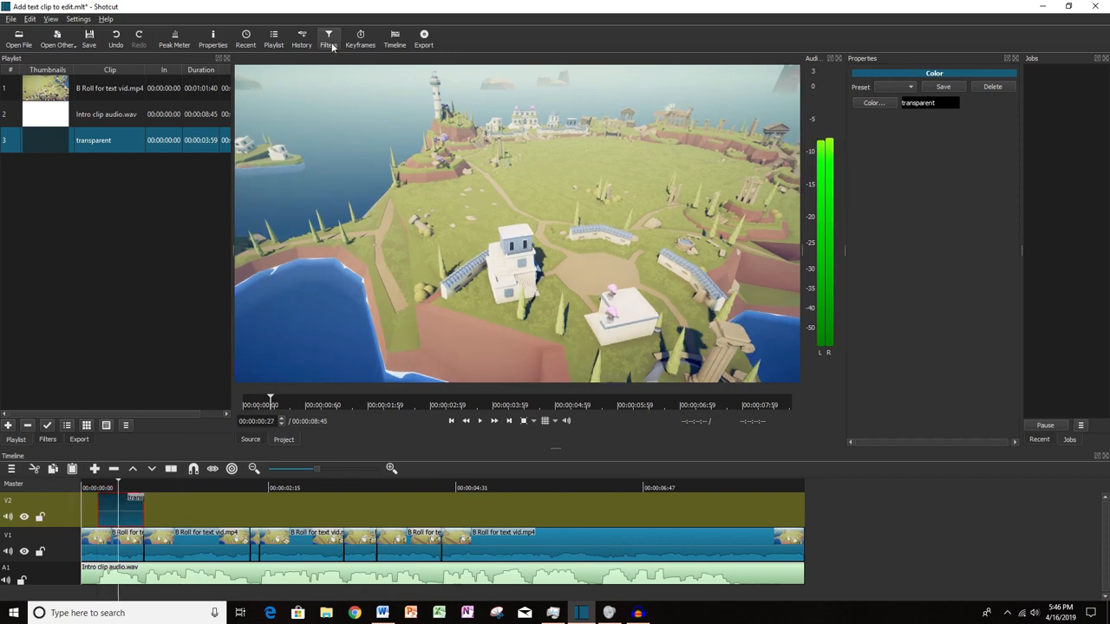
mouse_move(330, 38)
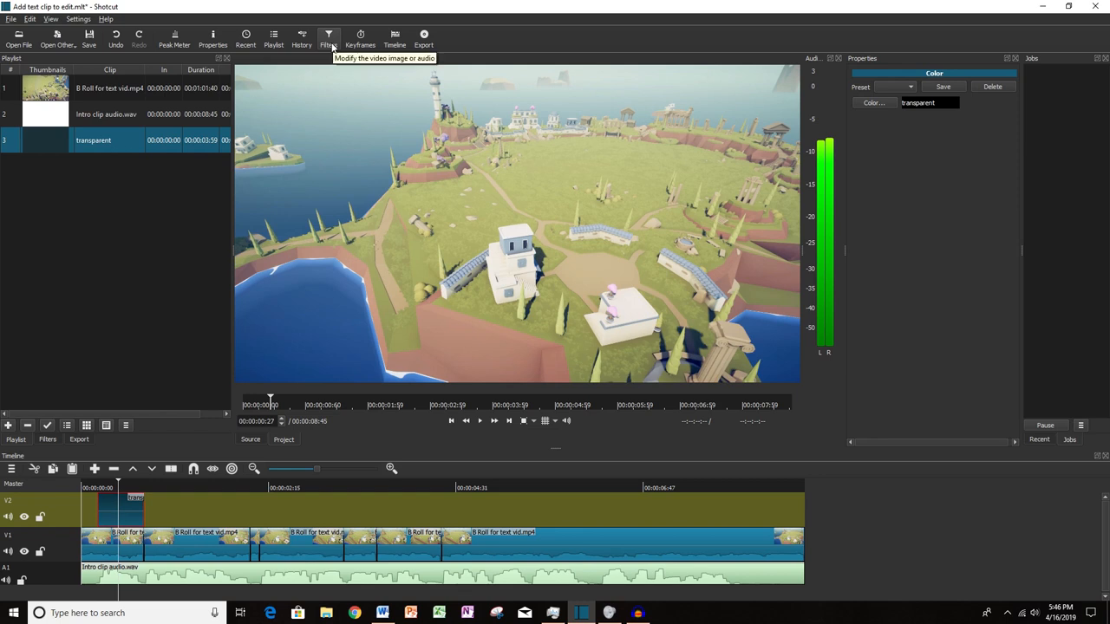
Set the clip's Text filter to a bold font reading HELLO!!! and move it toward centre.
click(328, 38)
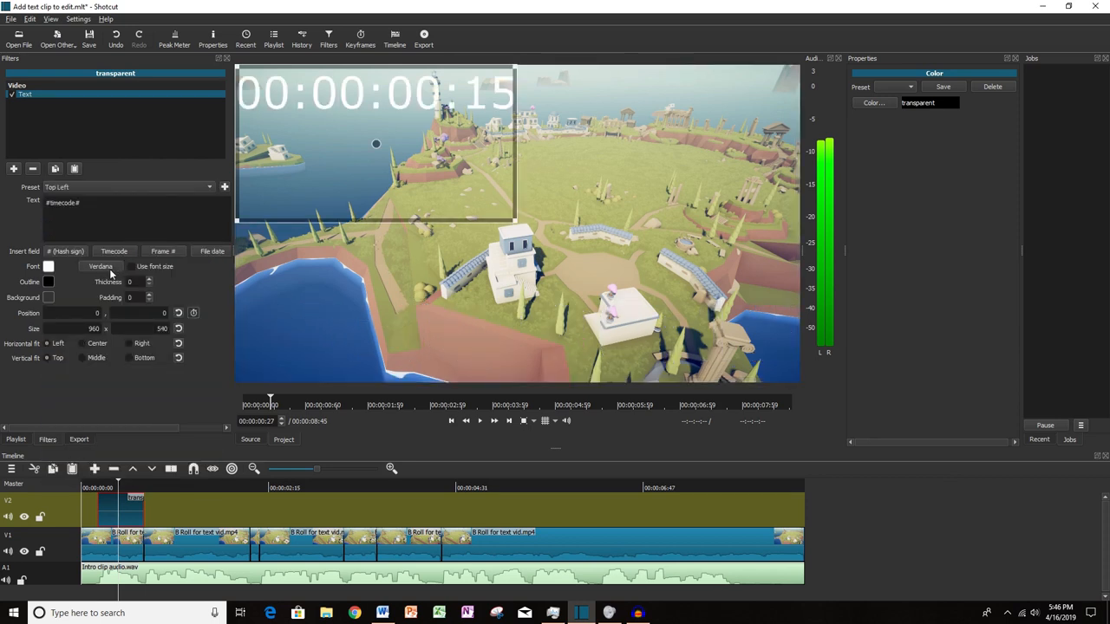
click(101, 267)
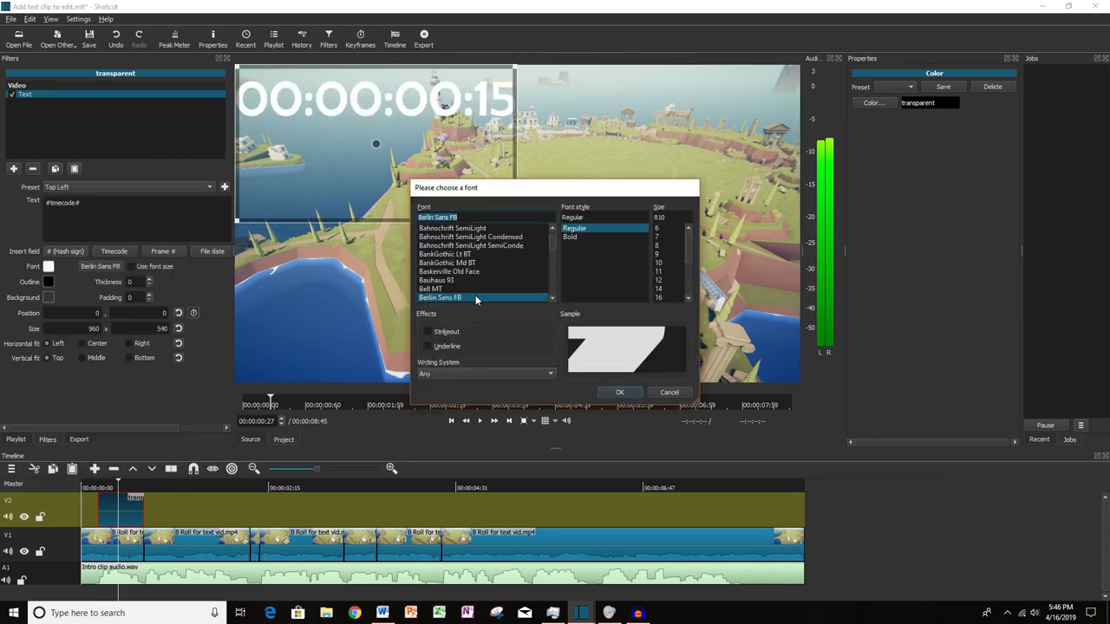
click(619, 392)
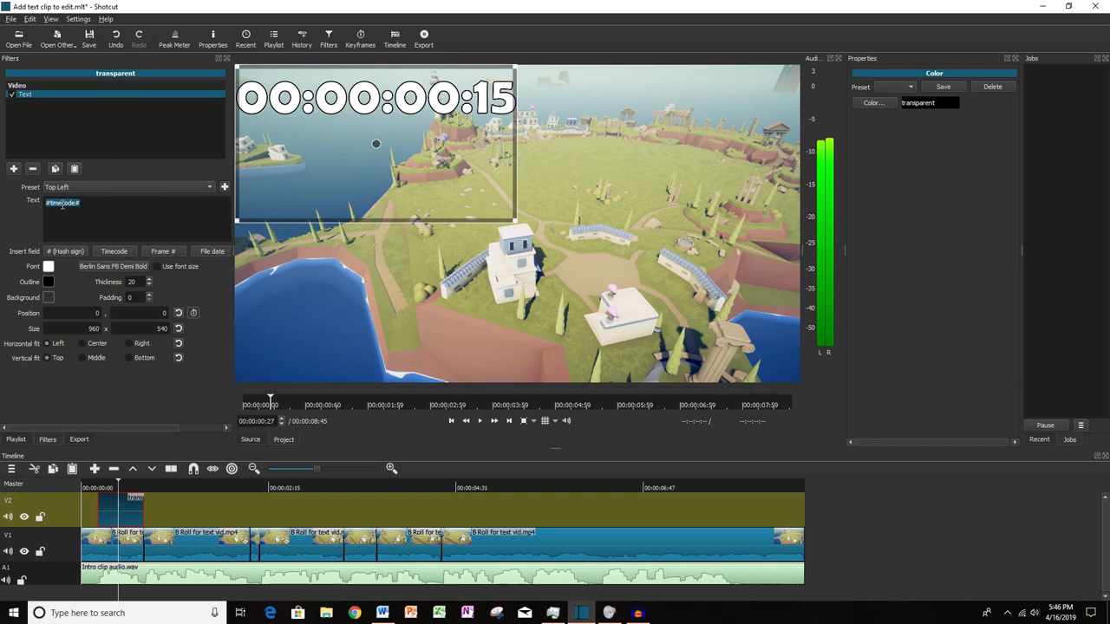
text(HELLO)
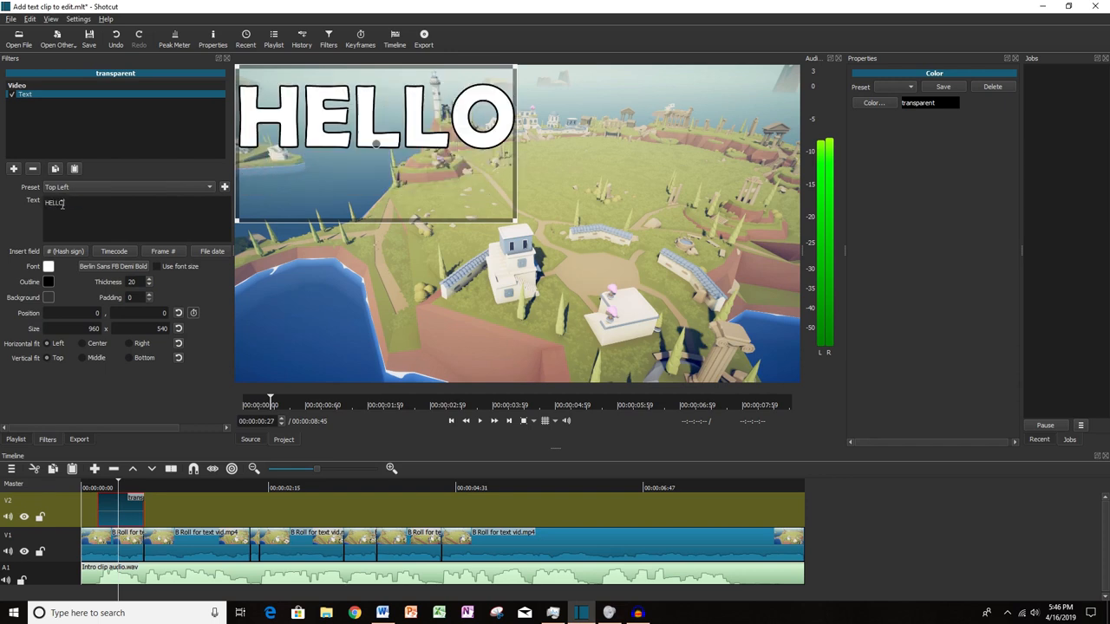
text(!!!)
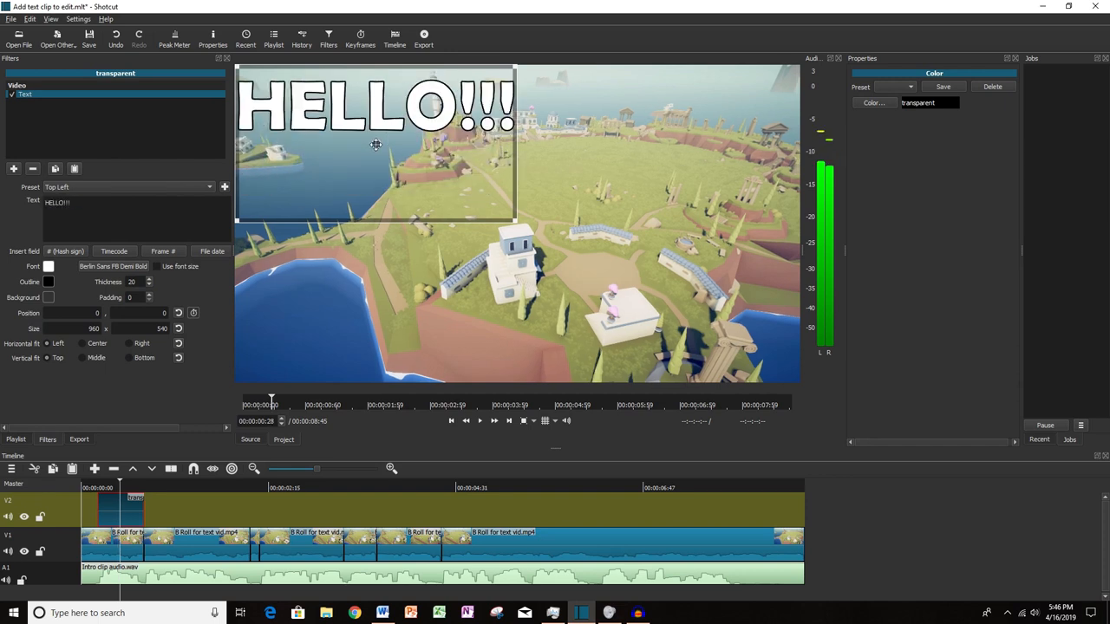
drag(374, 144, 513, 205)
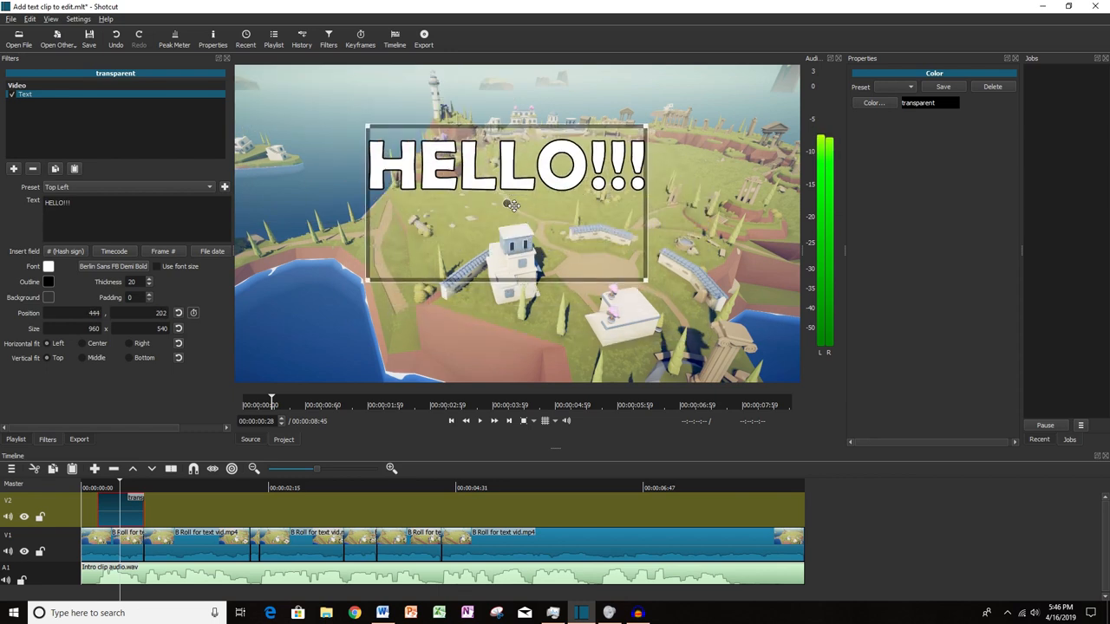
mouse_move(475, 219)
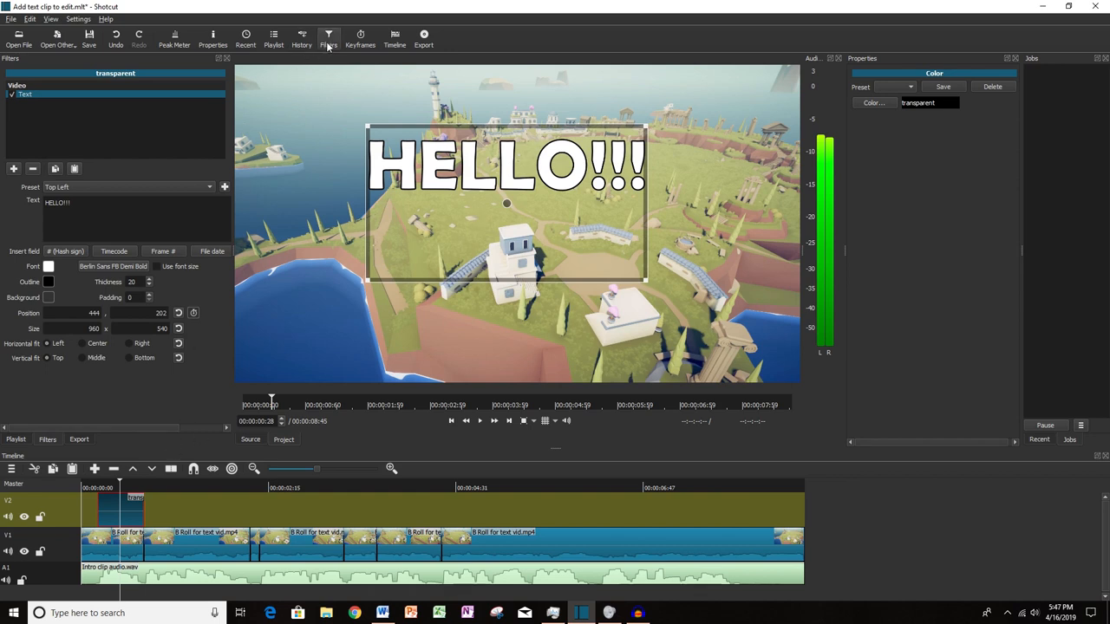
mouse_move(55, 263)
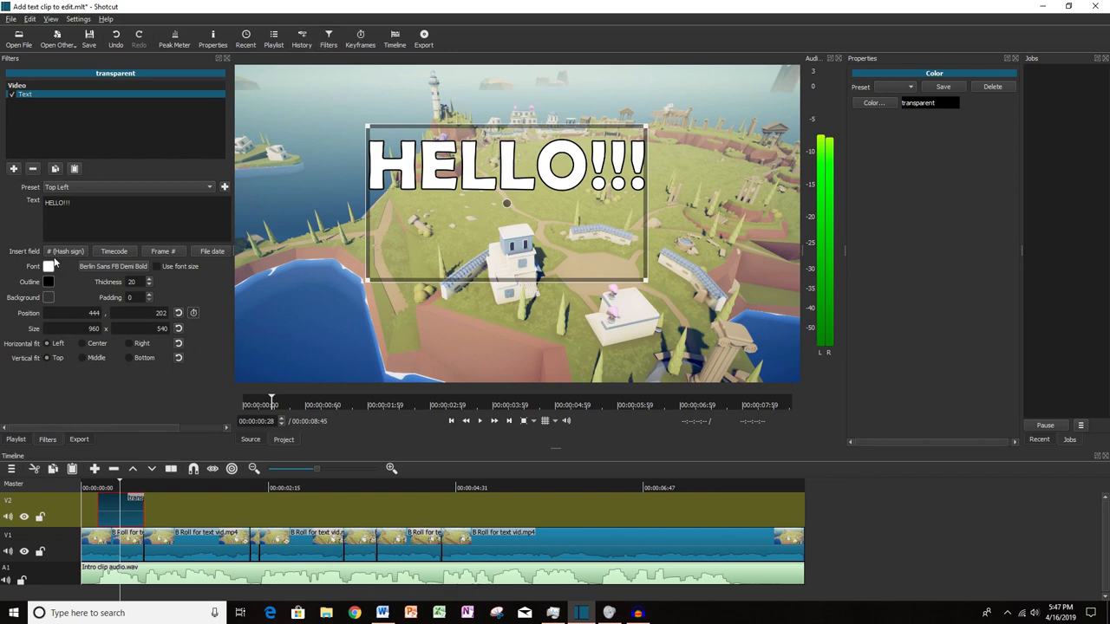
Add a Rotate and Scale video filter to the HELLO!!! title.
click(13, 169)
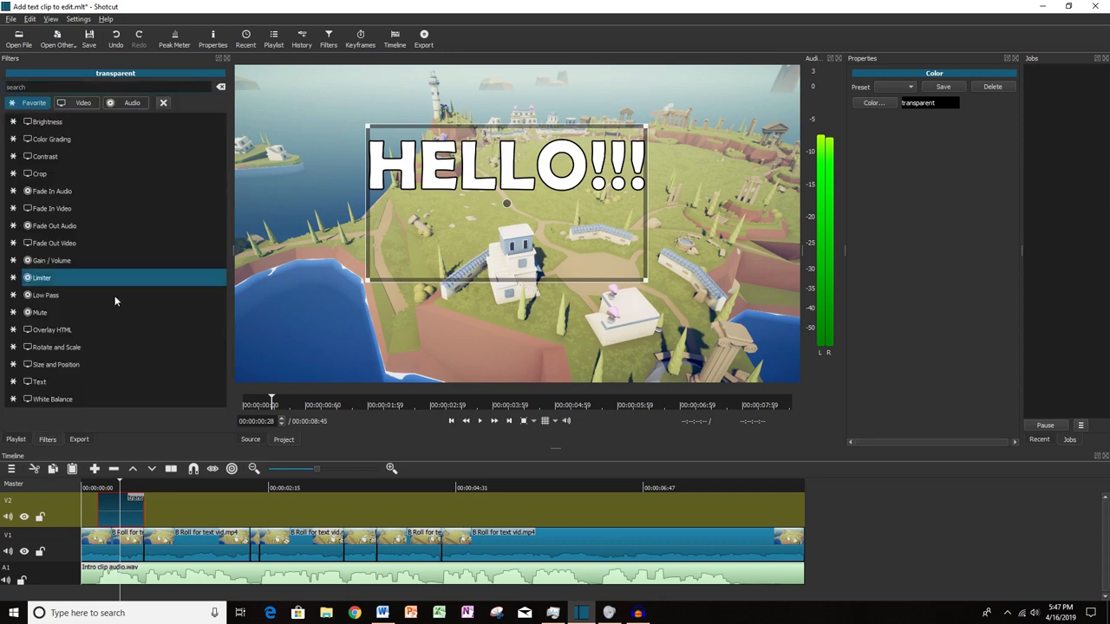
click(83, 102)
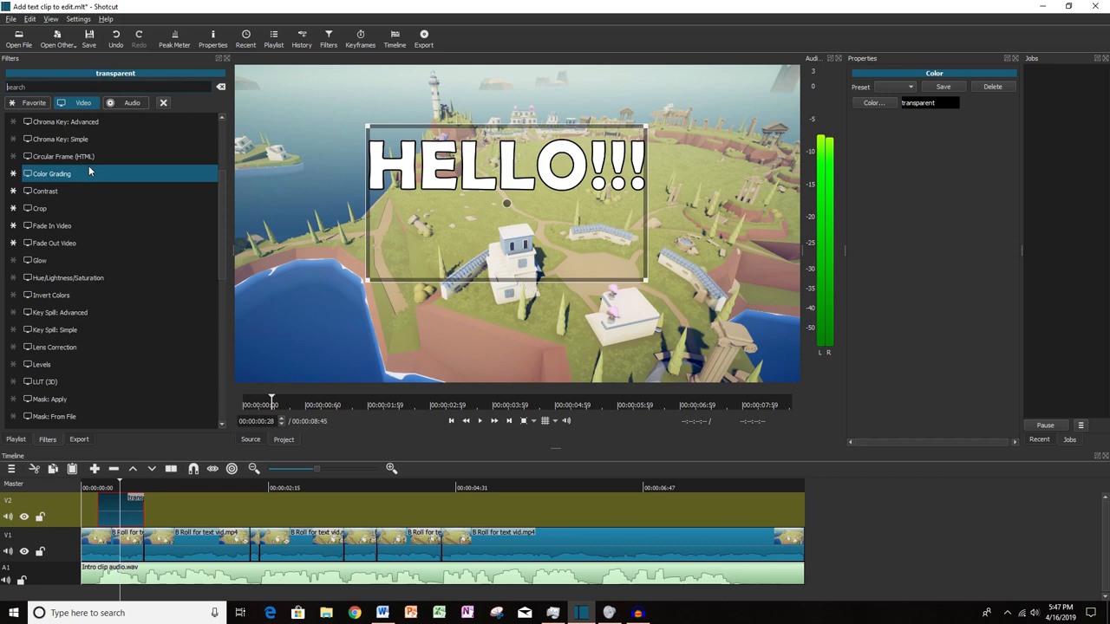
scroll(down, 3)
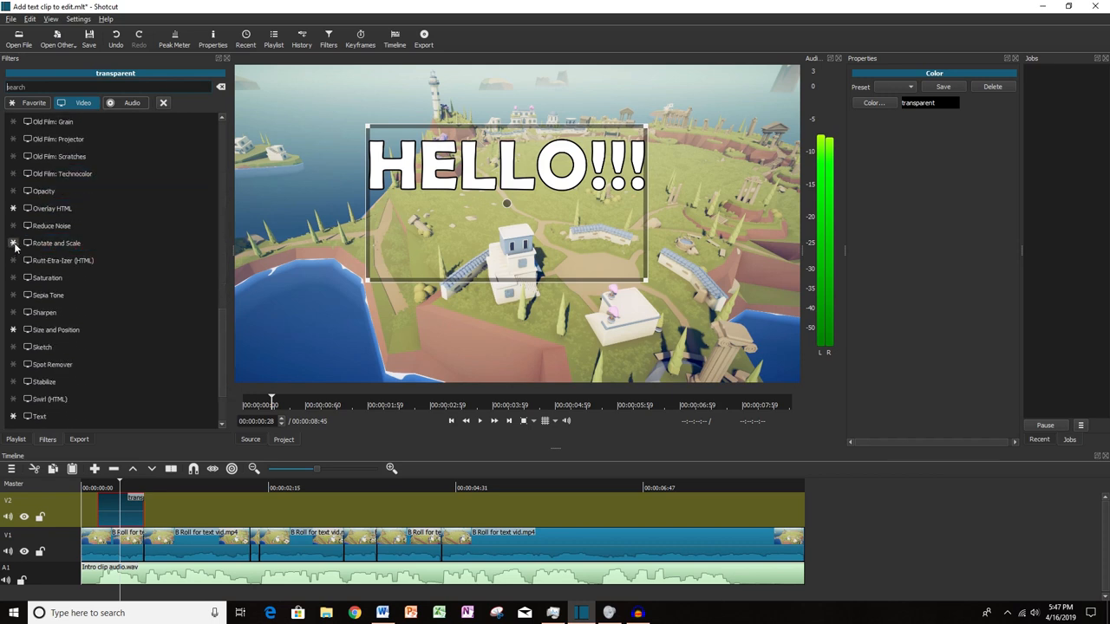
click(55, 242)
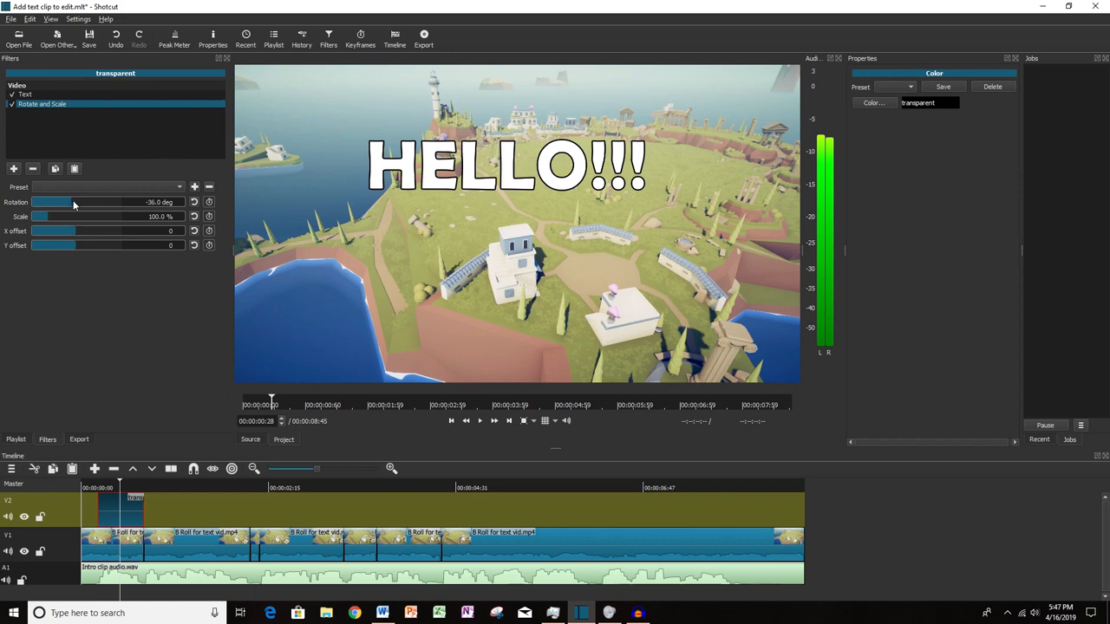
Tilt the title counter-clockwise and enlarge it to nearly double size.
drag(78, 201, 50, 201)
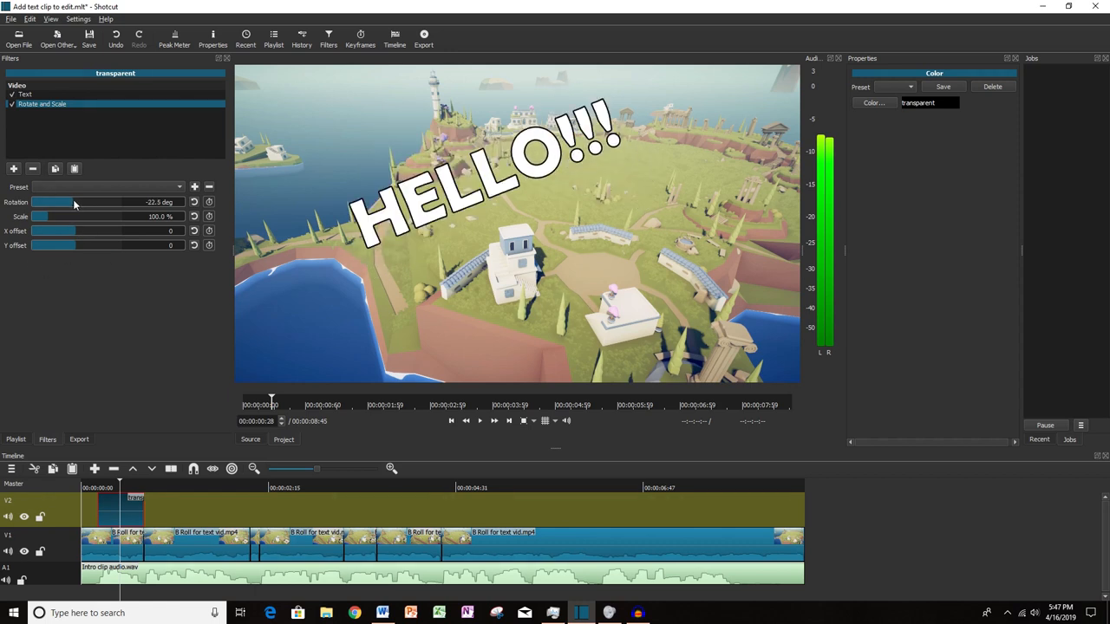
drag(52, 201, 86, 202)
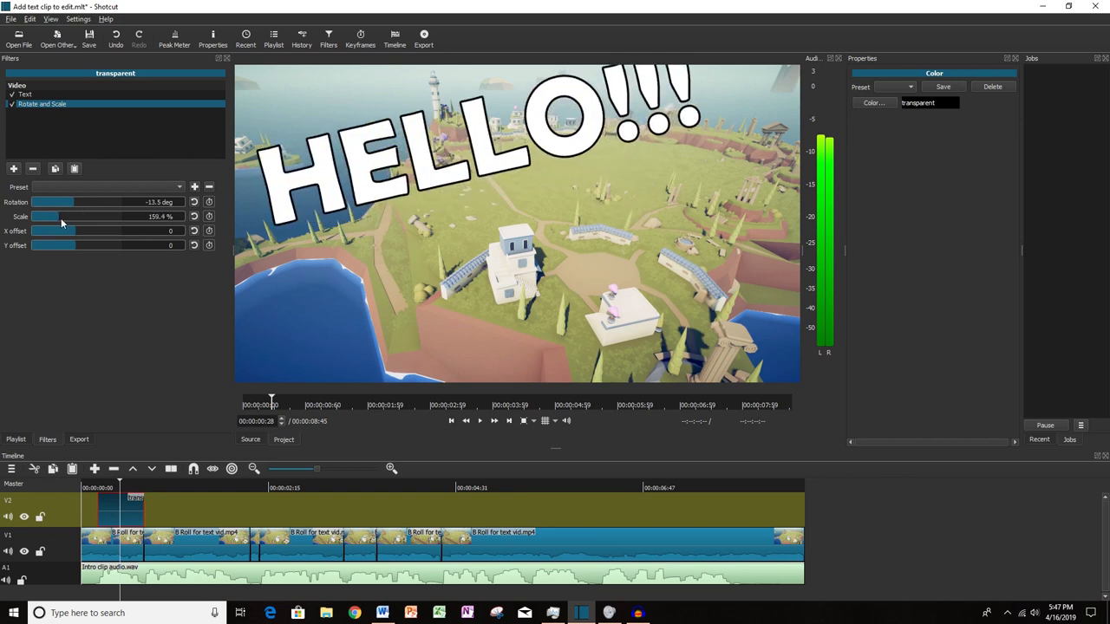
drag(66, 215, 52, 215)
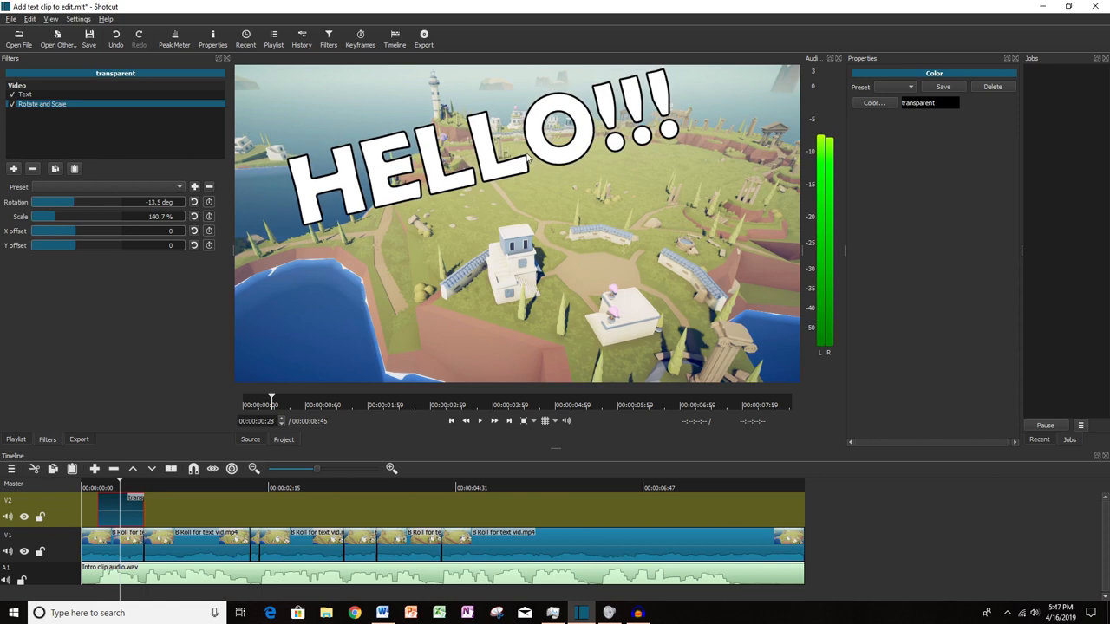
drag(87, 232, 43, 232)
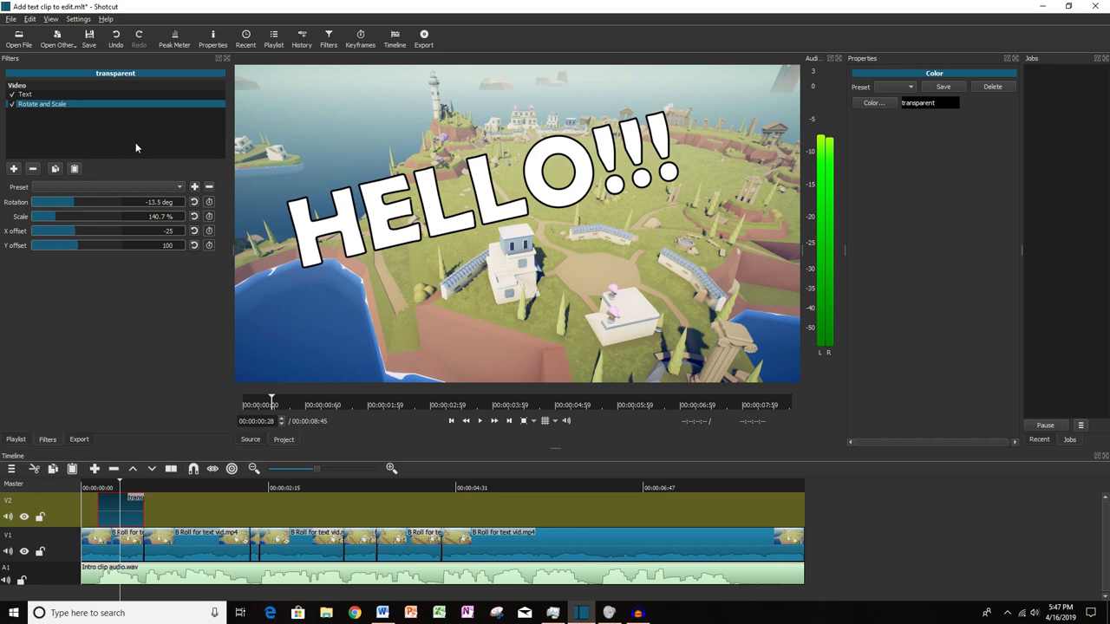
mouse_move(14, 170)
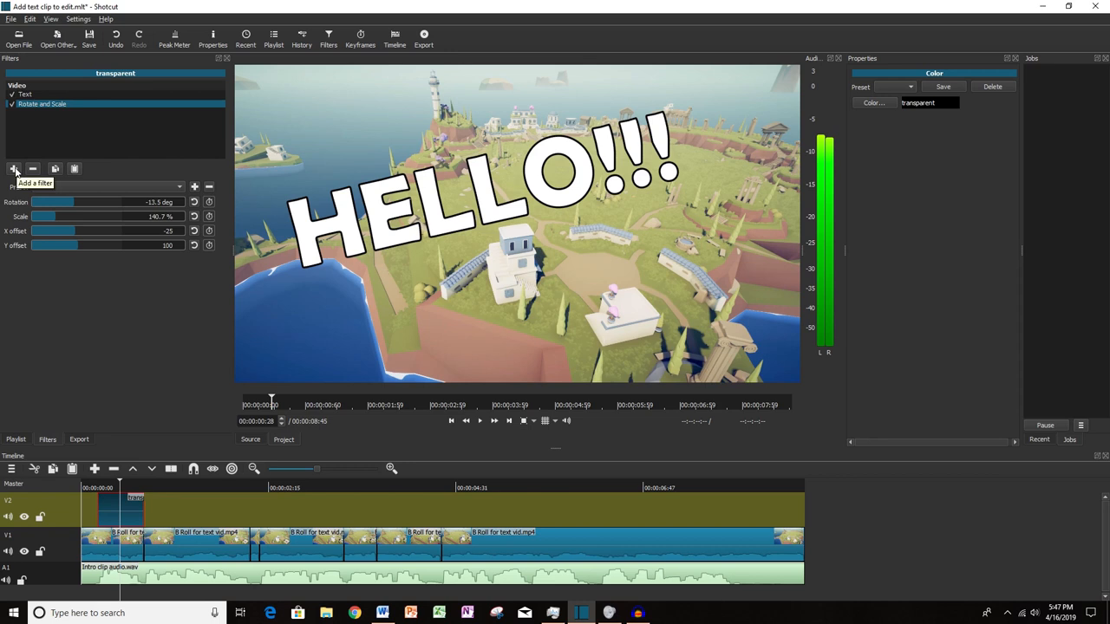
Add a Size and Position filter with the 'Shake 1 Second - Unscaled' preset.
click(14, 170)
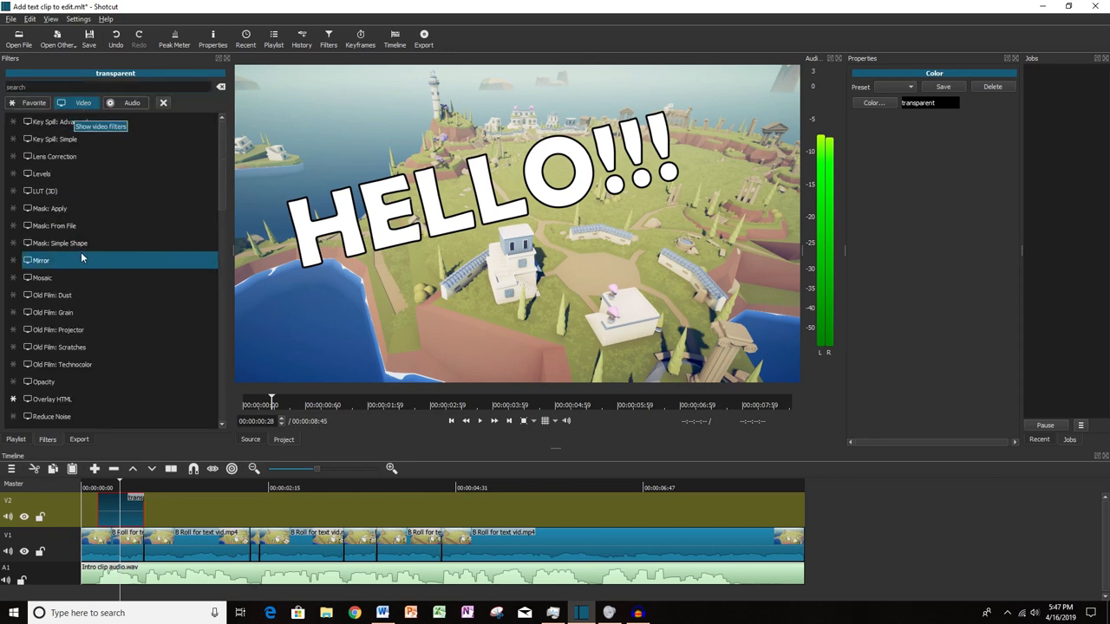
scroll(down, 3)
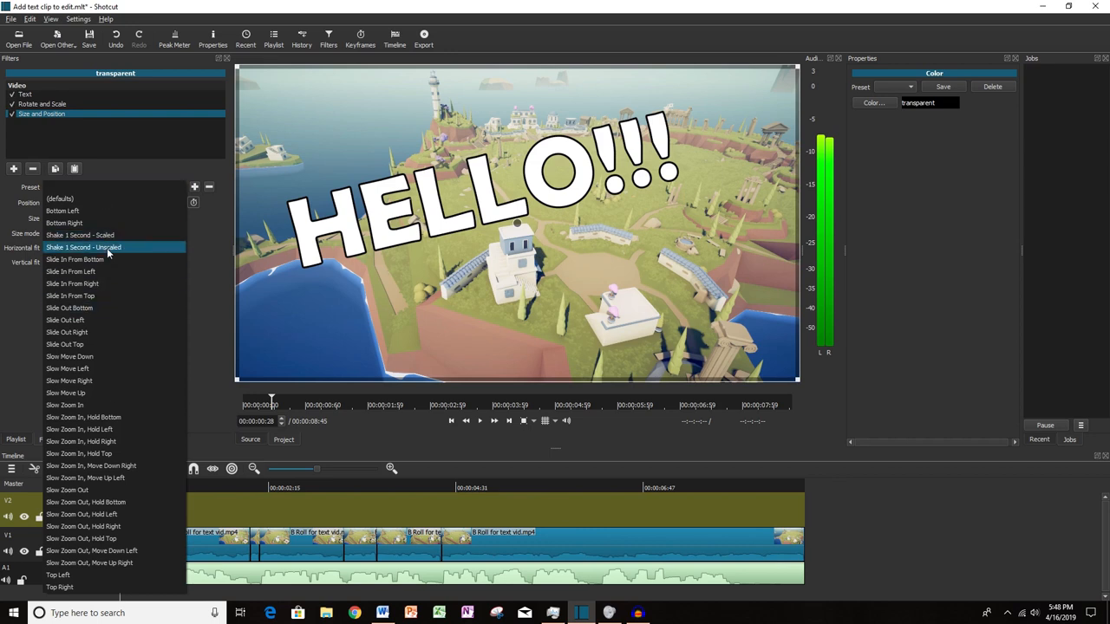
click(84, 246)
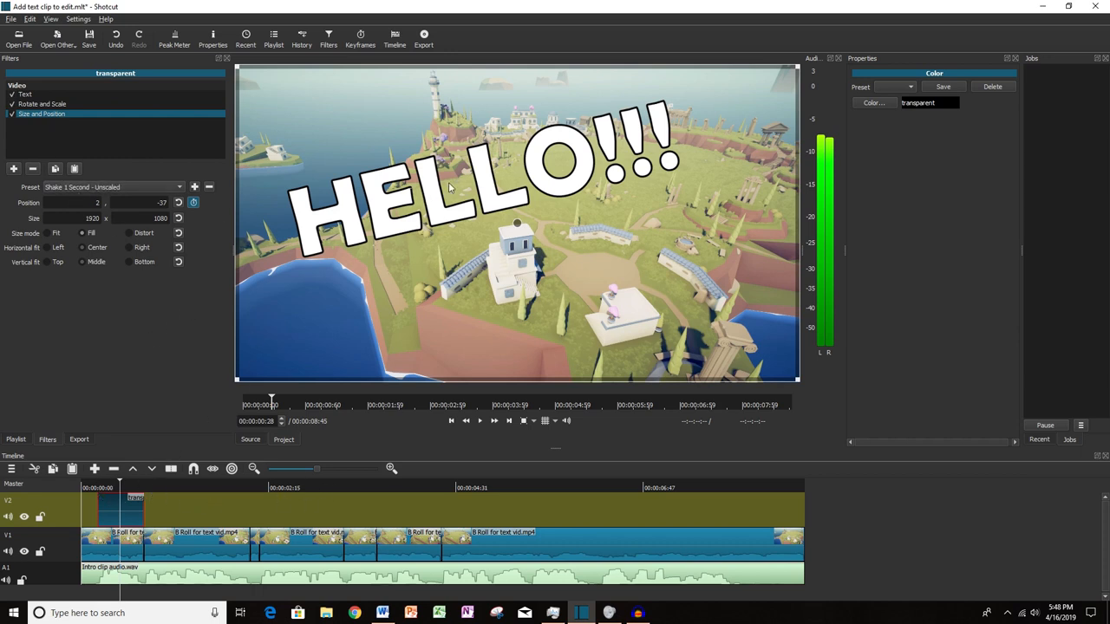
mouse_move(93, 485)
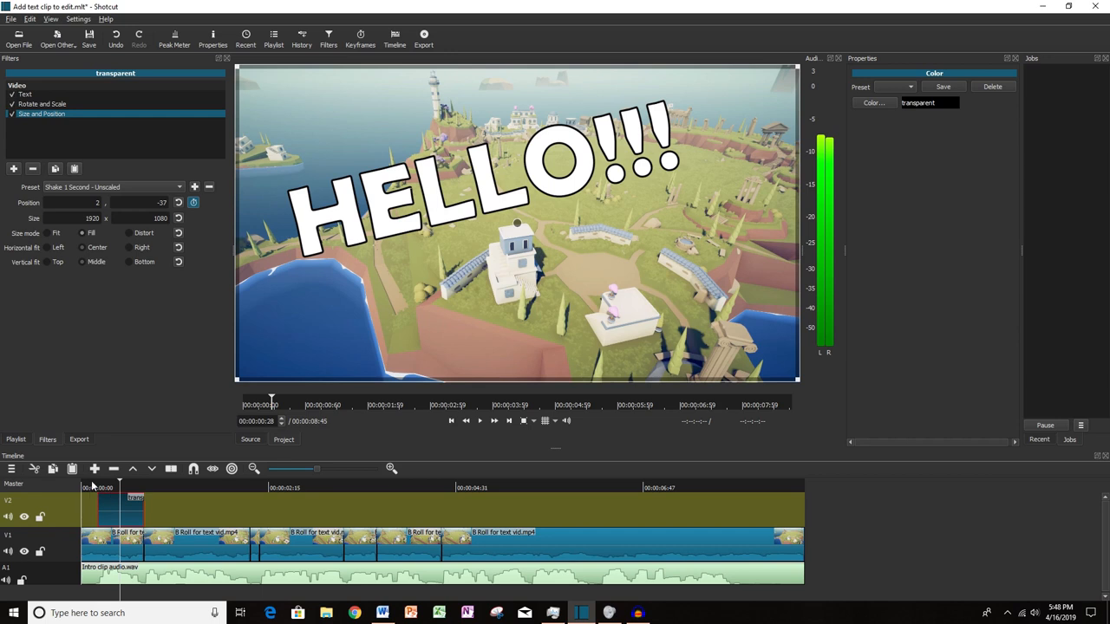
click(480, 421)
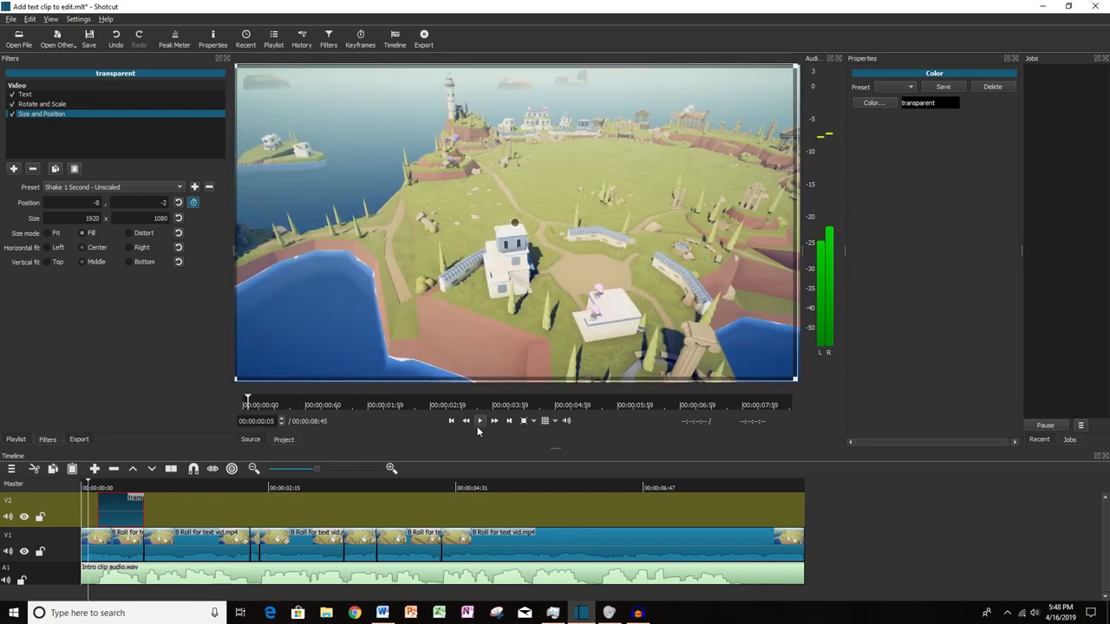
mouse_move(480, 422)
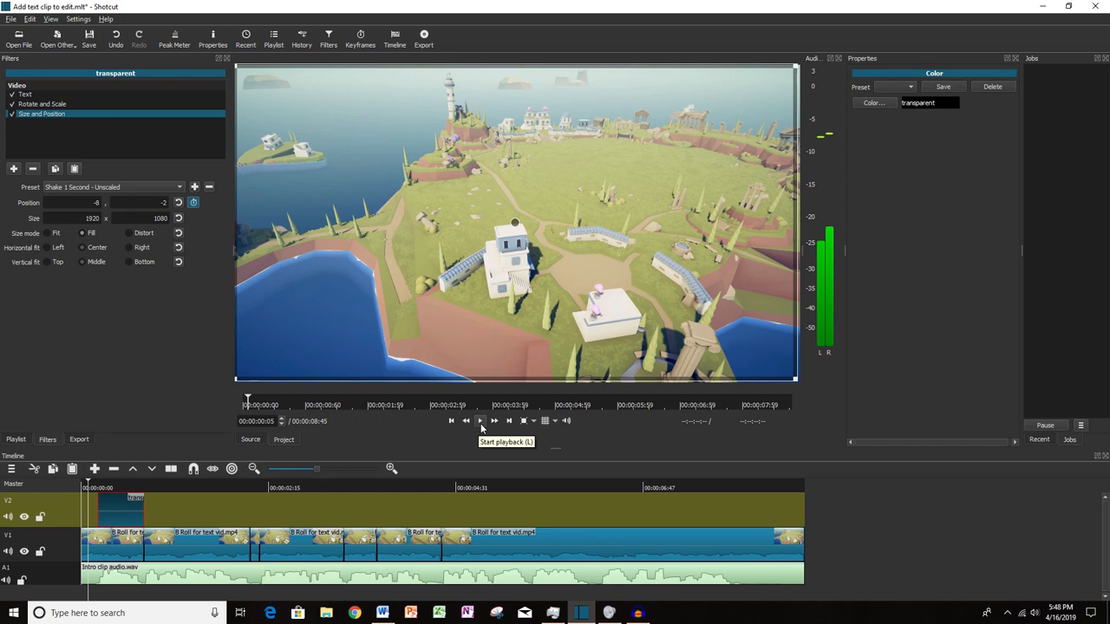
click(478, 422)
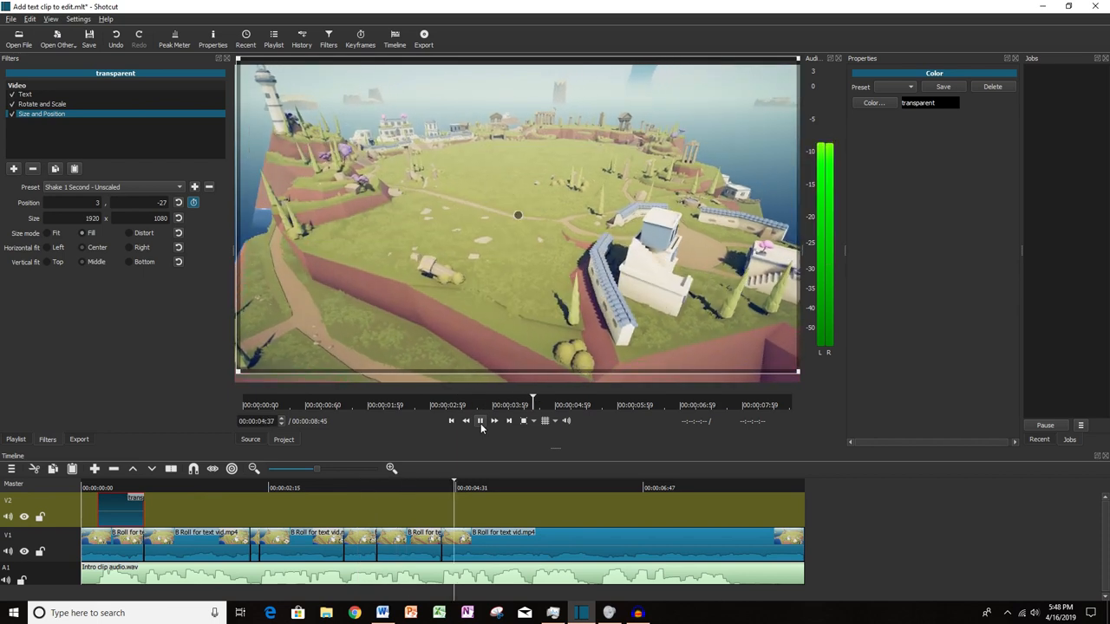
click(148, 487)
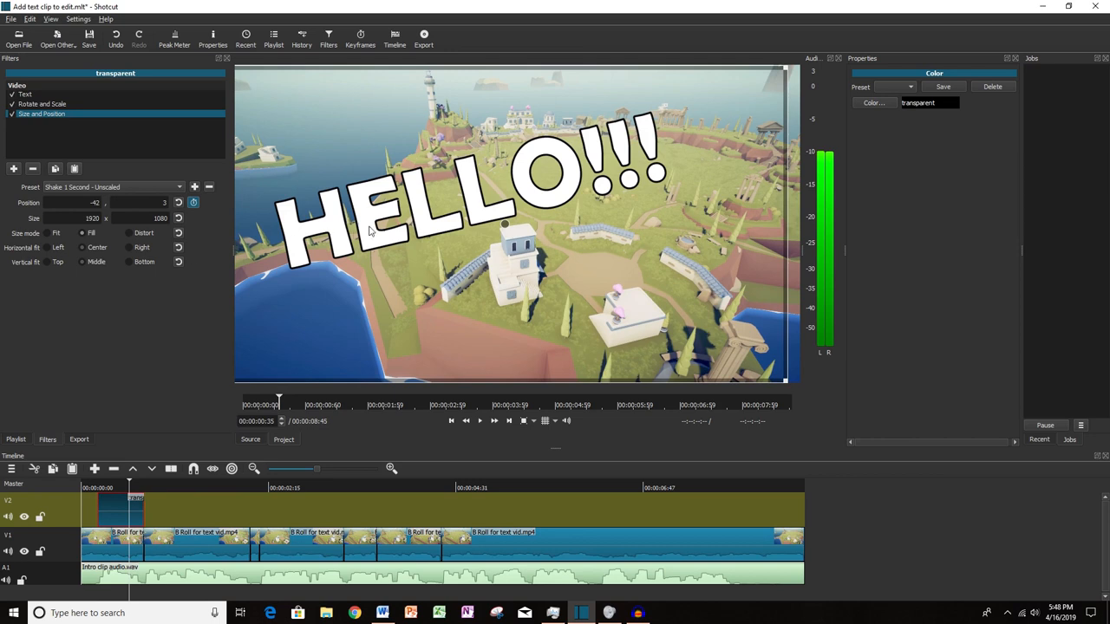
mouse_move(140, 494)
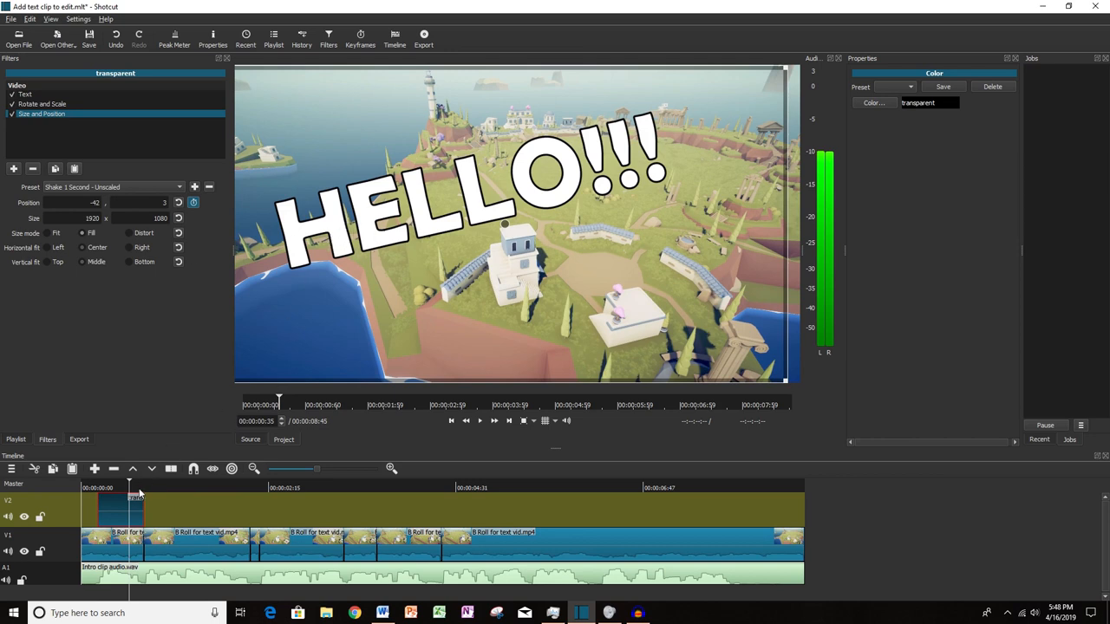